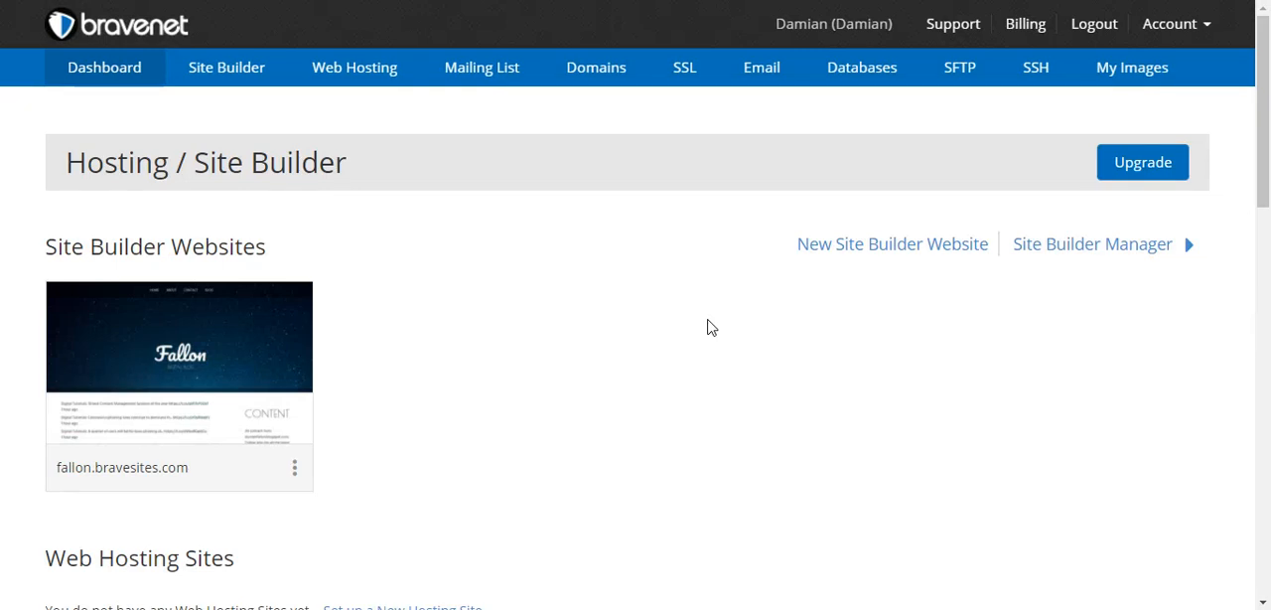
{"action": "mouse_move", "coordinate": [380, 441]}
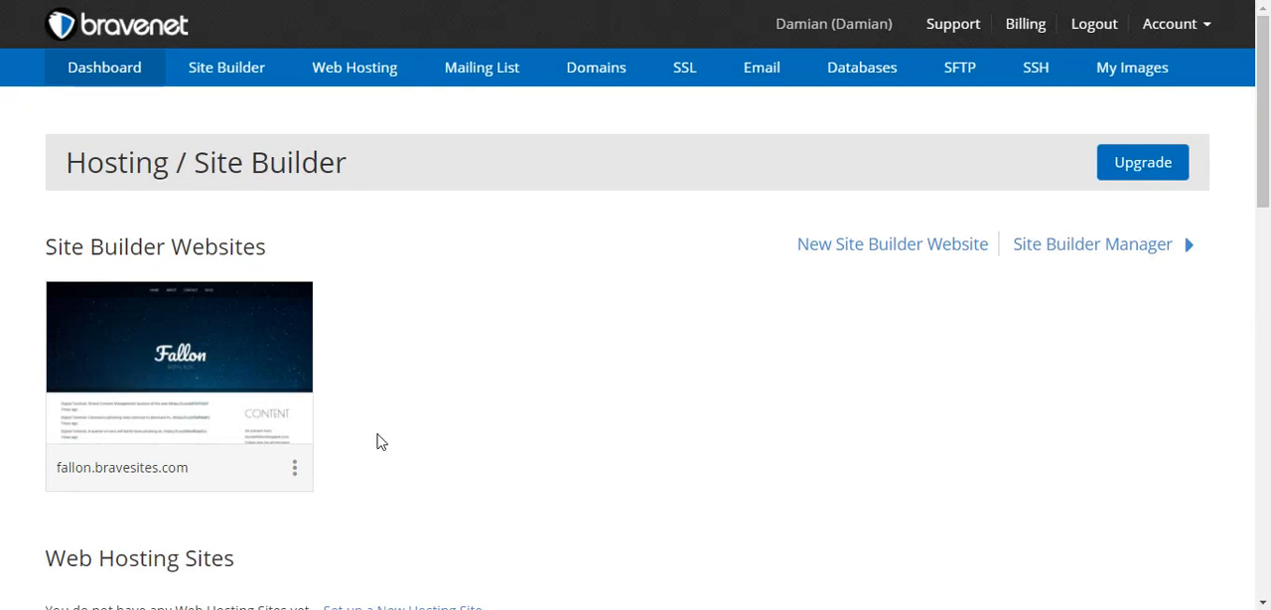
{"action": "mouse_move", "coordinate": [647, 135]}
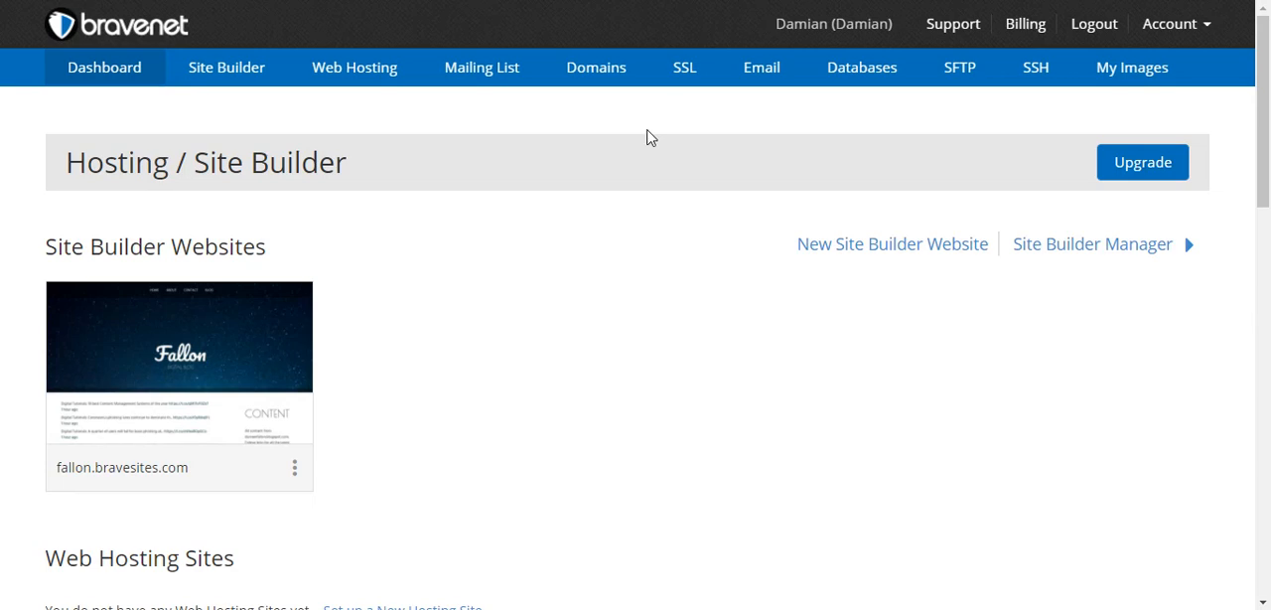
{"action": "mouse_move", "coordinate": [384, 243]}
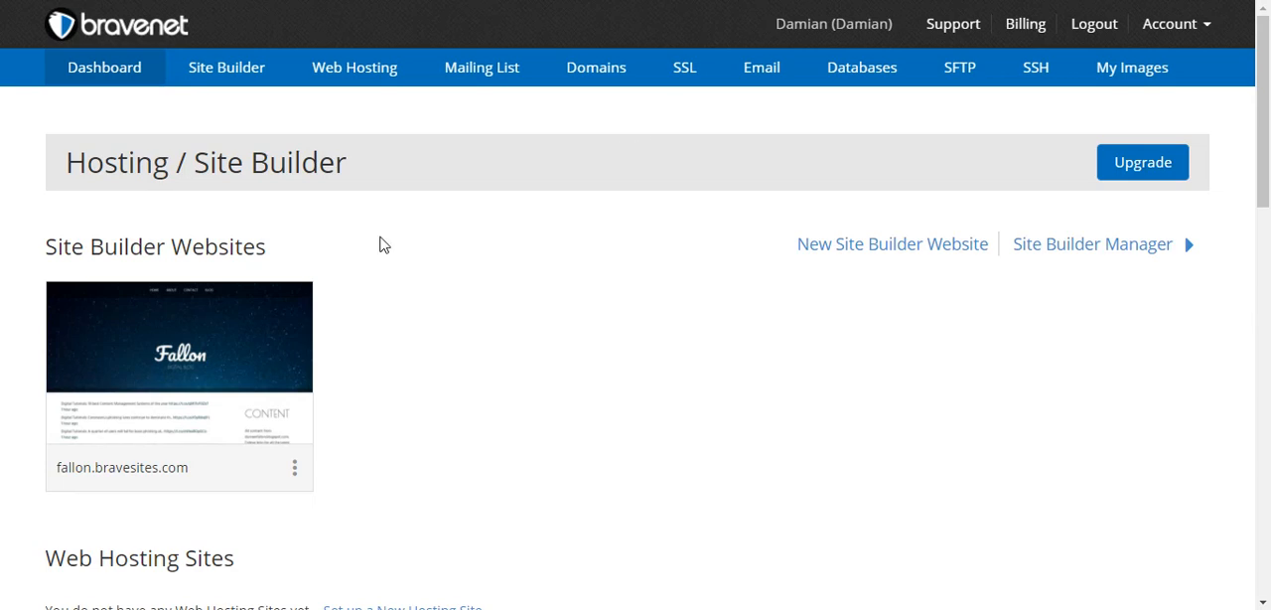
{"action": "mouse_move", "coordinate": [717, 468]}
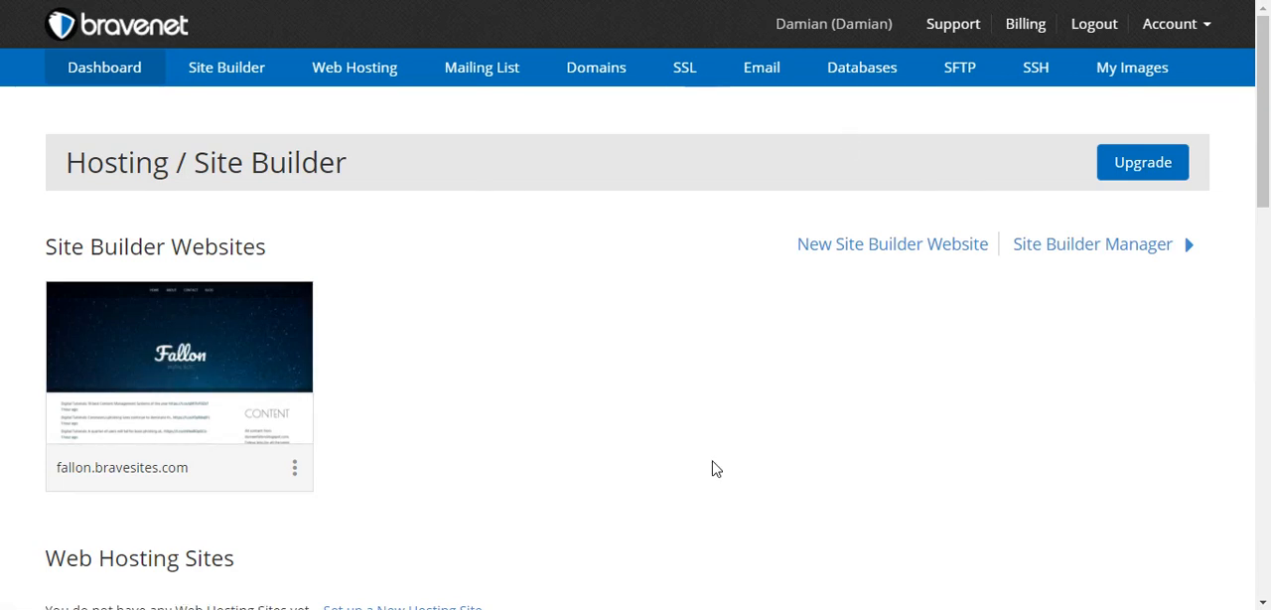
{"action": "mouse_move", "coordinate": [139, 316]}
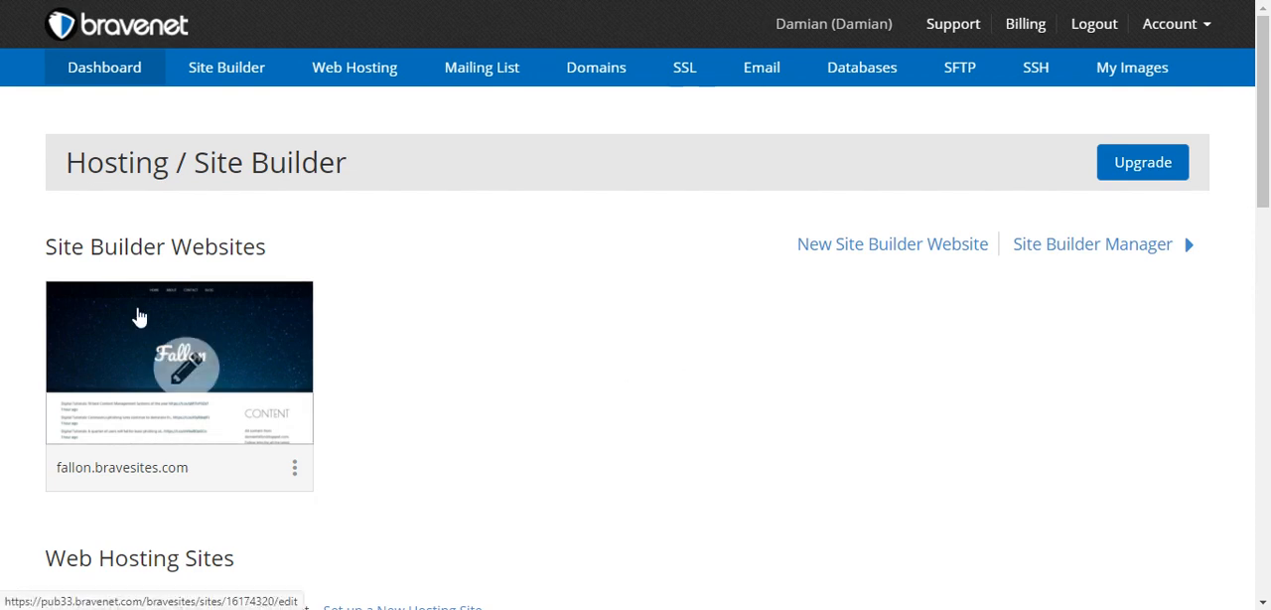
{"action": "mouse_move", "coordinate": [567, 236]}
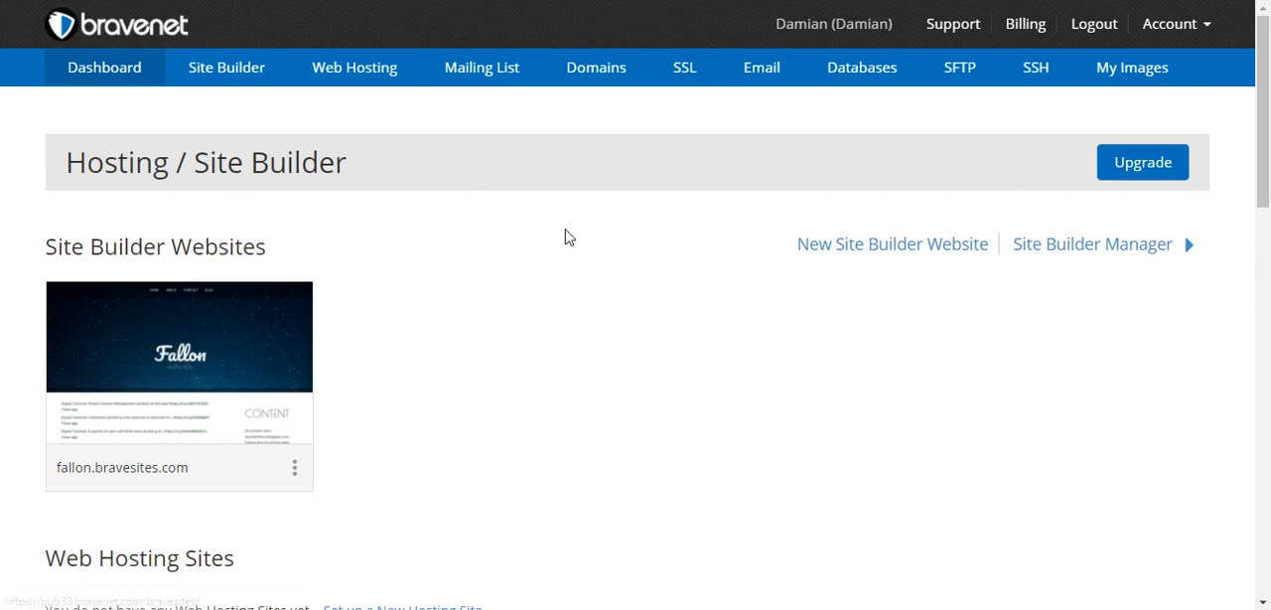
Launch the Website Builder for the Fallon site from its dashboard thumbnail.
{"action": "scroll", "scroll_direction": "down", "scroll_amount": 3}
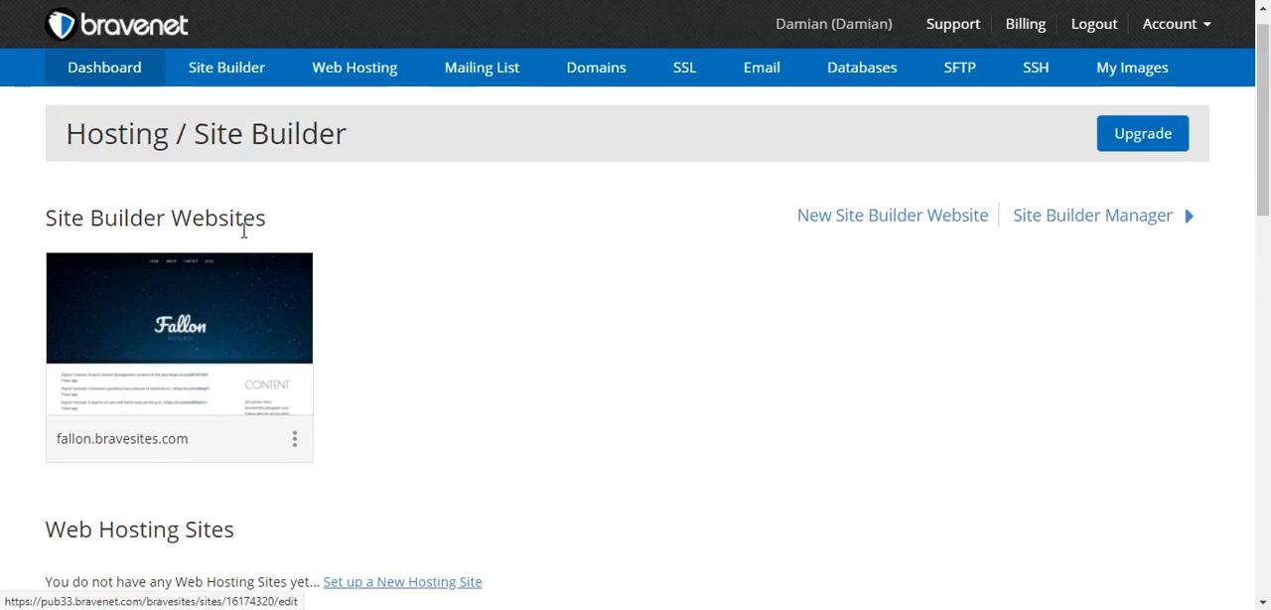
{"action": "mouse_move", "coordinate": [183, 333]}
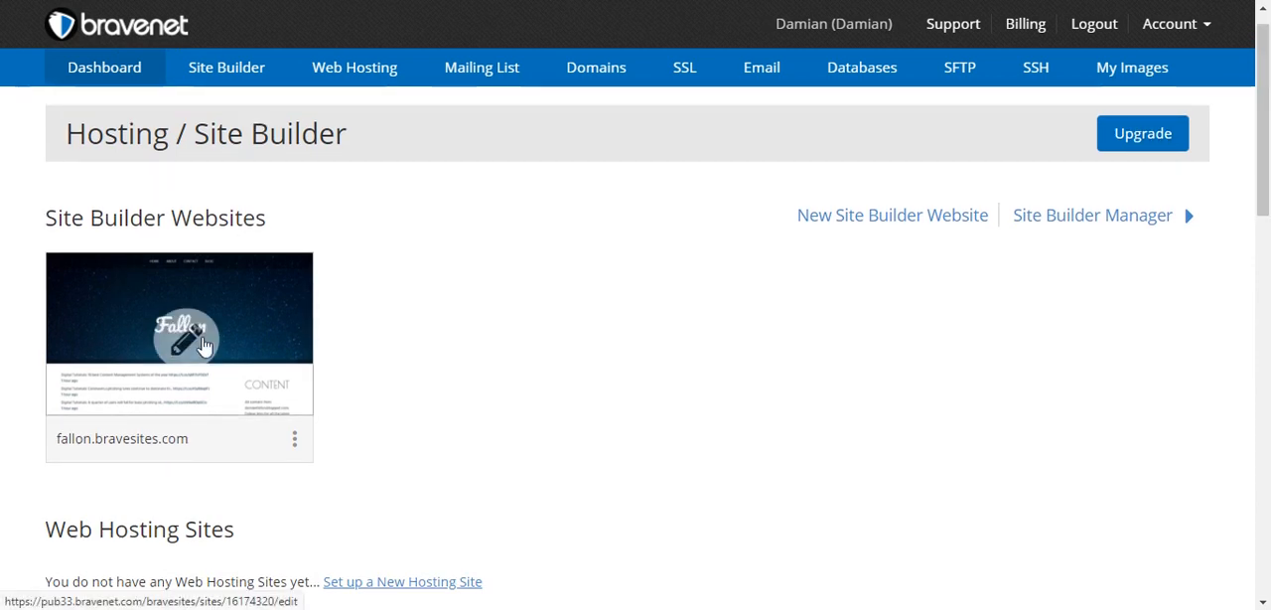
{"action": "left_click", "coordinate": [183, 337]}
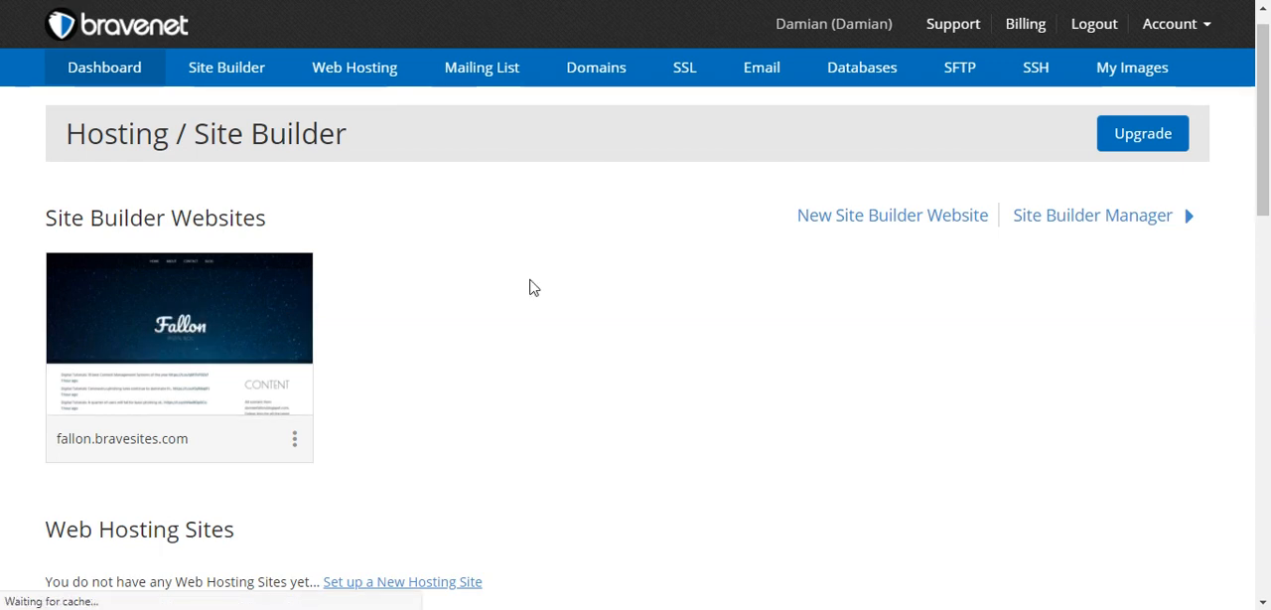
{"action": "mouse_move", "coordinate": [536, 290]}
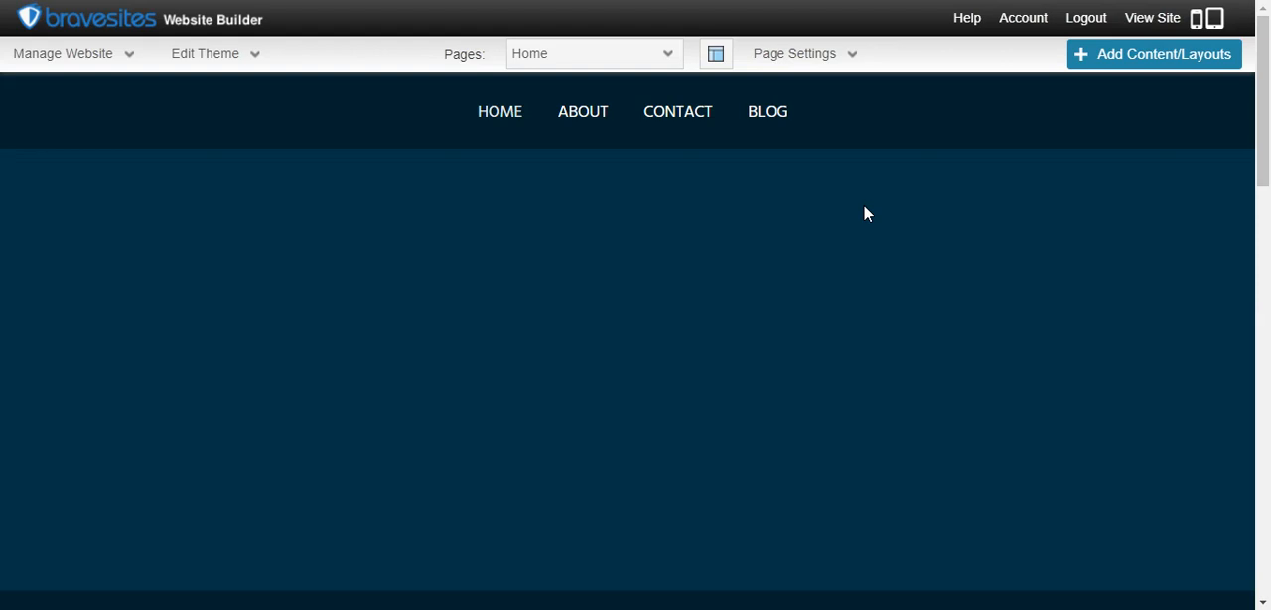
{"action": "mouse_move", "coordinate": [178, 55]}
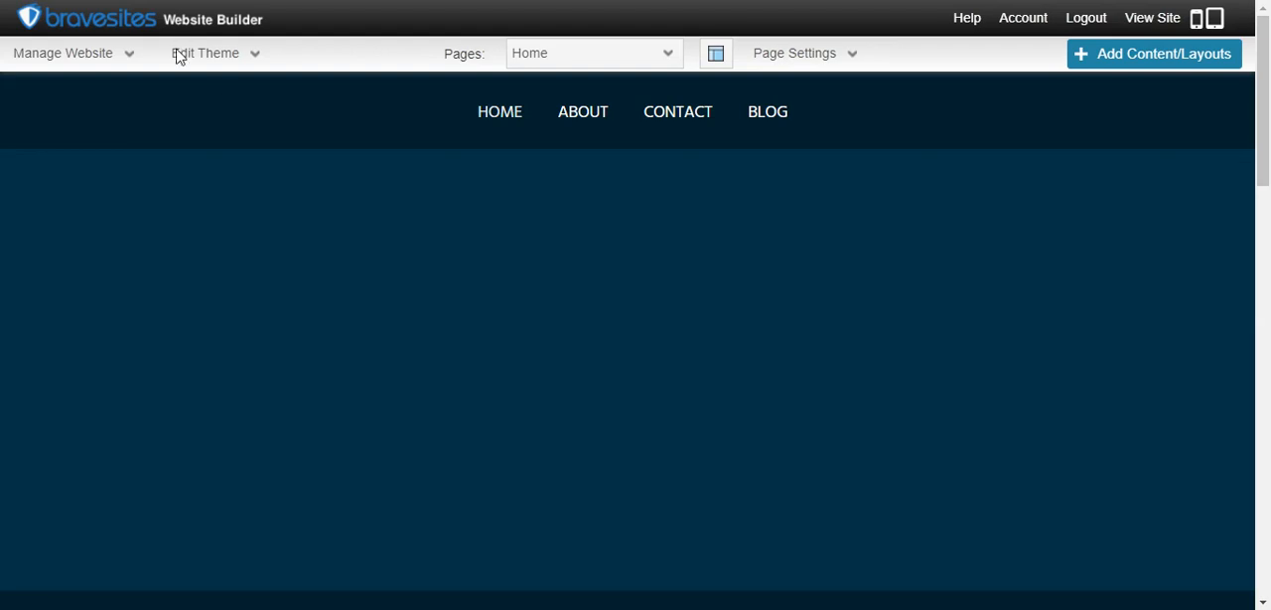
{"action": "mouse_move", "coordinate": [1266, 158]}
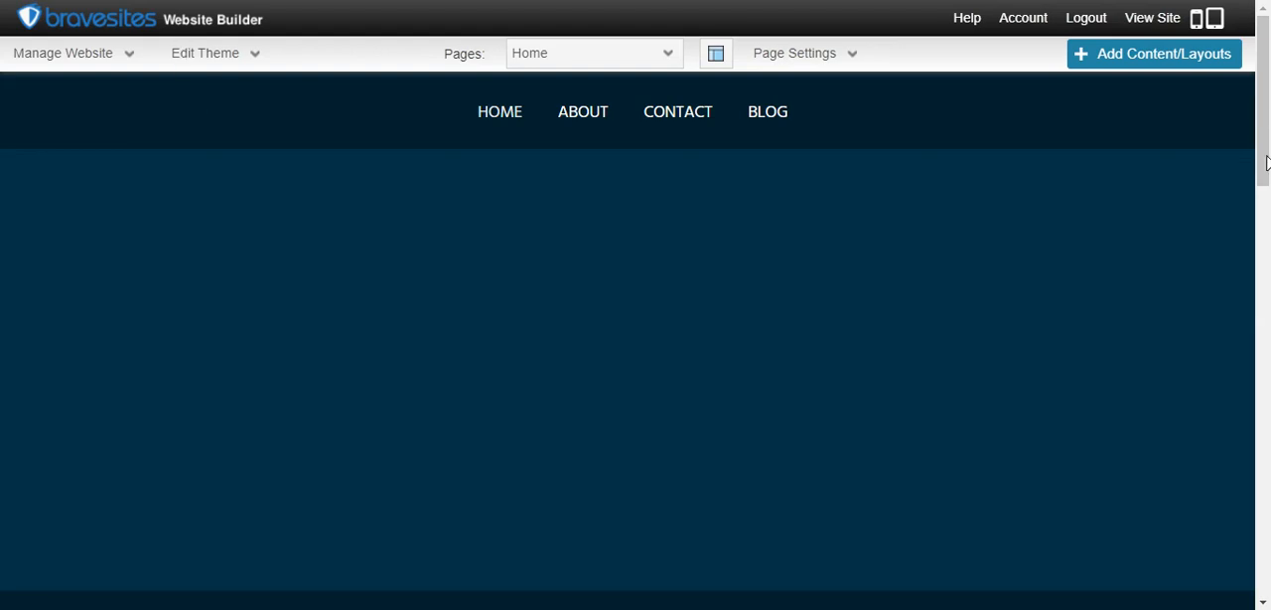
Scroll through the Fallon Digital Blog home page to review its header and feed posts.
{"action": "scroll", "scroll_direction": "down", "scroll_amount": 3}
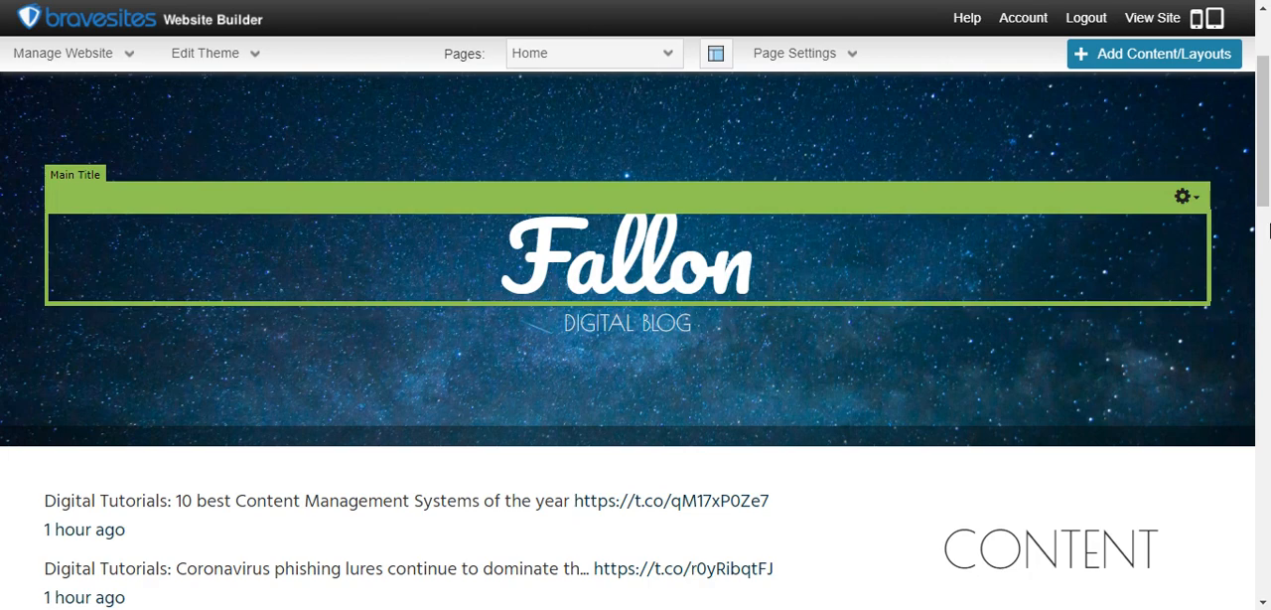
{"action": "scroll", "scroll_direction": "down", "scroll_amount": 3}
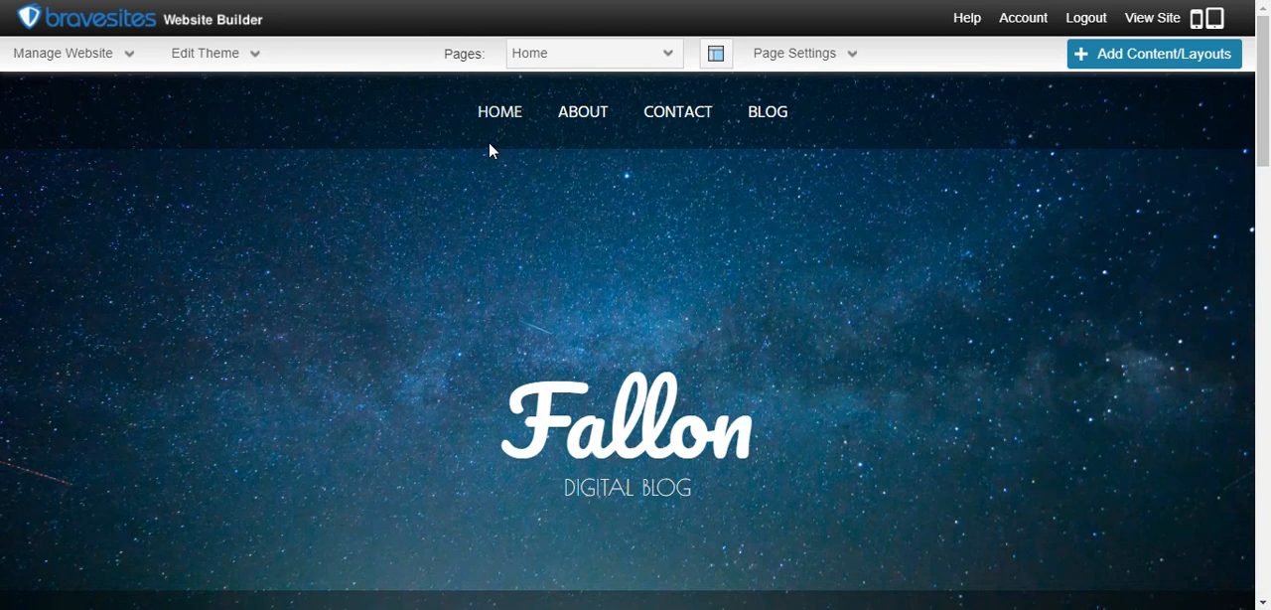
{"action": "mouse_move", "coordinate": [1252, 342]}
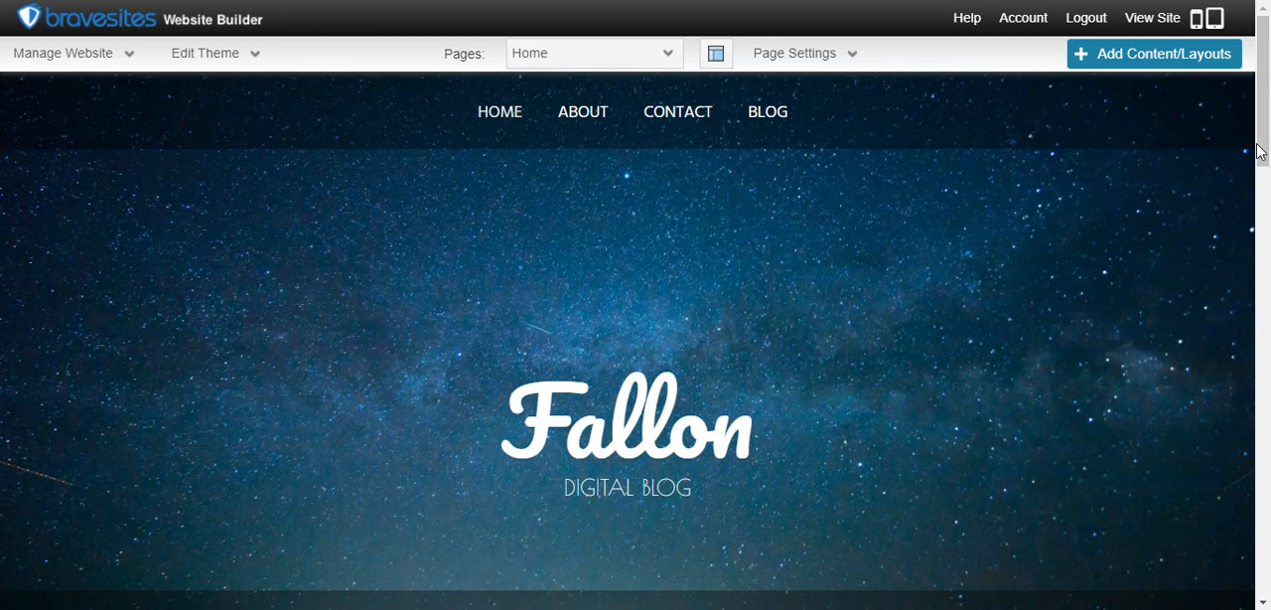
{"action": "scroll", "scroll_direction": "down", "scroll_amount": 3}
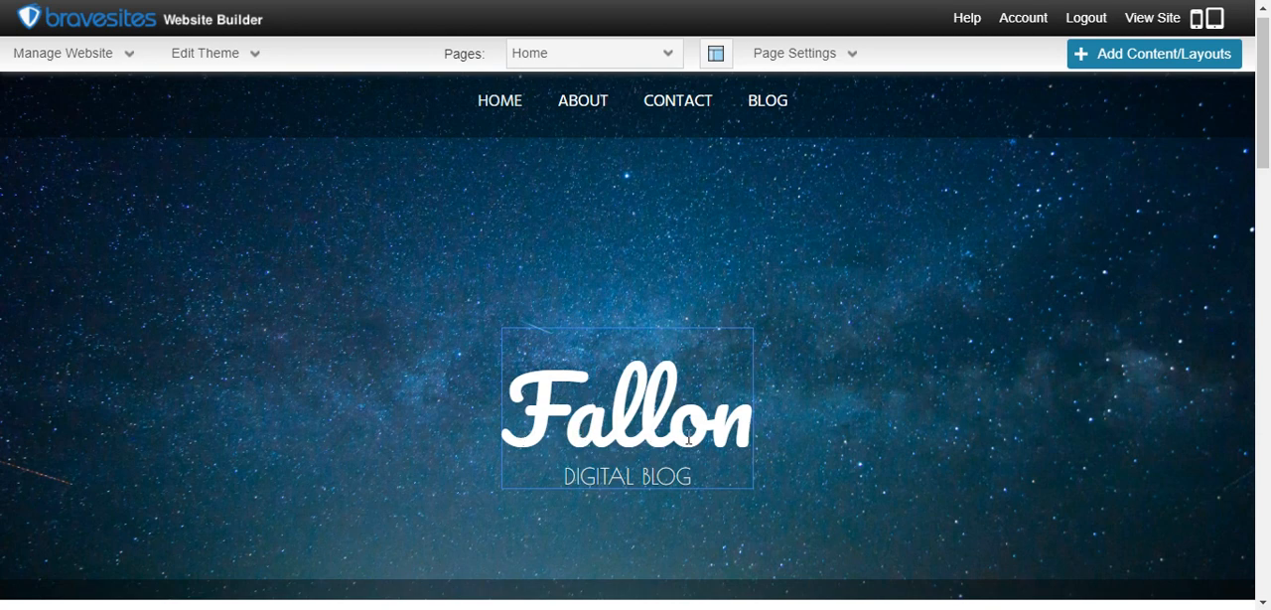
{"action": "mouse_move", "coordinate": [1100, 104]}
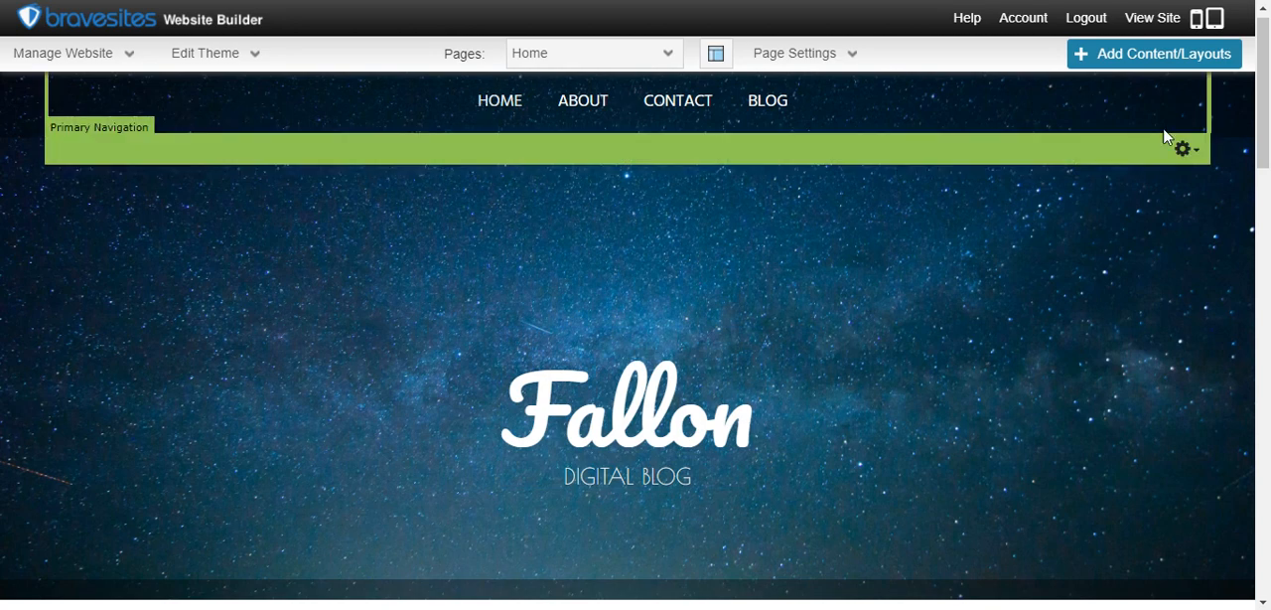
{"action": "left_click", "coordinate": [1184, 149]}
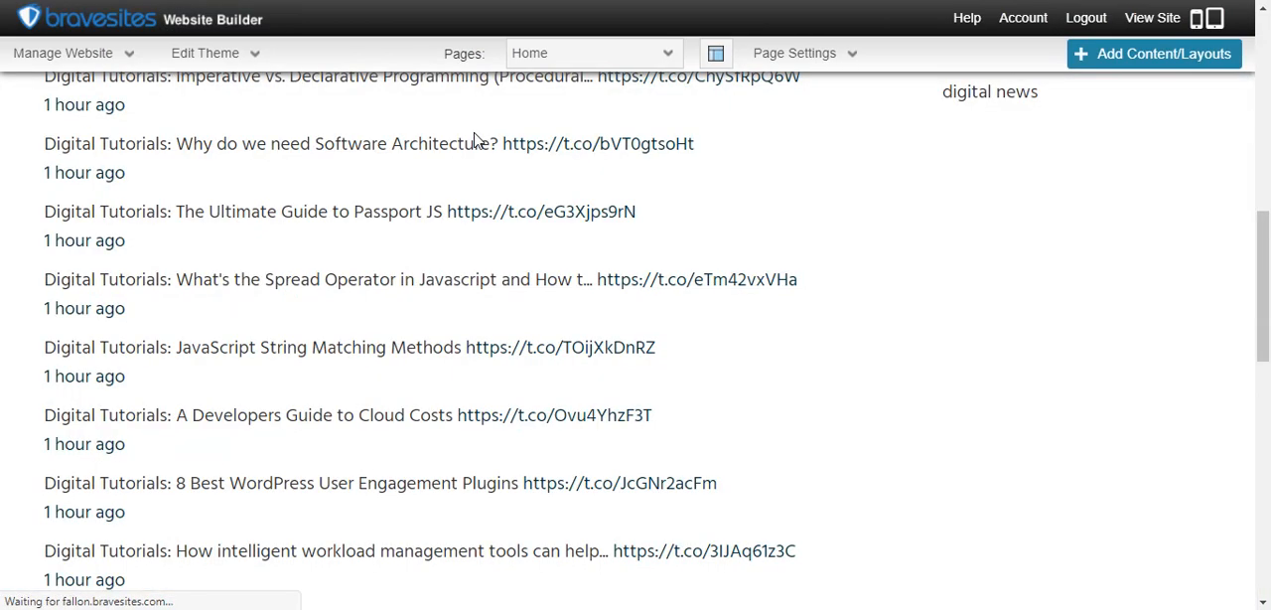
{"action": "scroll", "scroll_direction": "down", "scroll_amount": 3}
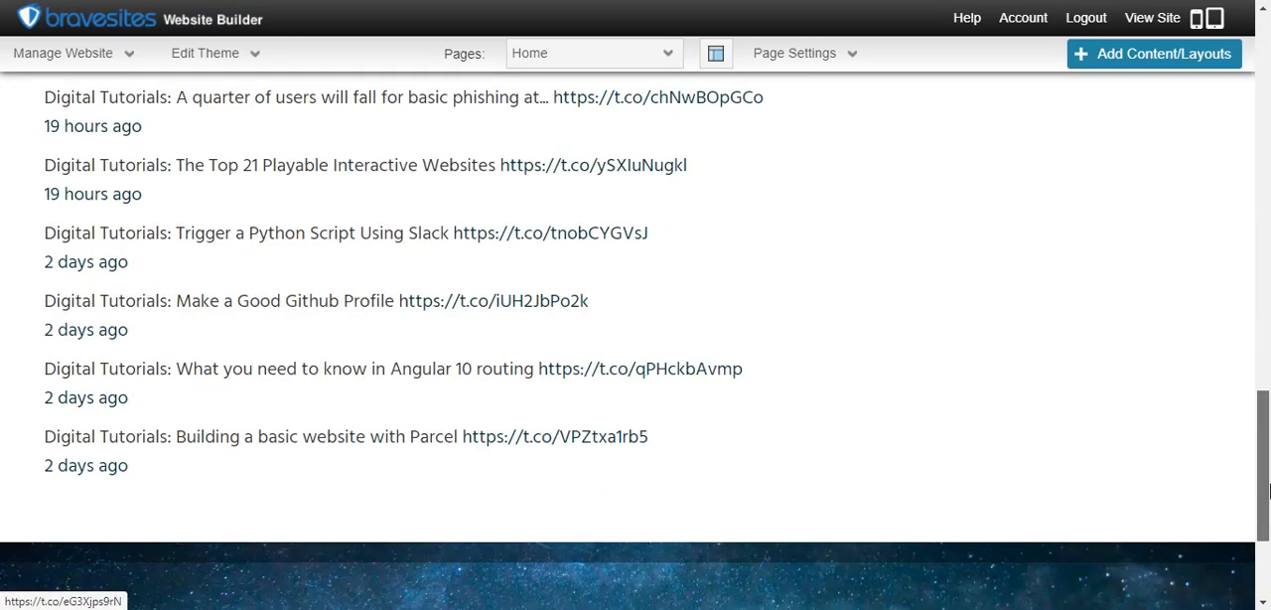
{"action": "scroll", "scroll_direction": "up", "scroll_amount": 3}
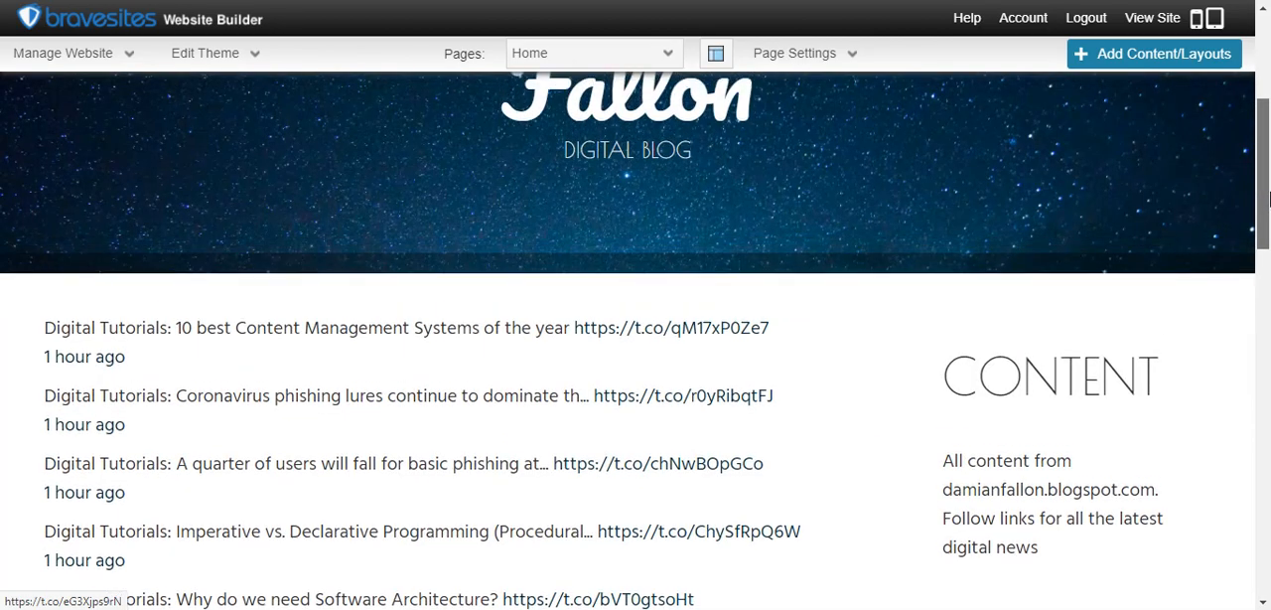
{"action": "scroll", "scroll_direction": "down", "scroll_amount": 3}
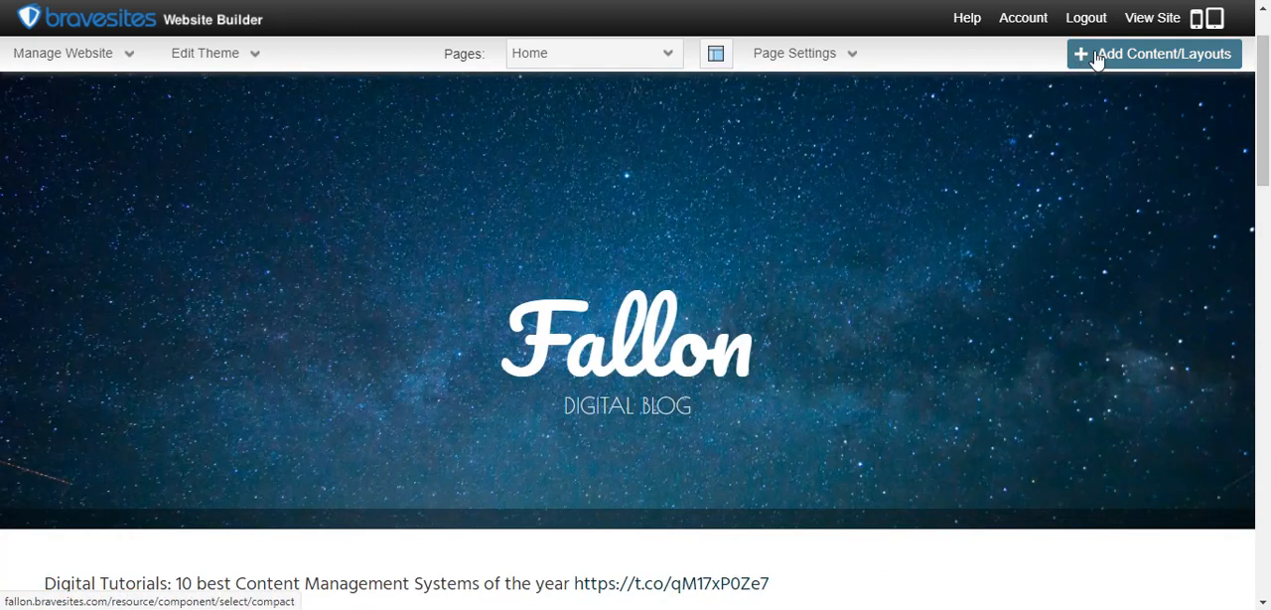
Browse the Add Content components, viewing the Blogging and then Multimedia categories.
{"action": "left_click", "coordinate": [1161, 54]}
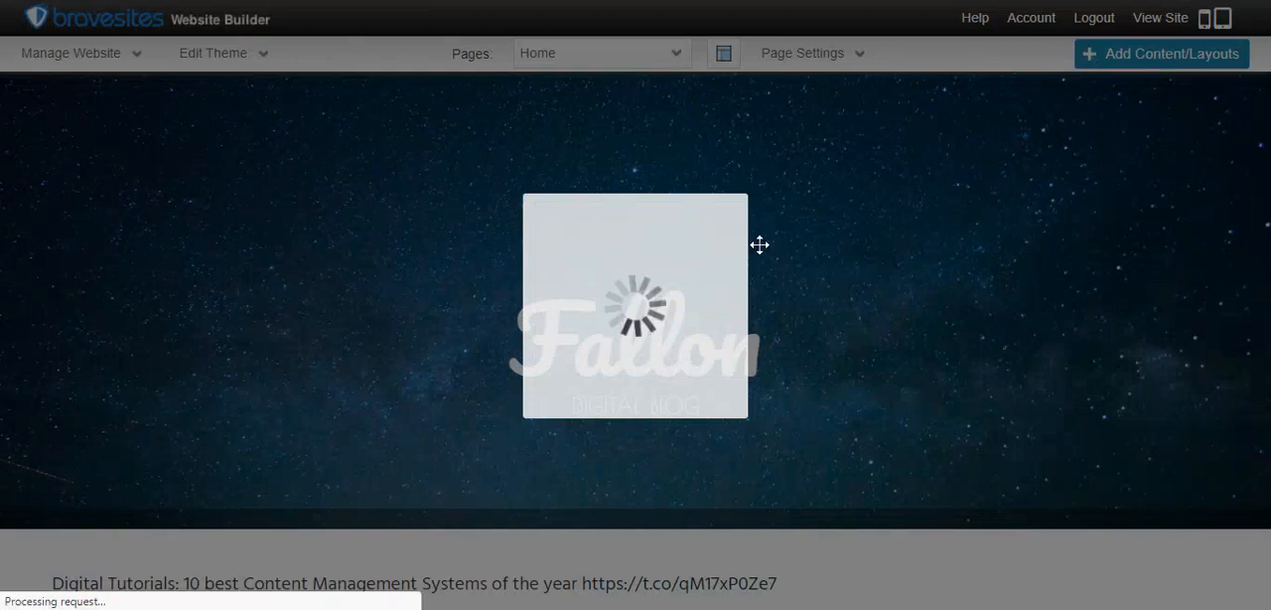
{"action": "left_click", "coordinate": [1160, 51]}
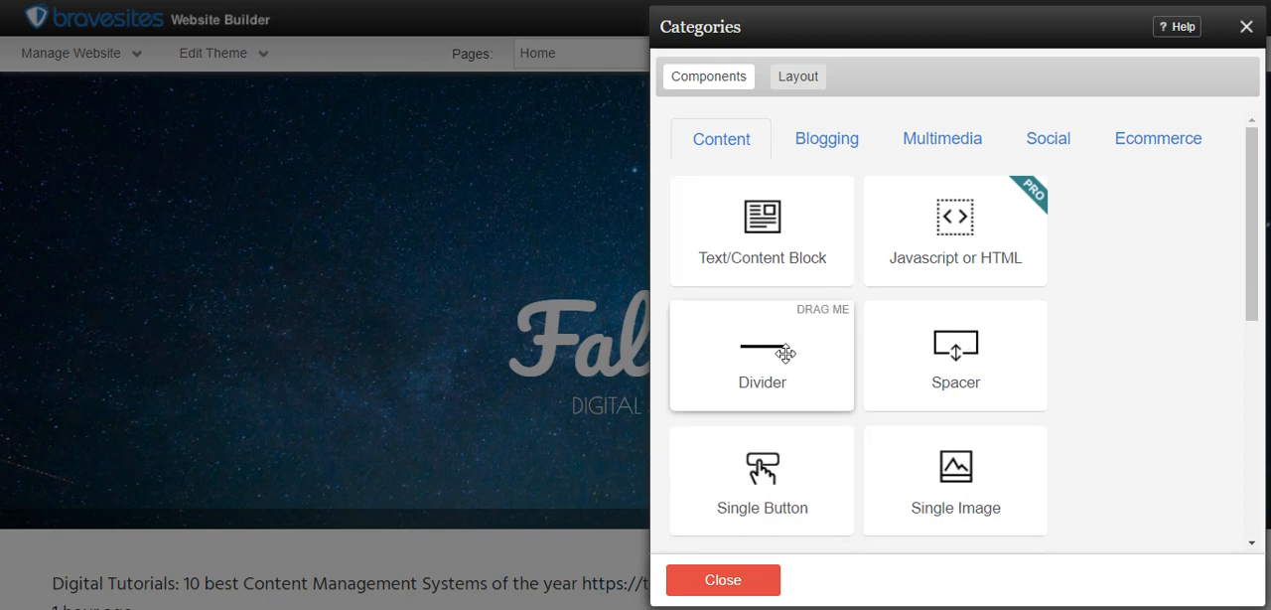
{"action": "mouse_move", "coordinate": [1203, 258]}
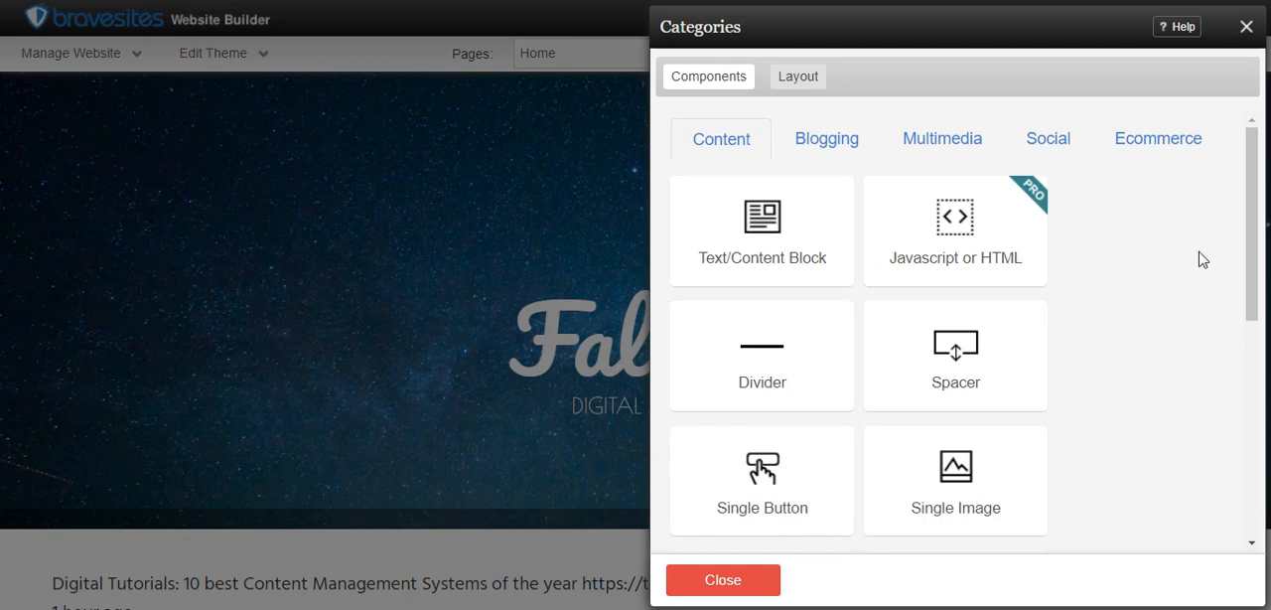
{"action": "left_click", "coordinate": [826, 139]}
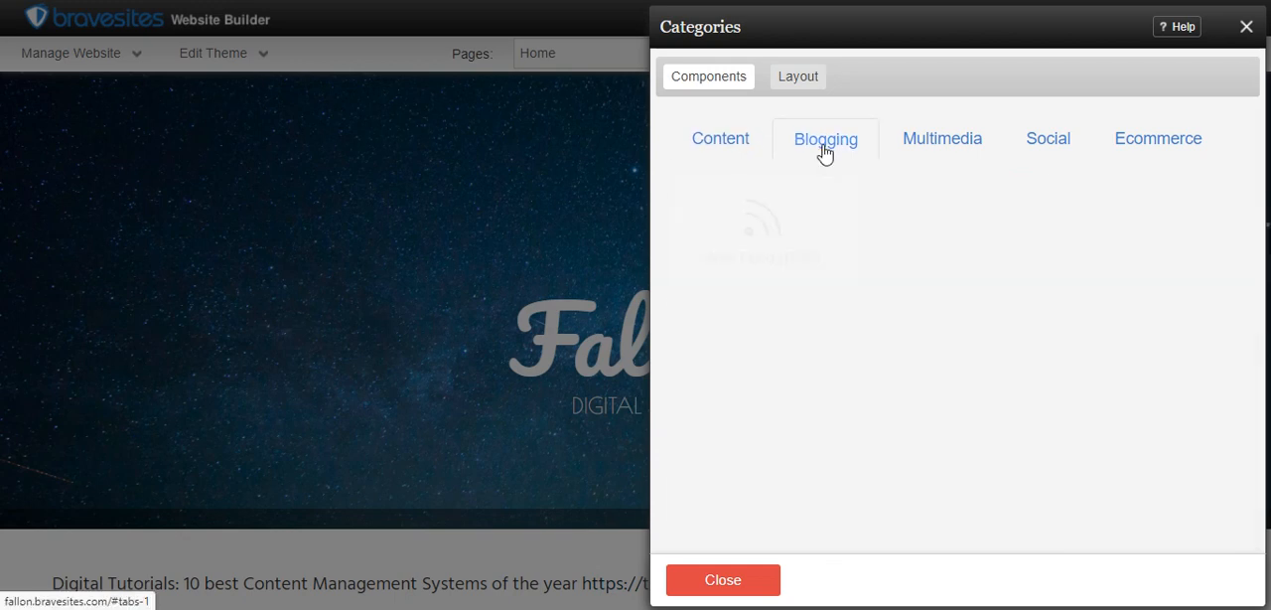
{"action": "left_click", "coordinate": [826, 139]}
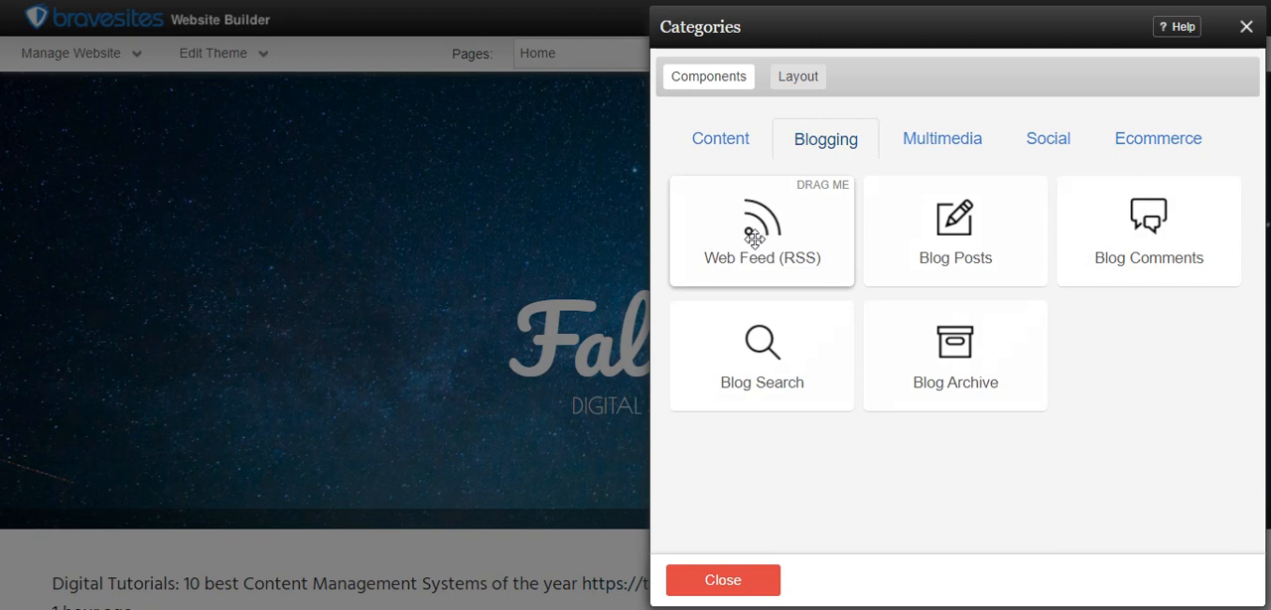
{"action": "mouse_move", "coordinate": [1160, 270]}
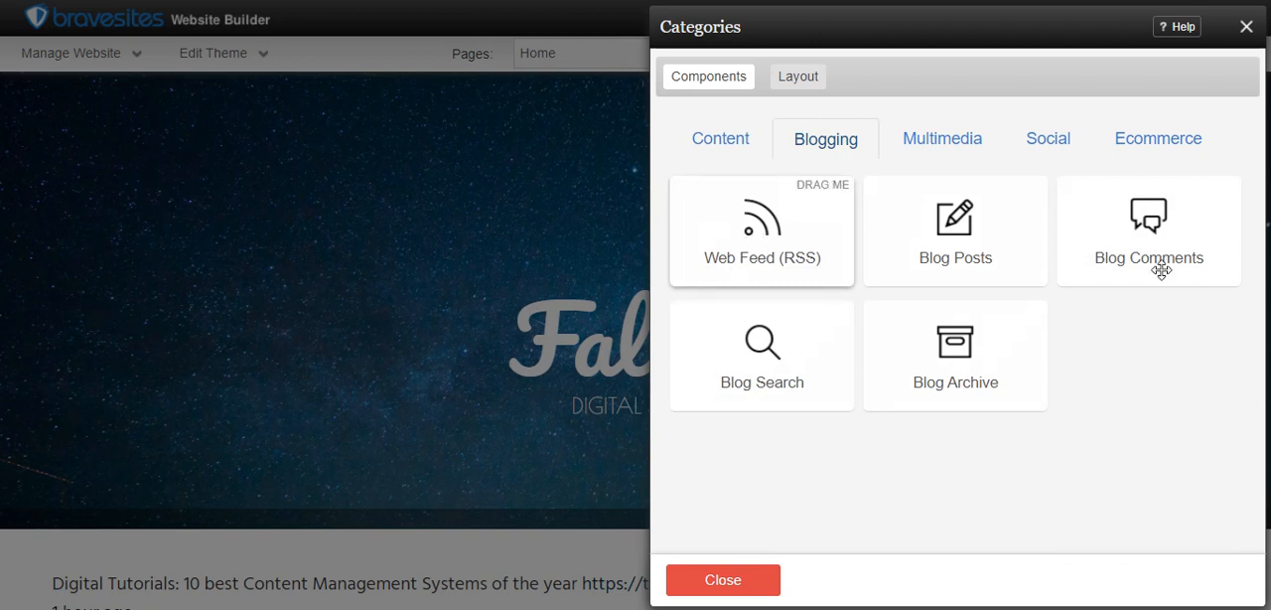
{"action": "mouse_move", "coordinate": [1160, 239]}
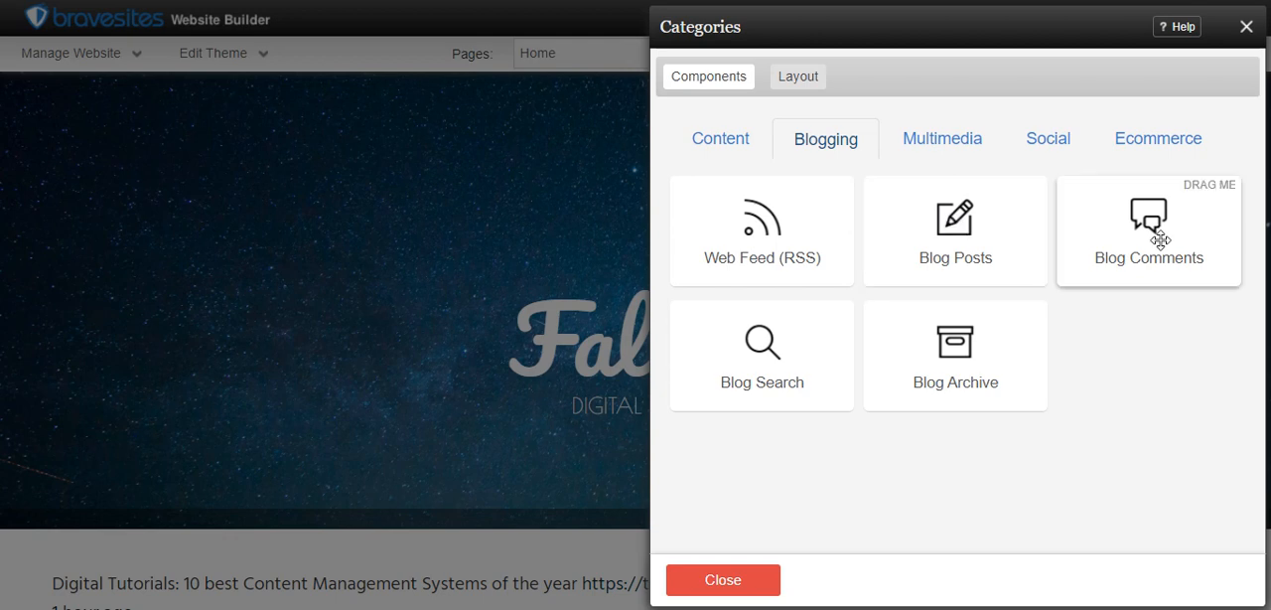
{"action": "mouse_move", "coordinate": [1247, 274]}
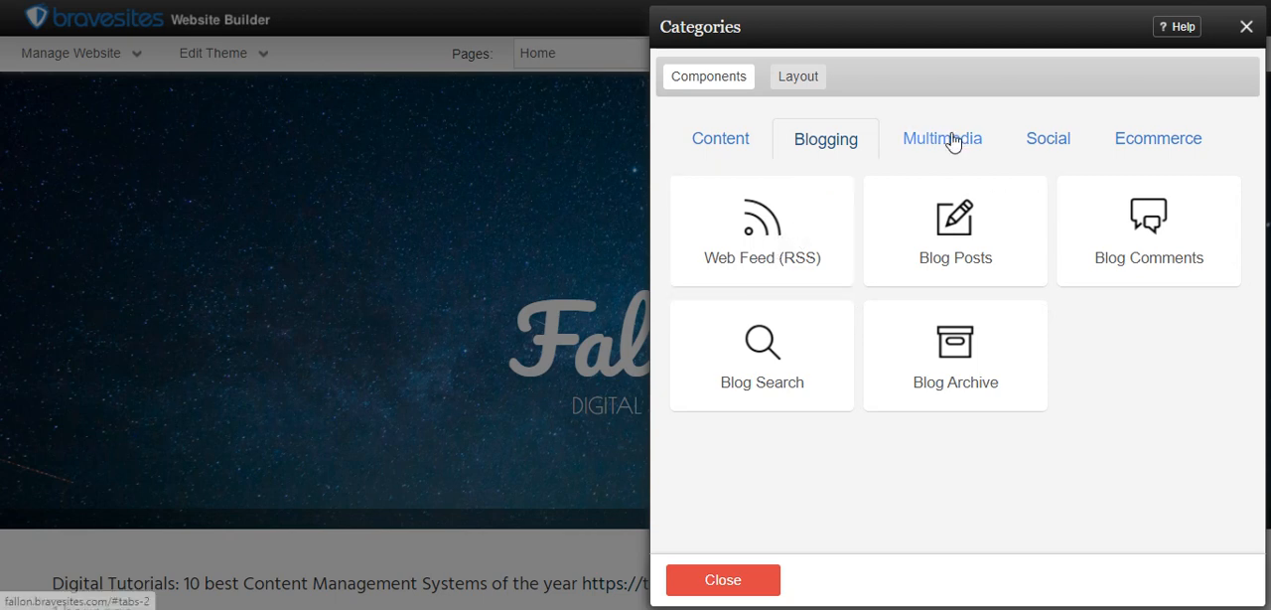
{"action": "left_click", "coordinate": [941, 139]}
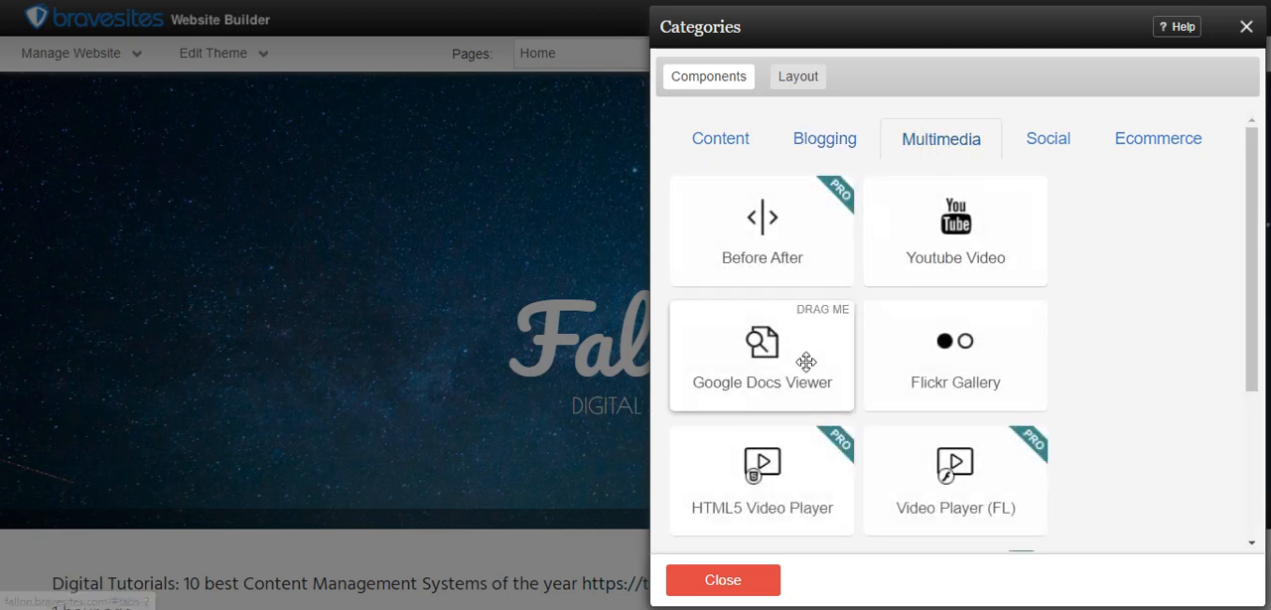
{"action": "mouse_move", "coordinate": [1042, 399]}
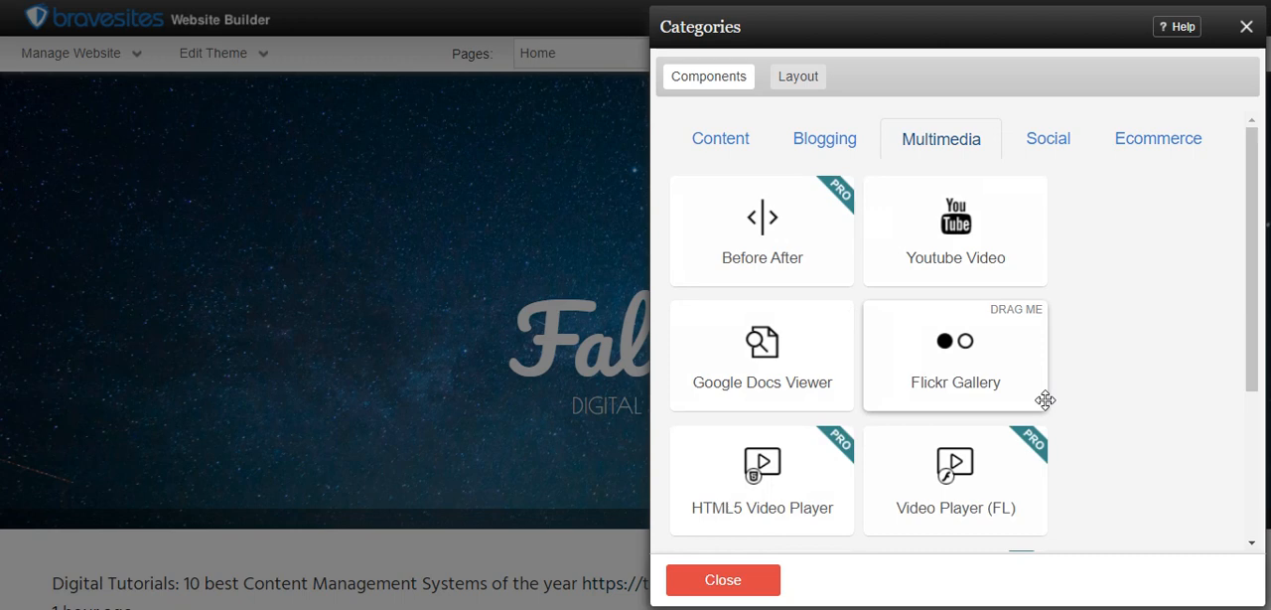
{"action": "mouse_move", "coordinate": [955, 230]}
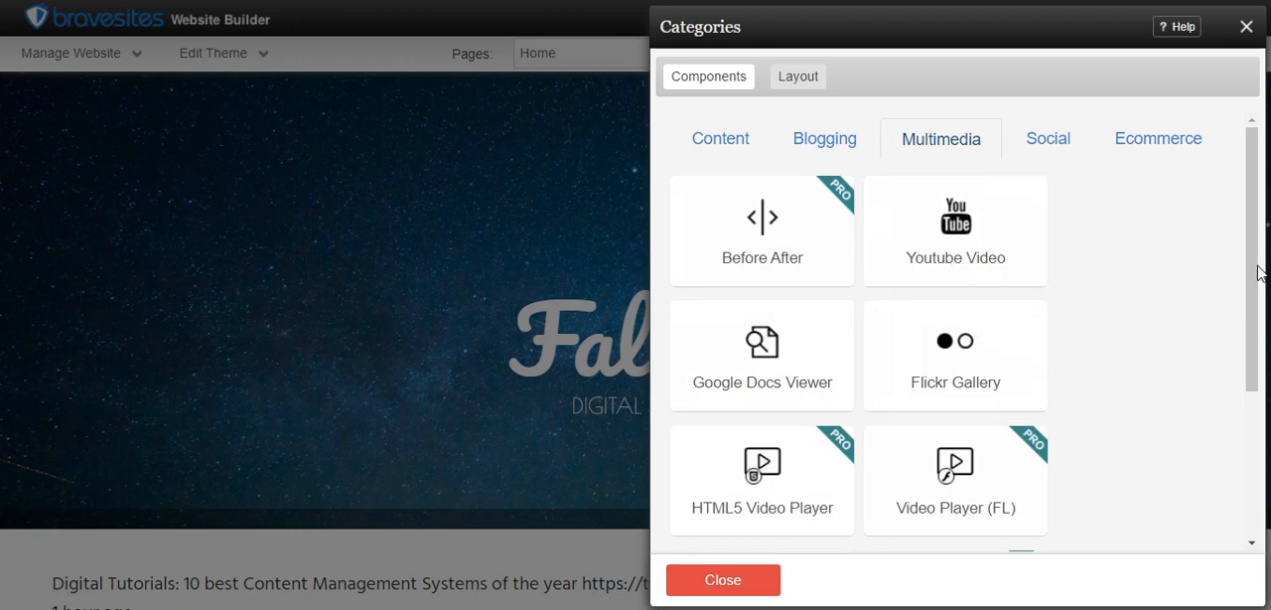
{"action": "mouse_move", "coordinate": [1057, 238]}
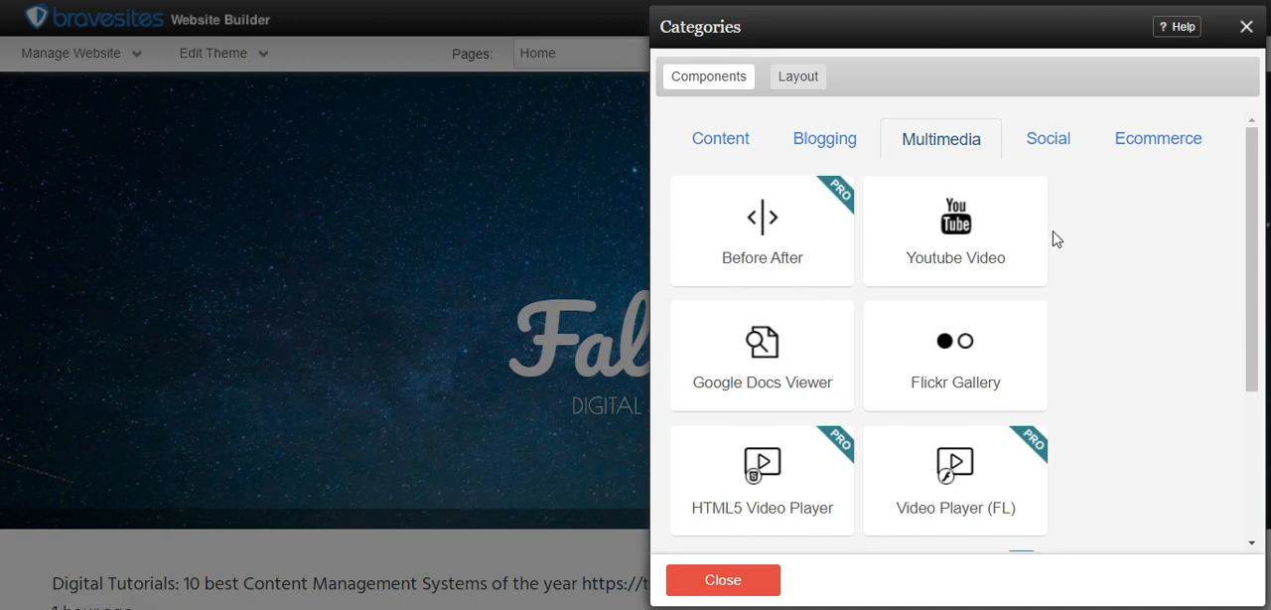
{"action": "scroll", "scroll_direction": "down", "scroll_amount": 3}
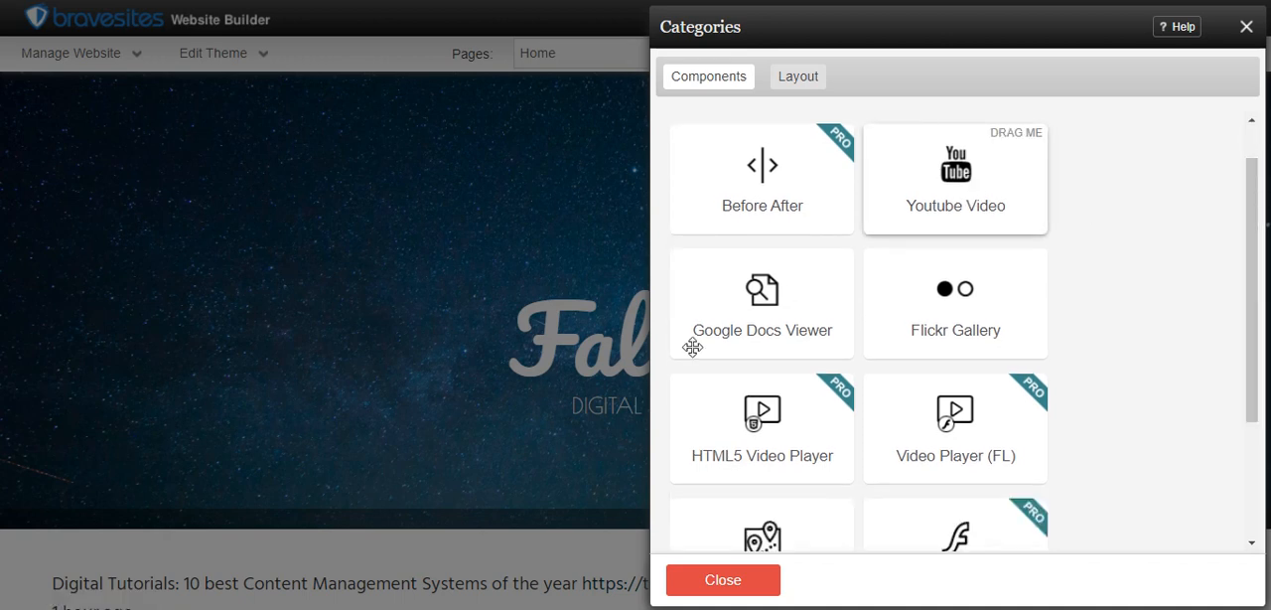
Drag the YouTube Video component into the sidebar slot beneath the CONTENT text.
{"action": "left_click", "coordinate": [736, 580]}
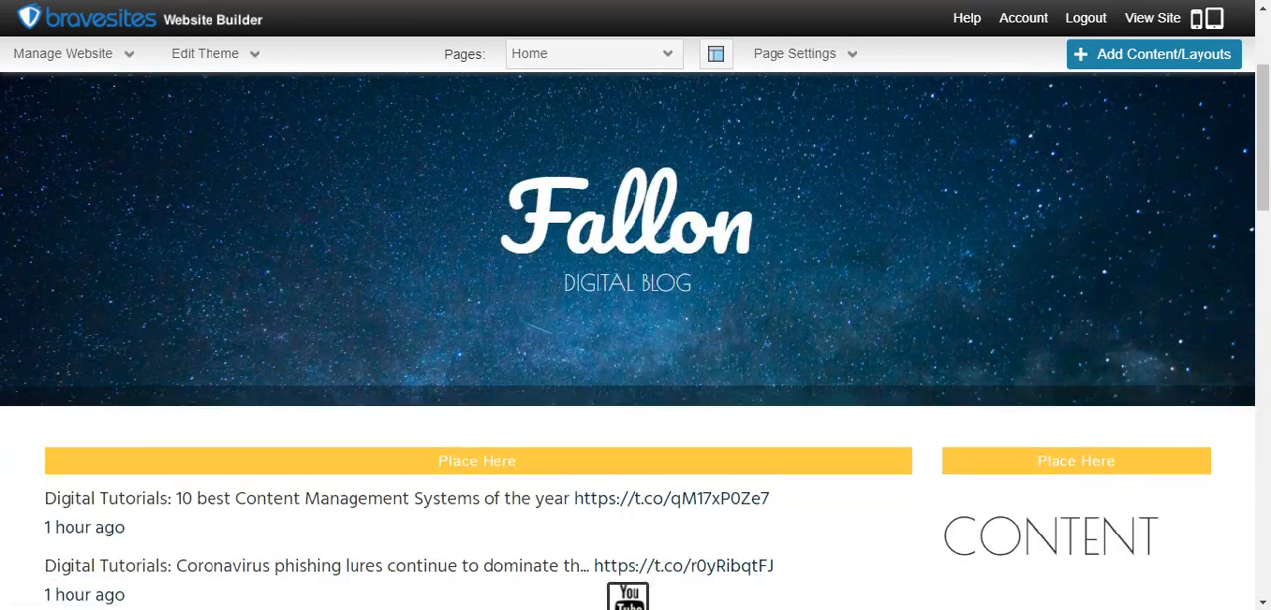
{"action": "scroll", "scroll_direction": "down", "scroll_amount": 3}
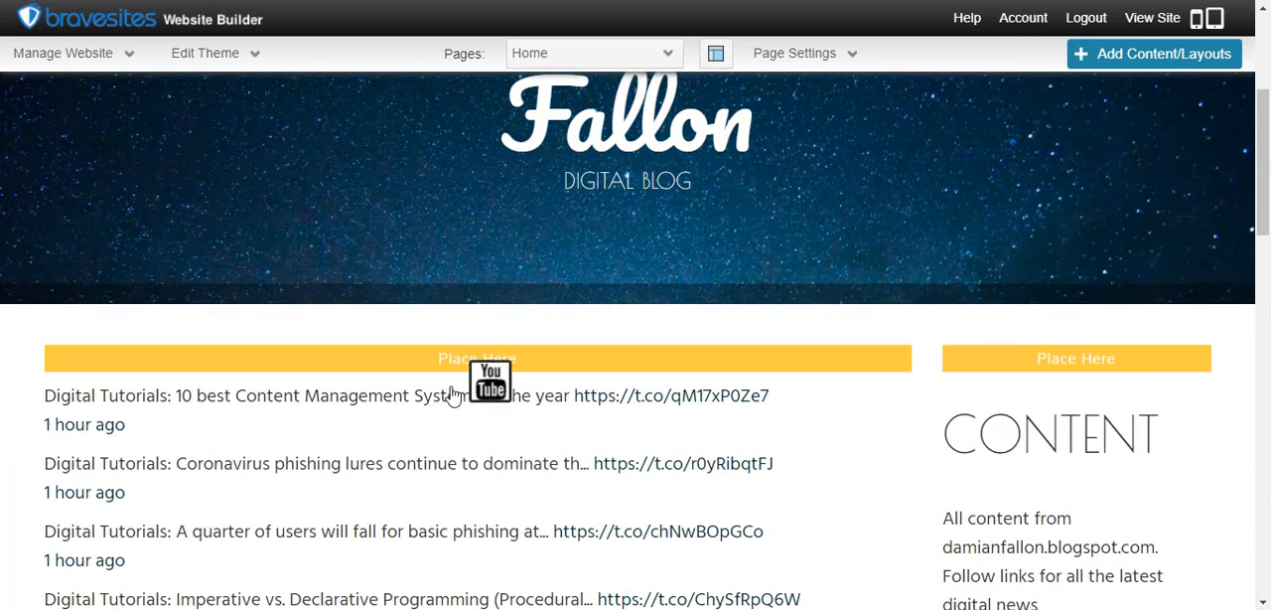
{"action": "scroll", "scroll_direction": "down", "scroll_amount": 3}
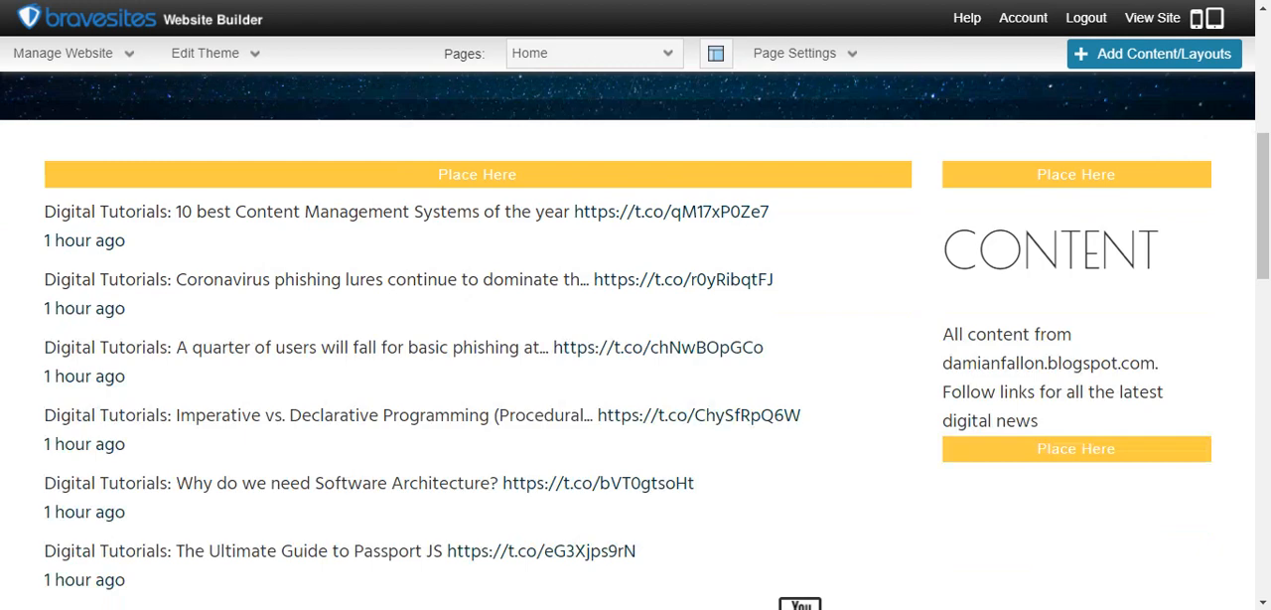
{"action": "scroll", "scroll_direction": "down", "scroll_amount": 3}
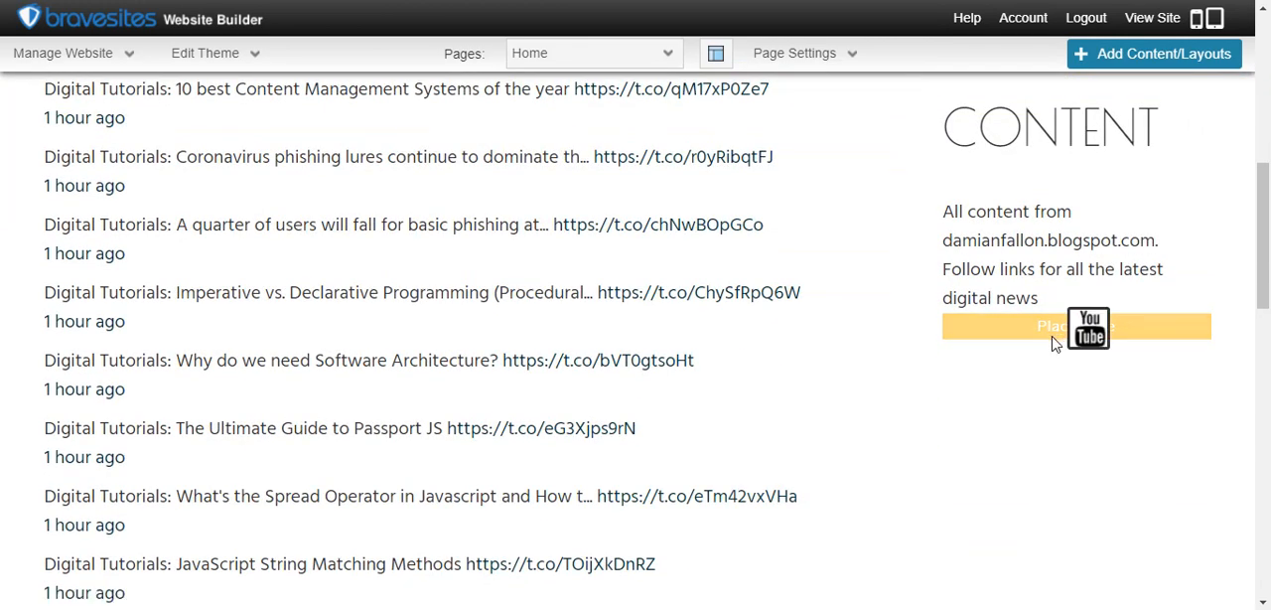
{"action": "left_click", "coordinate": [1086, 328]}
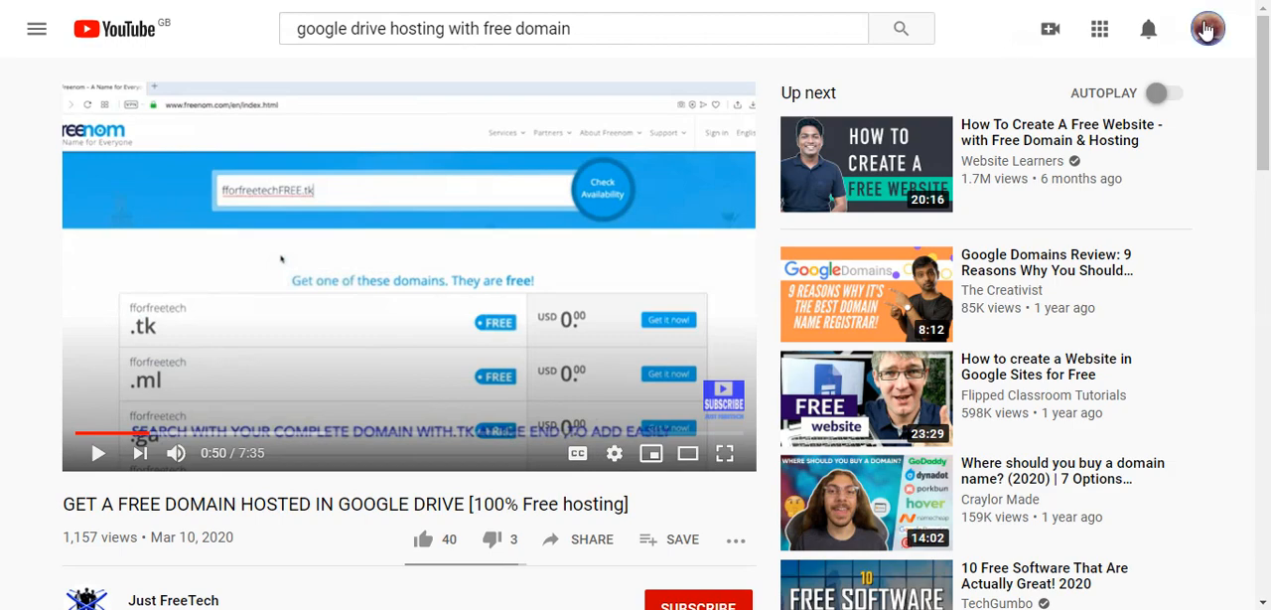
On the YouTube channel page, select the title of 'Best Privacy protected search engines 2020'.
{"action": "left_click", "coordinate": [1207, 30]}
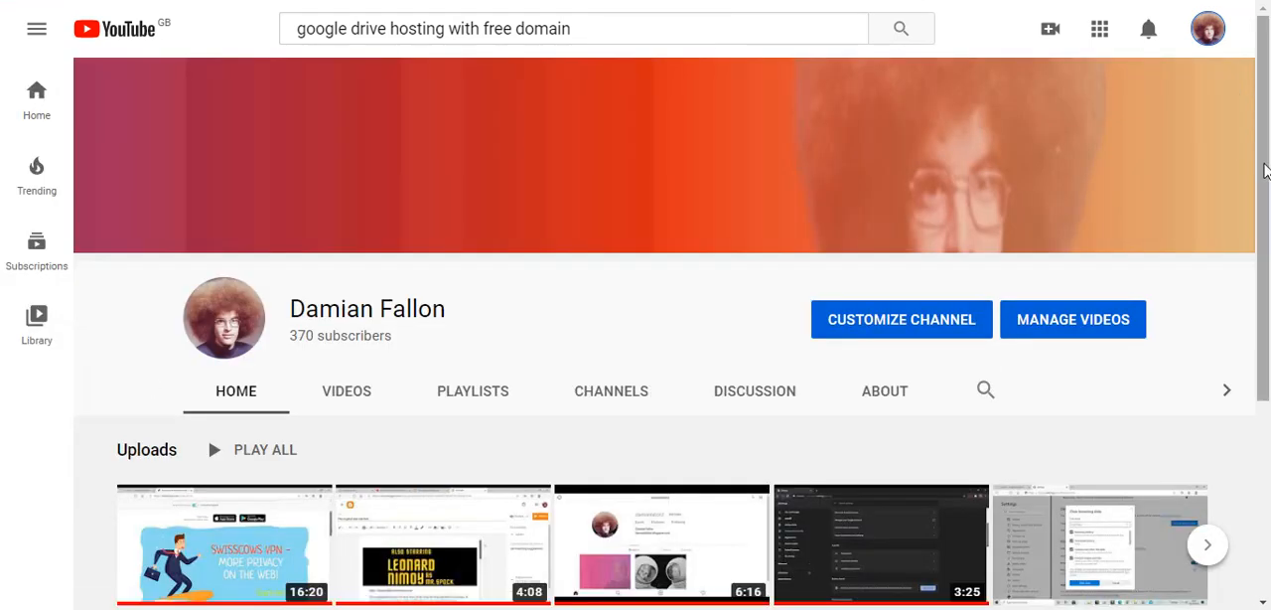
{"action": "scroll", "scroll_direction": "down", "scroll_amount": 3}
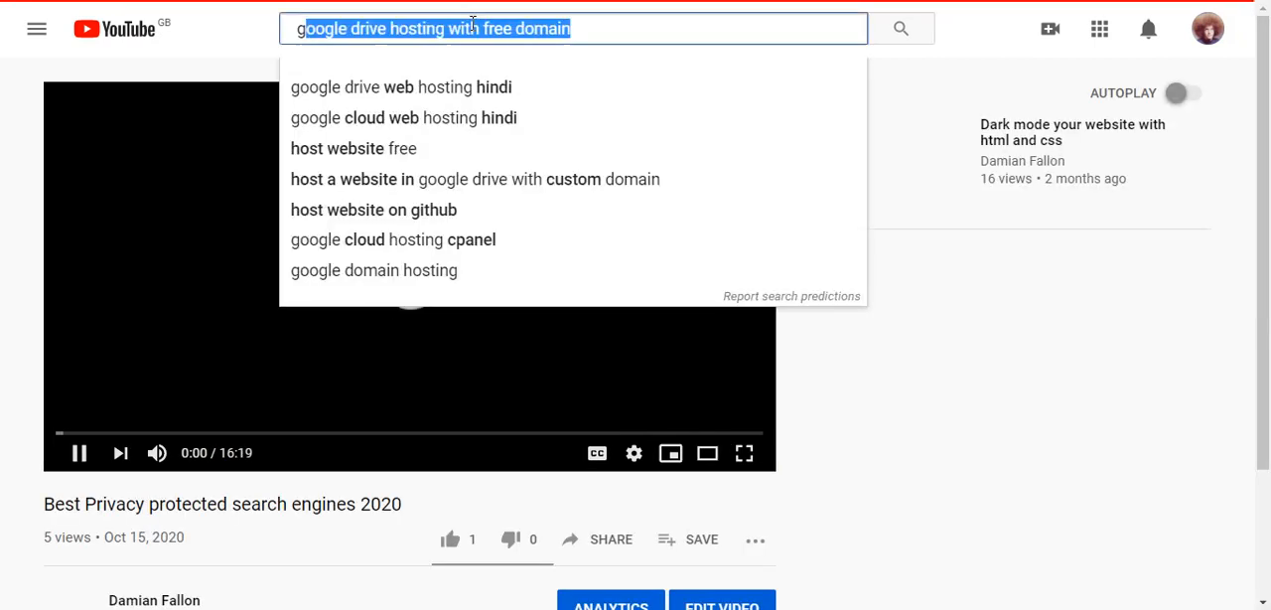
{"action": "type", "text": "g"}
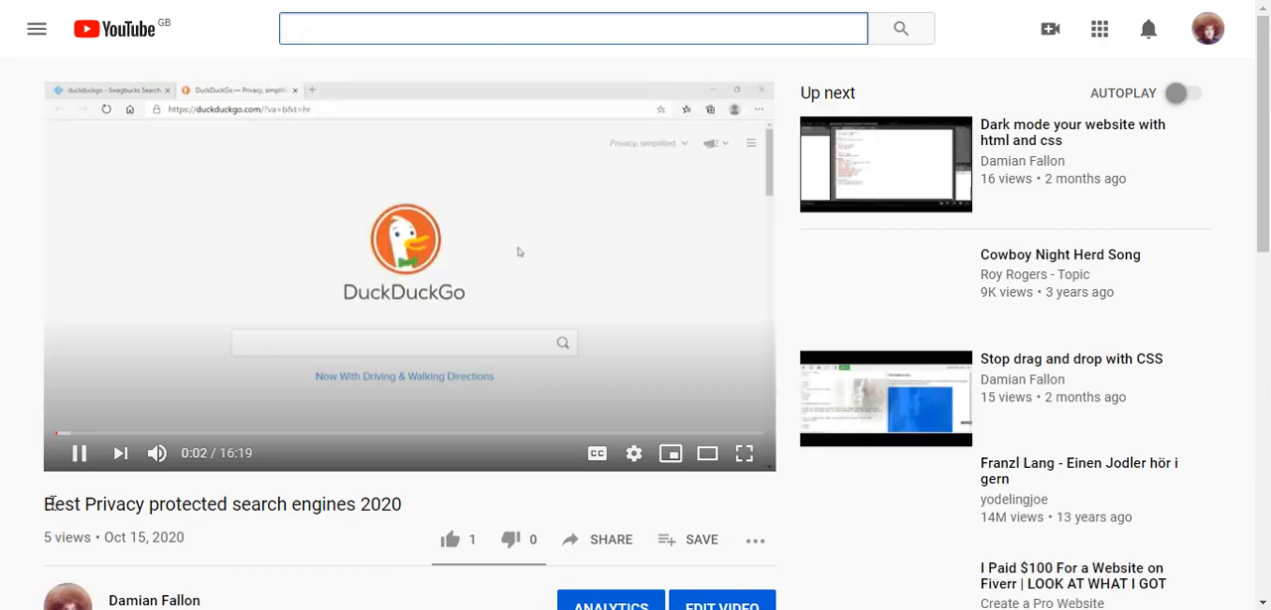
{"action": "triple_click", "coordinate": [222, 504]}
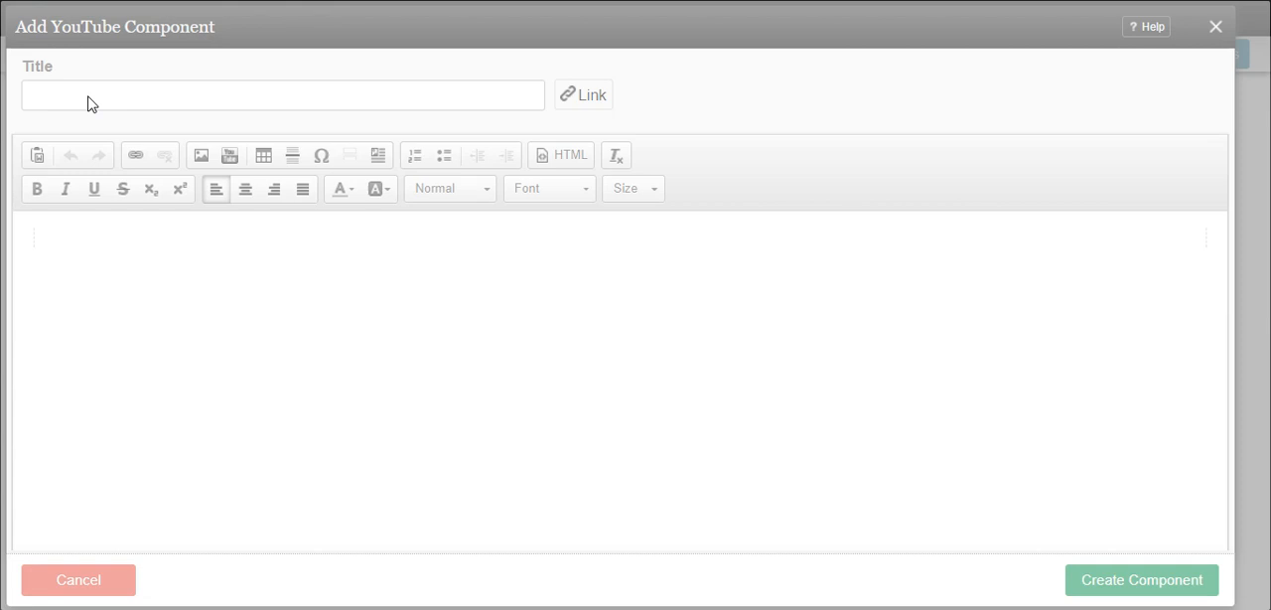
Title the YouTube component 'Best Privacy protected search engines 2020', skipping the embed settings.
{"action": "left_click", "coordinate": [231, 155]}
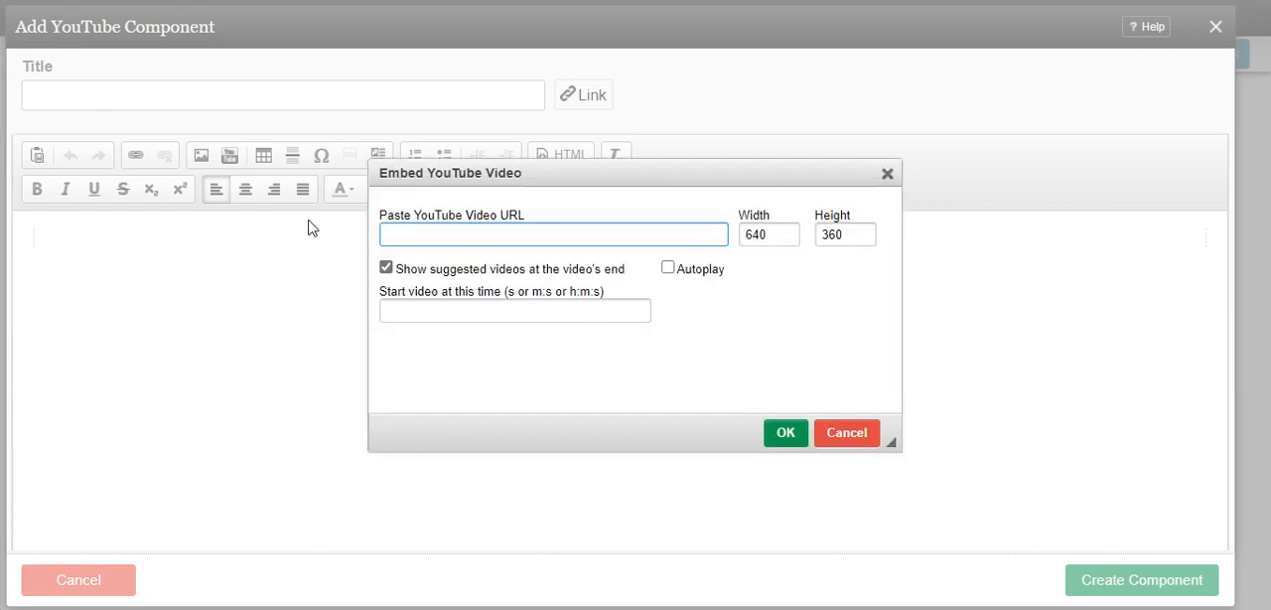
{"action": "mouse_move", "coordinate": [71, 111]}
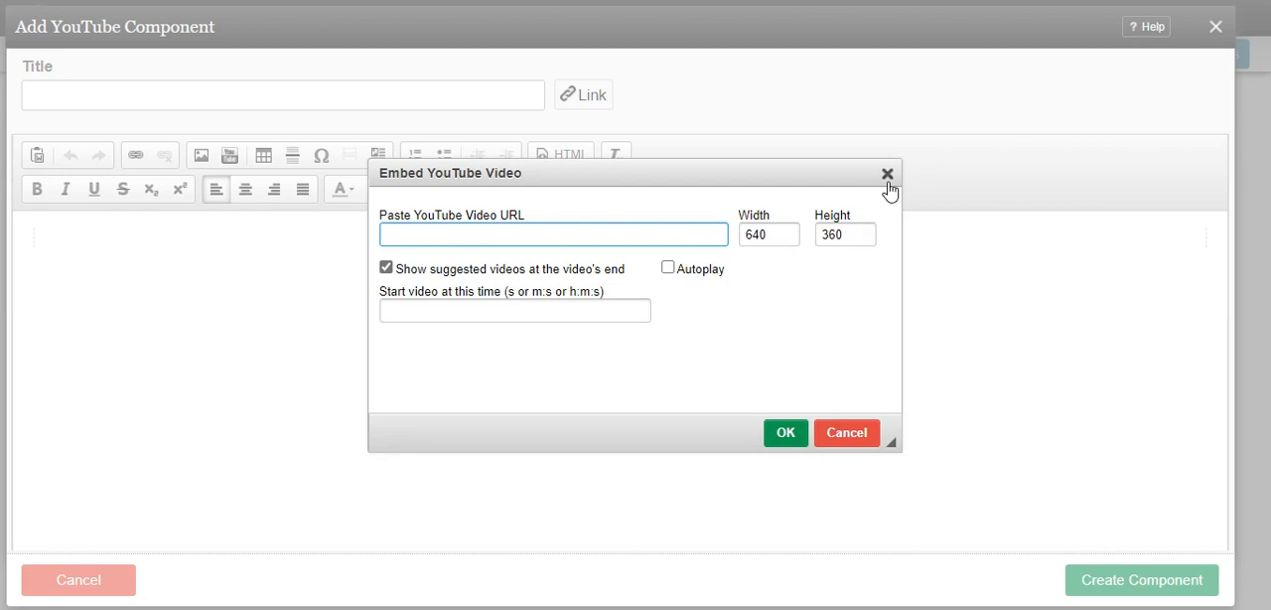
{"action": "left_click", "coordinate": [886, 174]}
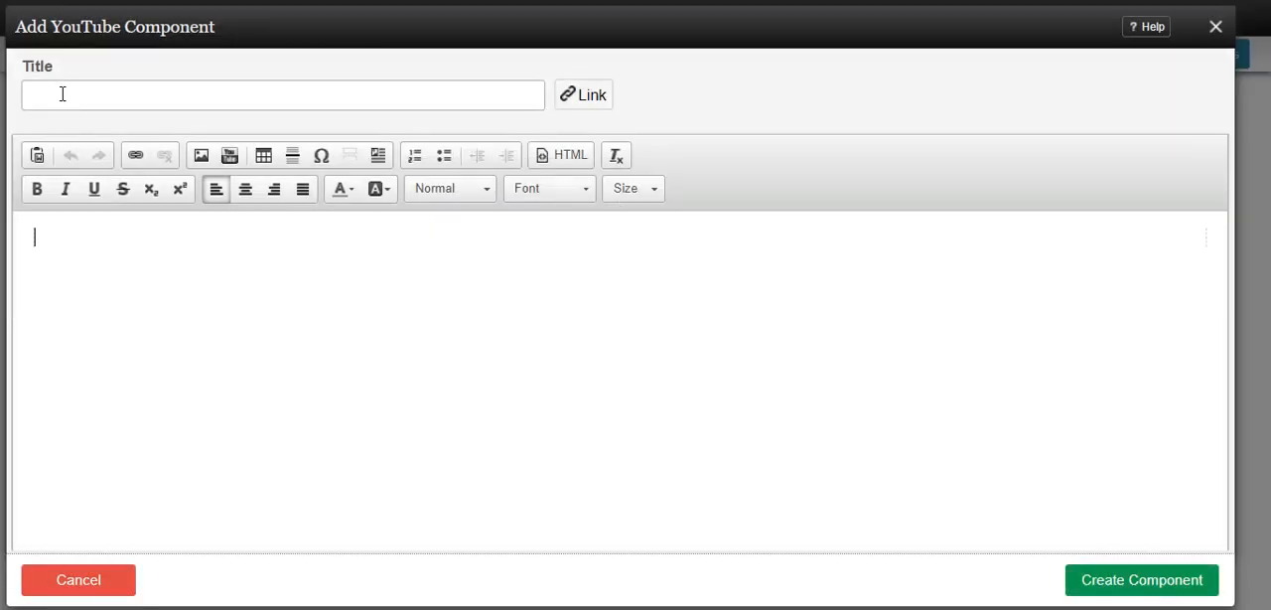
{"action": "type", "text": "Best Privacy protected search engines 2020"}
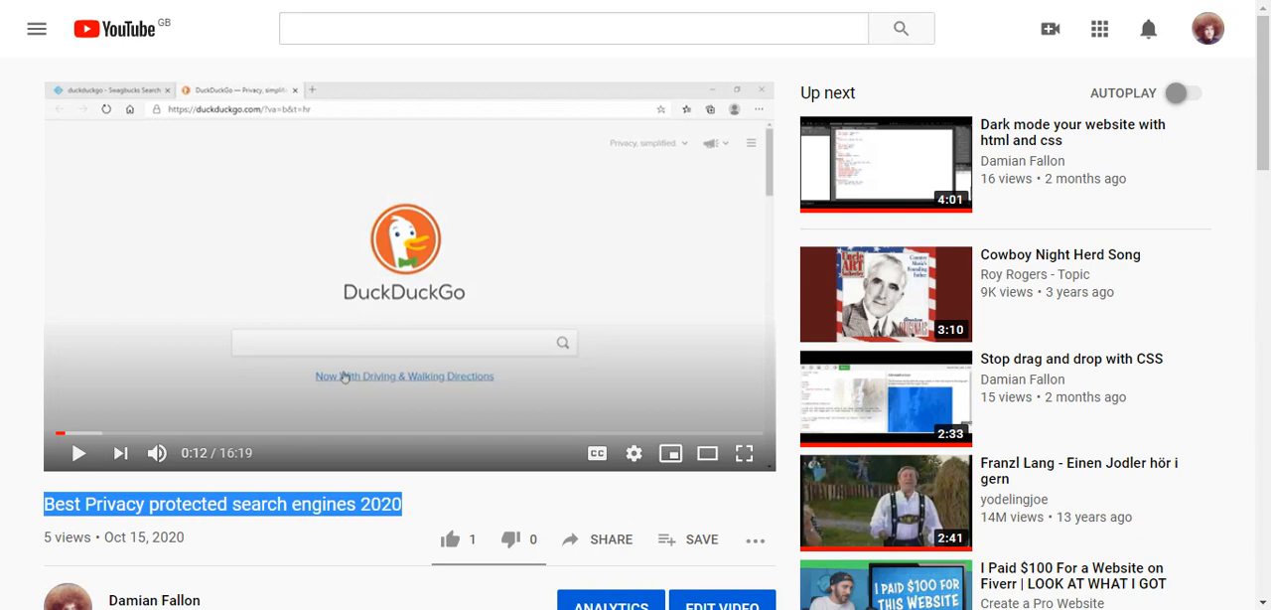
{"action": "right_click", "coordinate": [574, 28]}
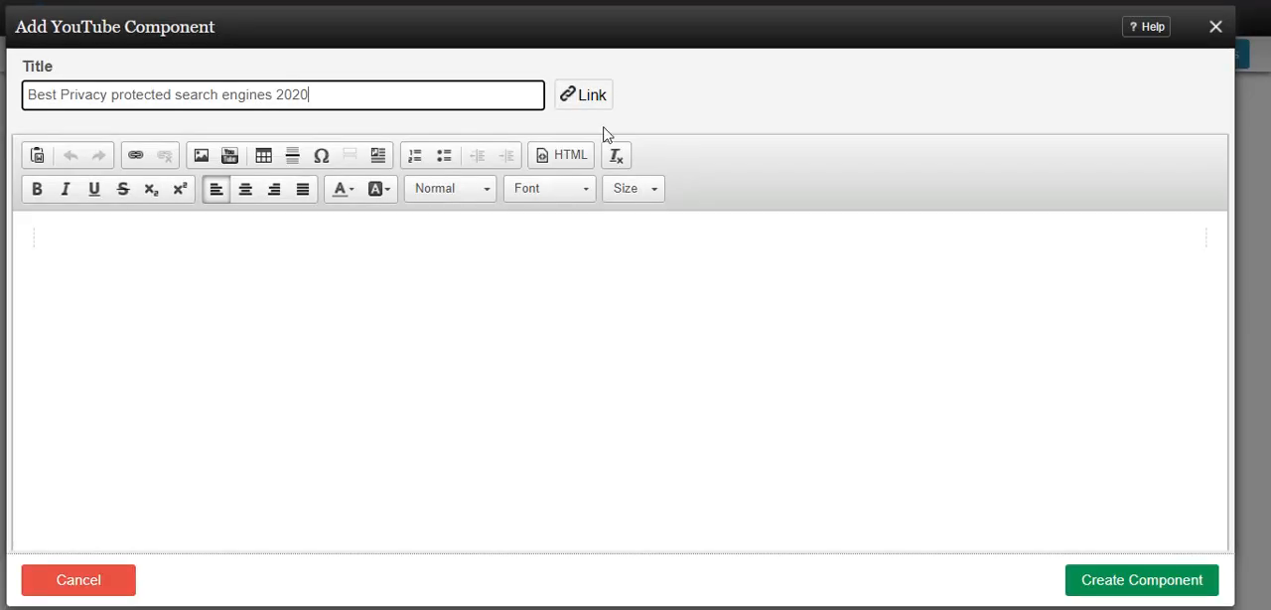
Dismiss the title link options and create the YouTube component.
{"action": "left_click", "coordinate": [584, 95]}
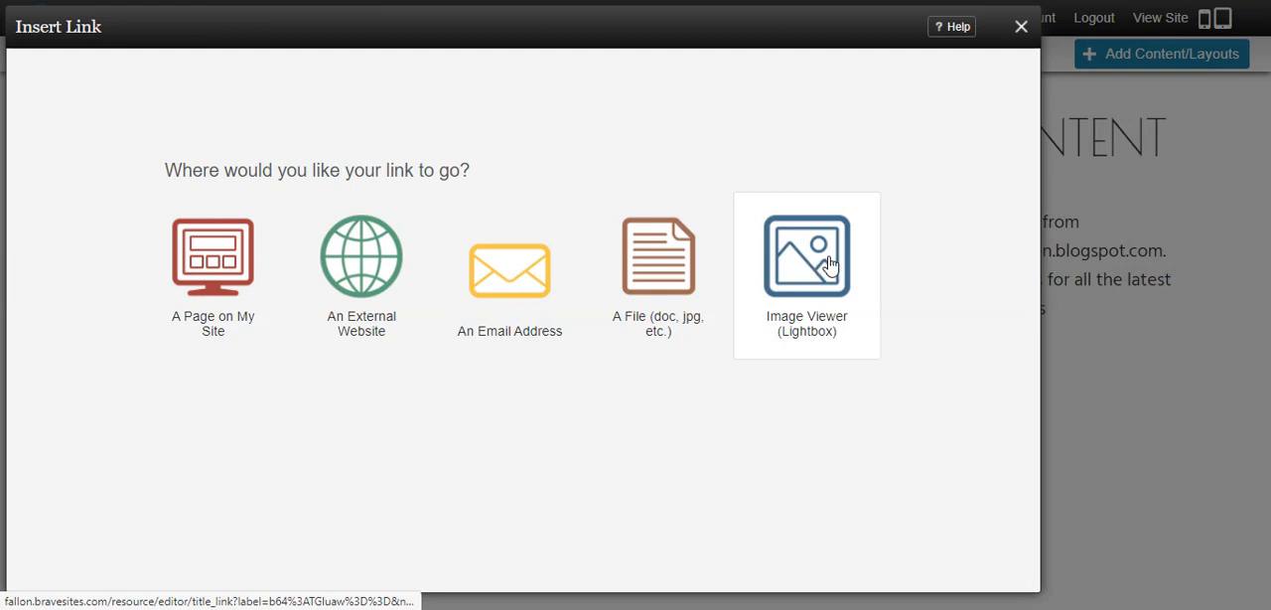
{"action": "mouse_move", "coordinate": [1020, 28]}
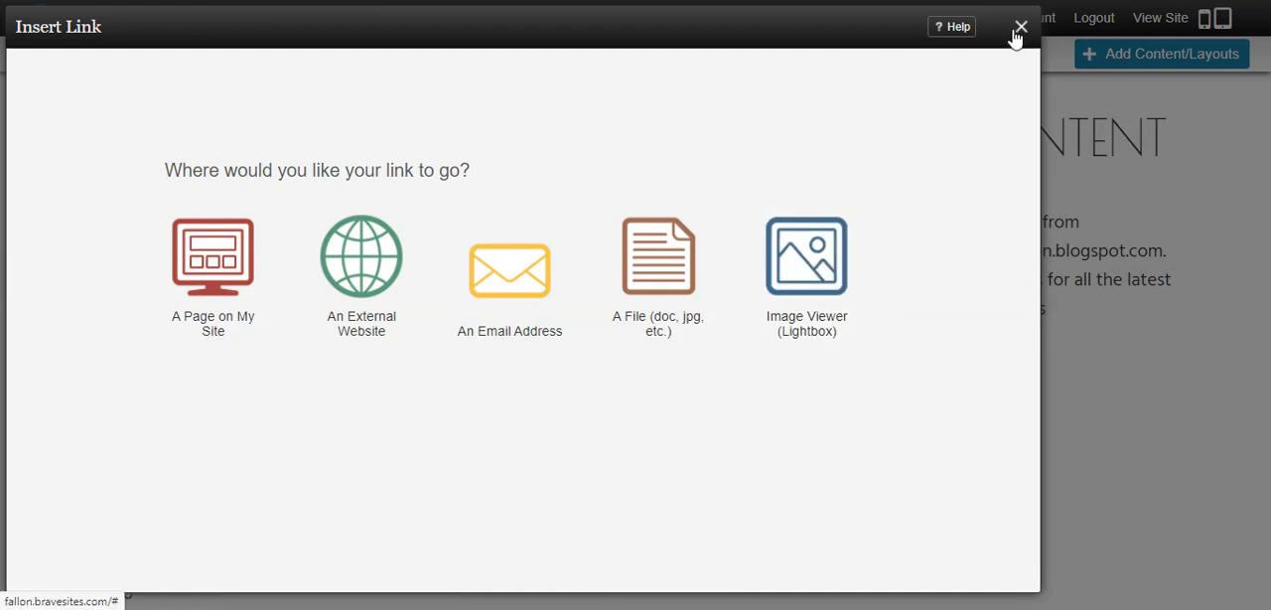
{"action": "left_click", "coordinate": [1007, 24]}
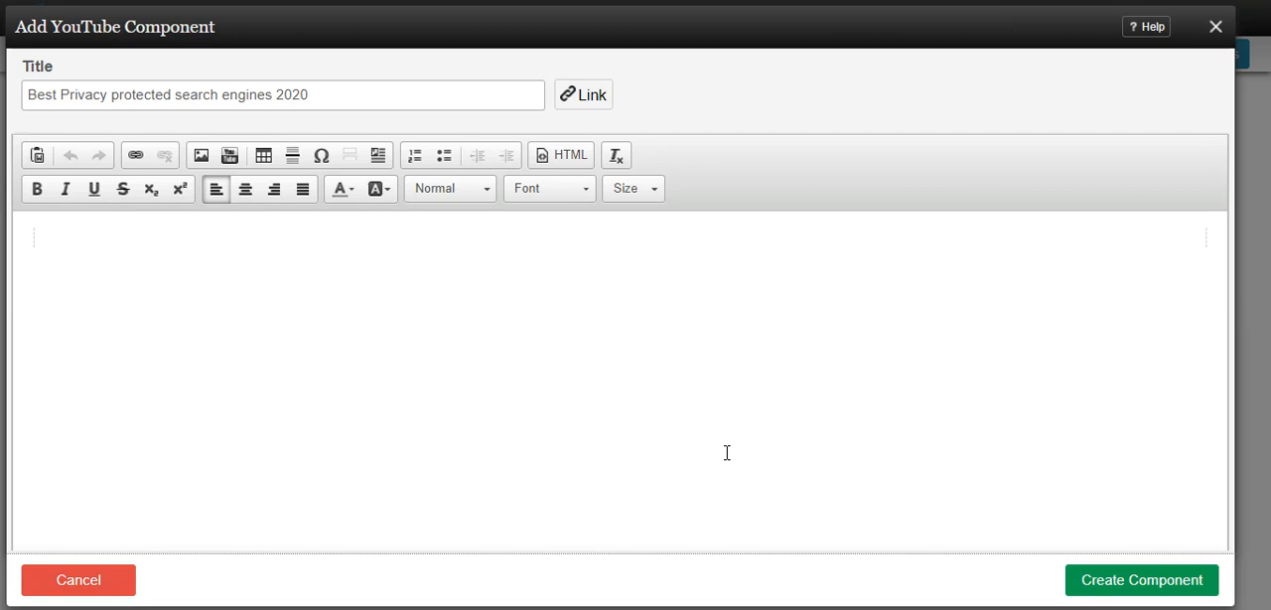
{"action": "mouse_move", "coordinate": [457, 238]}
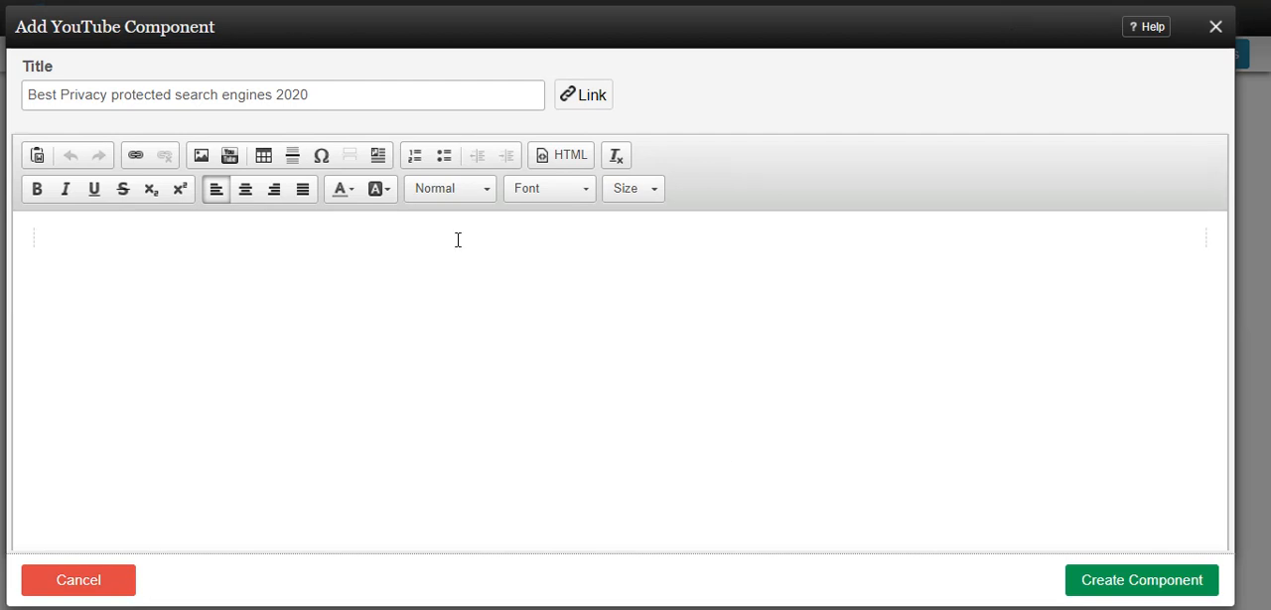
{"action": "mouse_move", "coordinate": [1185, 58]}
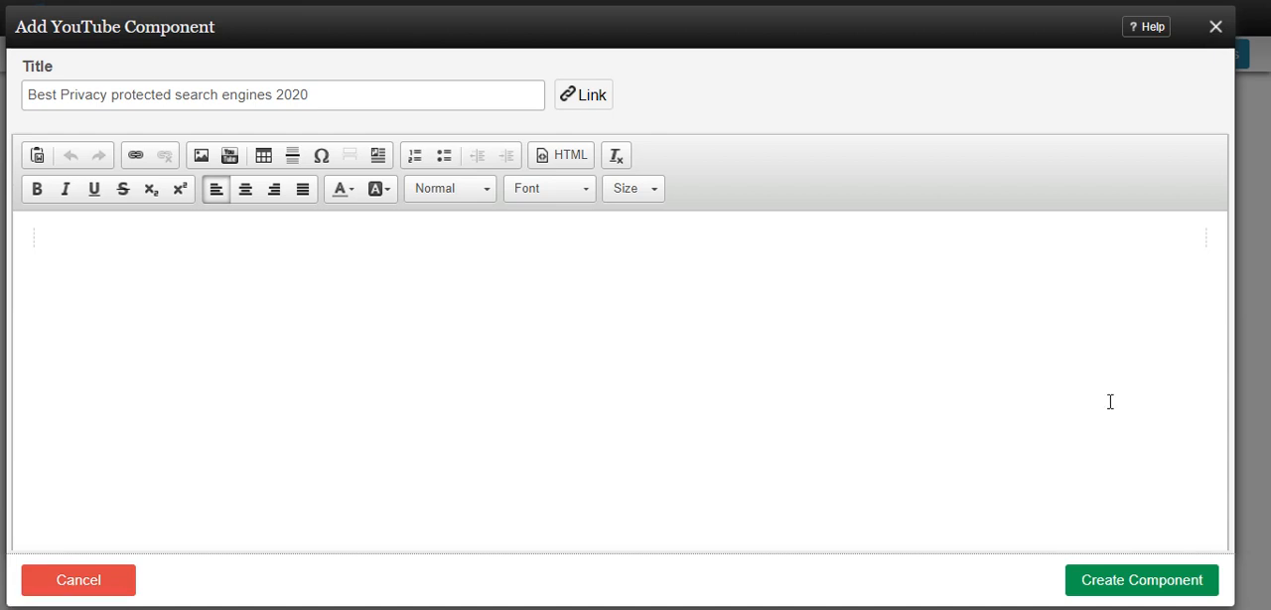
{"action": "left_click", "coordinate": [1140, 580]}
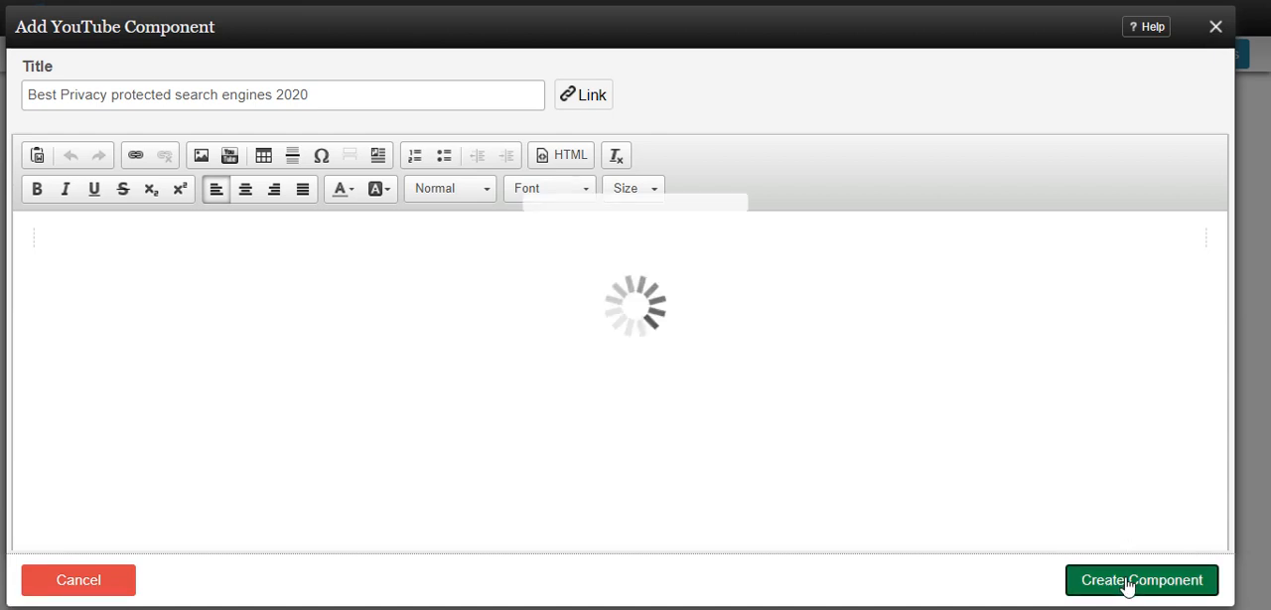
{"action": "left_click", "coordinate": [1142, 579]}
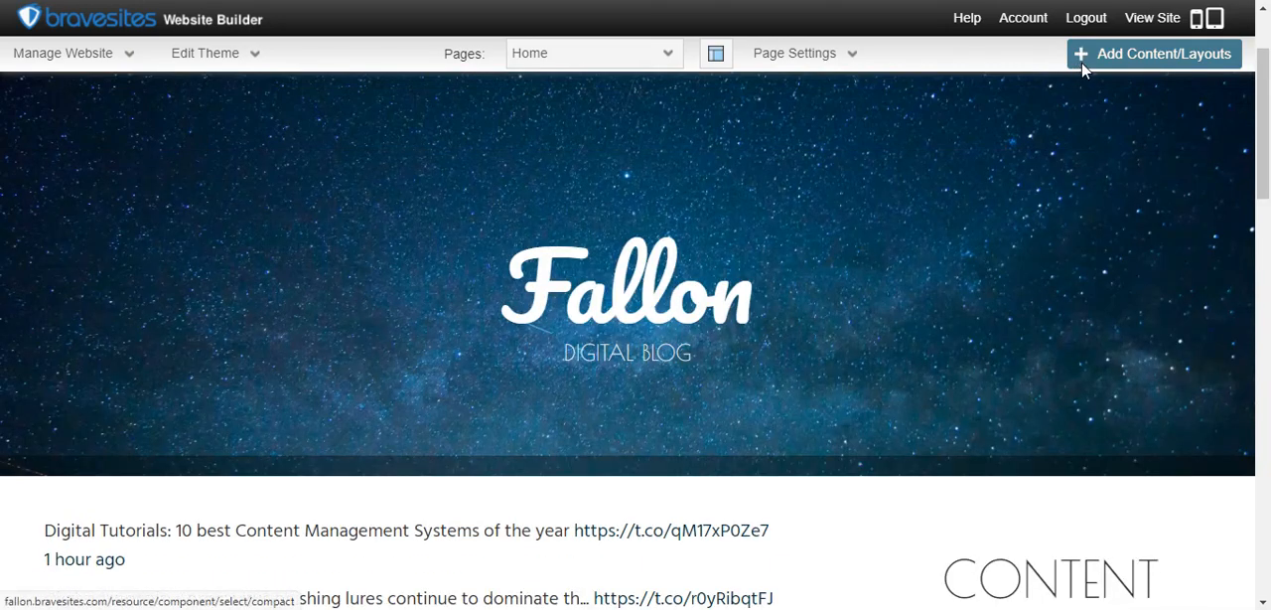
Add a new YouTube component and embed the privacy search engines video URL.
{"action": "left_click", "coordinate": [1175, 54]}
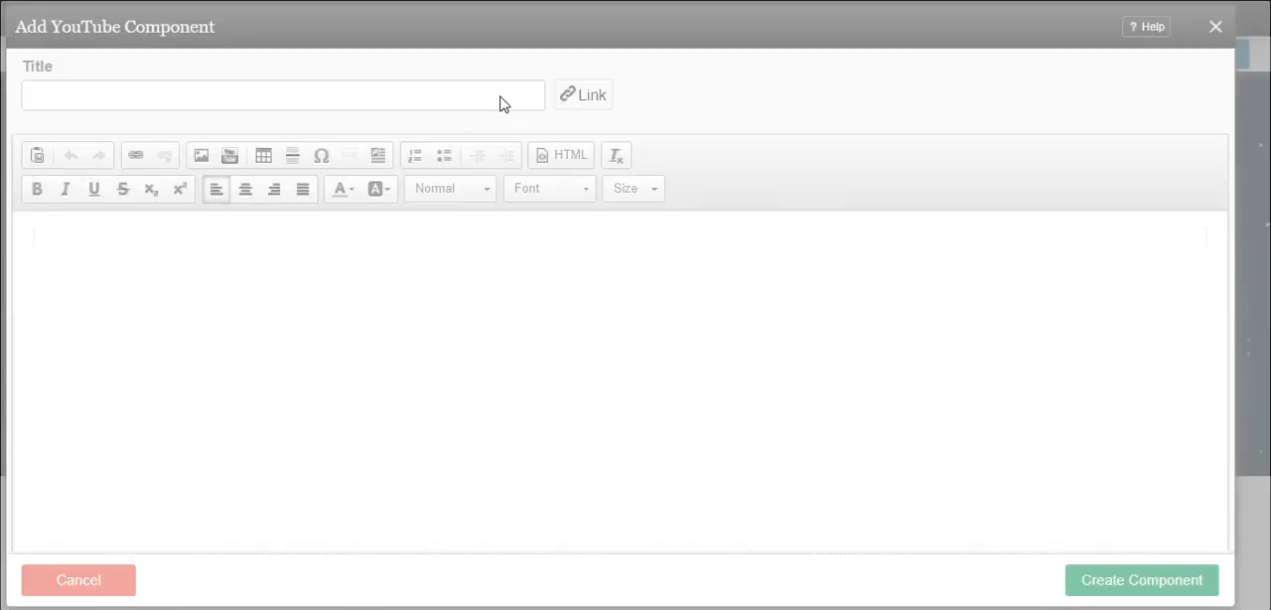
{"action": "left_click", "coordinate": [230, 155]}
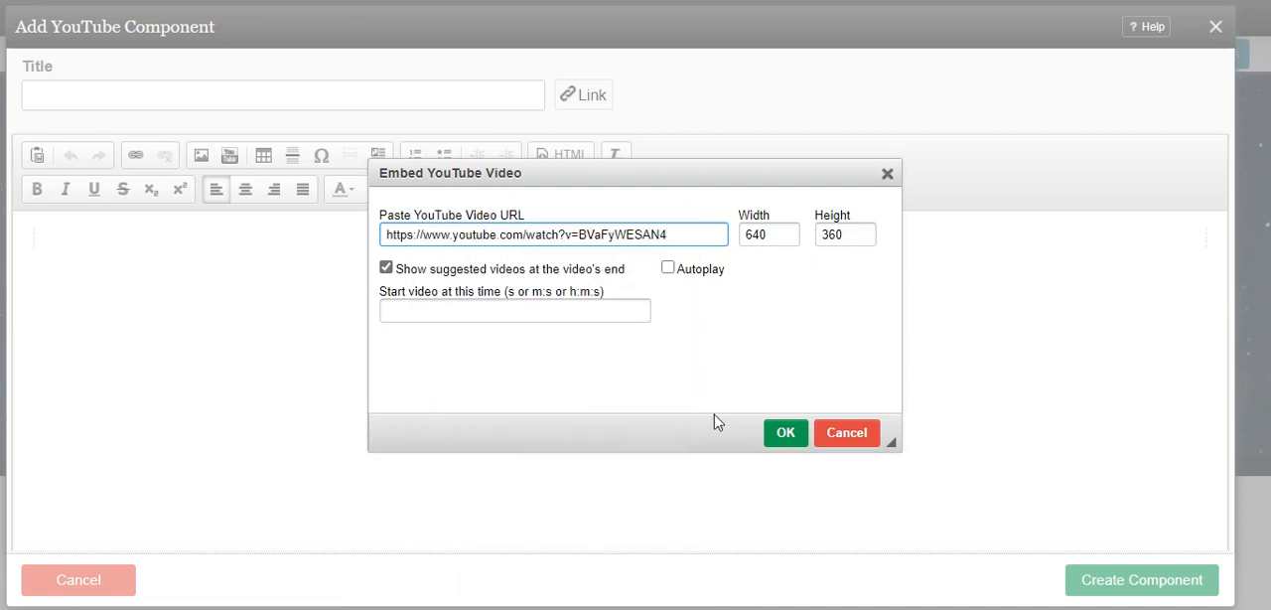
{"action": "mouse_move", "coordinate": [411, 298]}
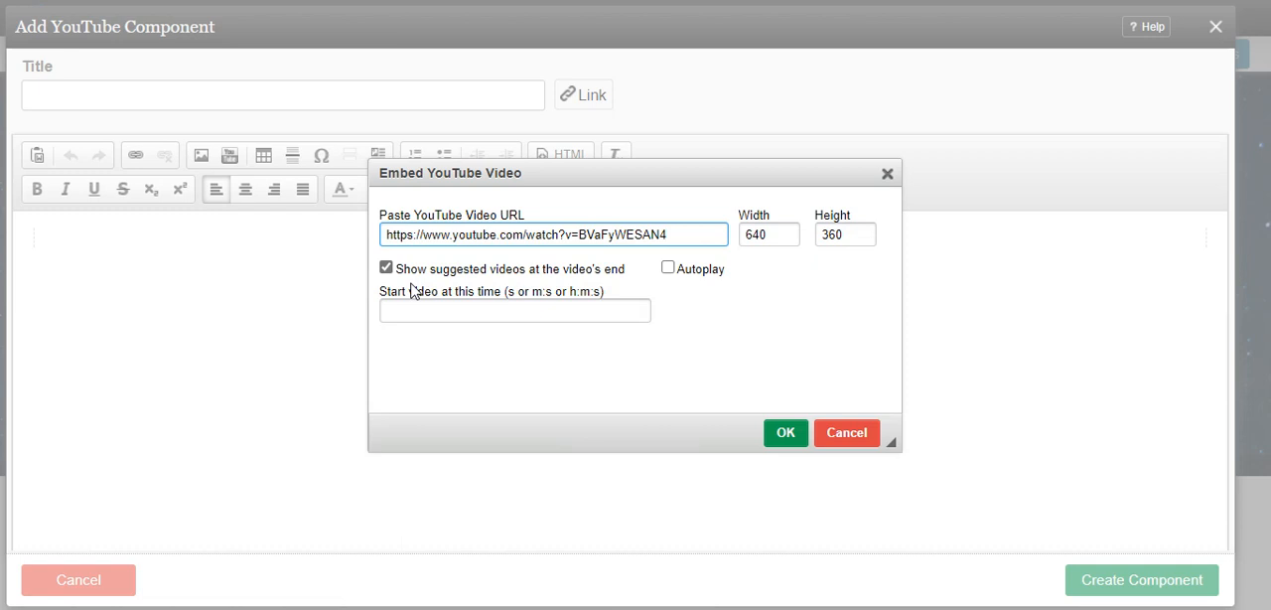
{"action": "mouse_move", "coordinate": [548, 278]}
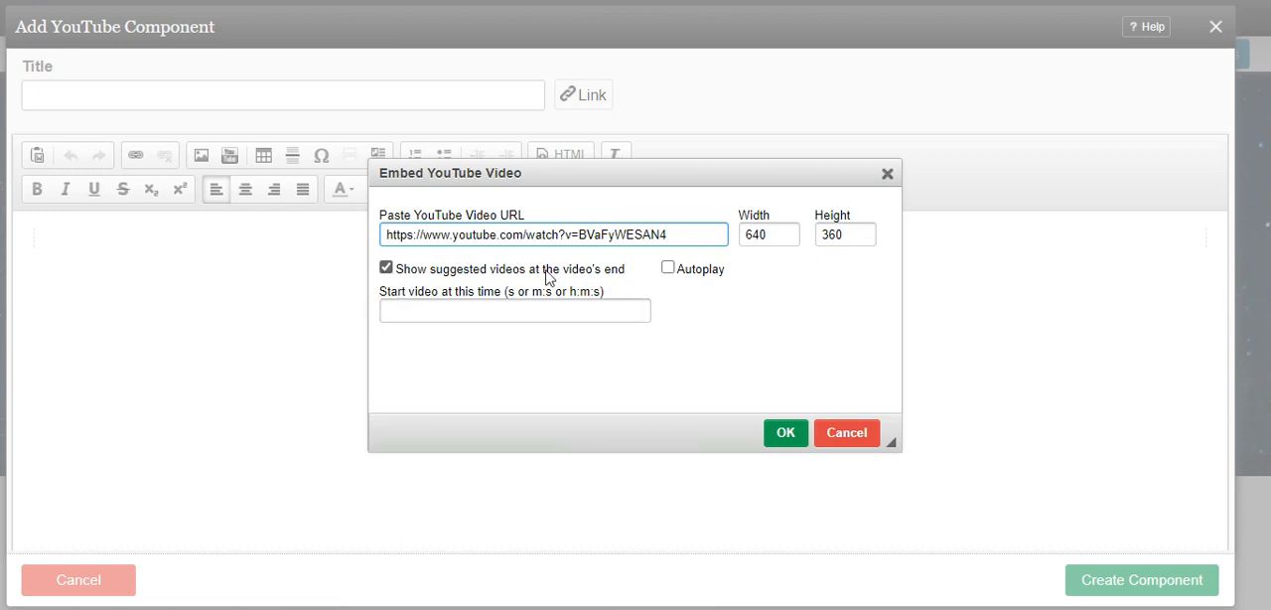
{"action": "left_click", "coordinate": [385, 268]}
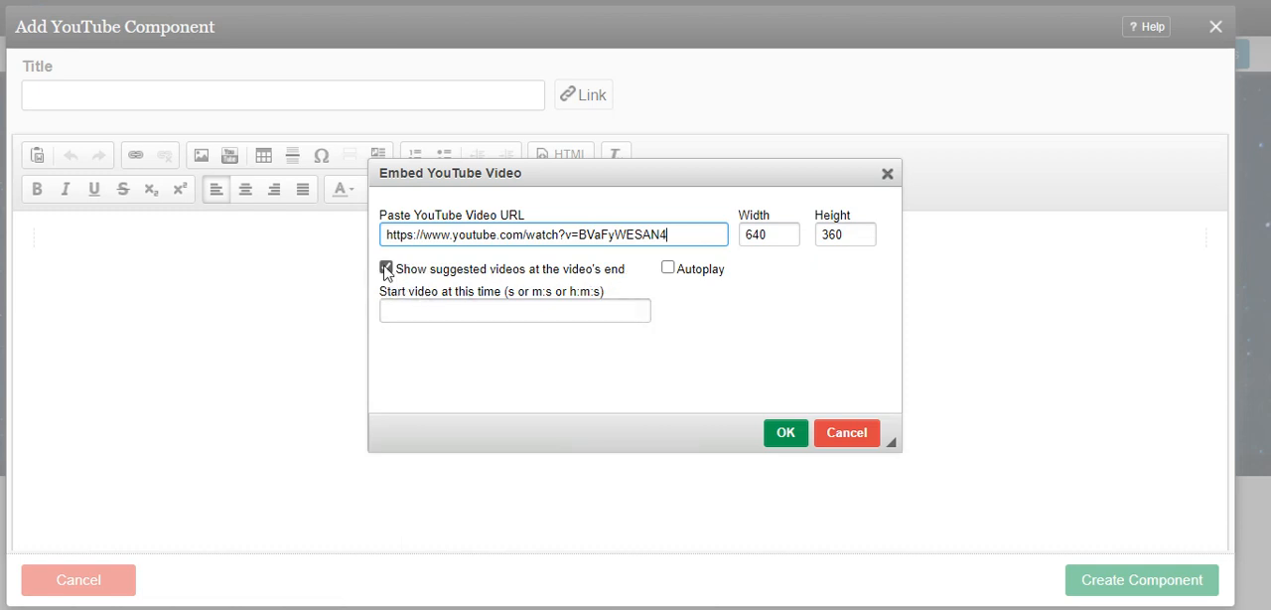
{"action": "left_click", "coordinate": [385, 268]}
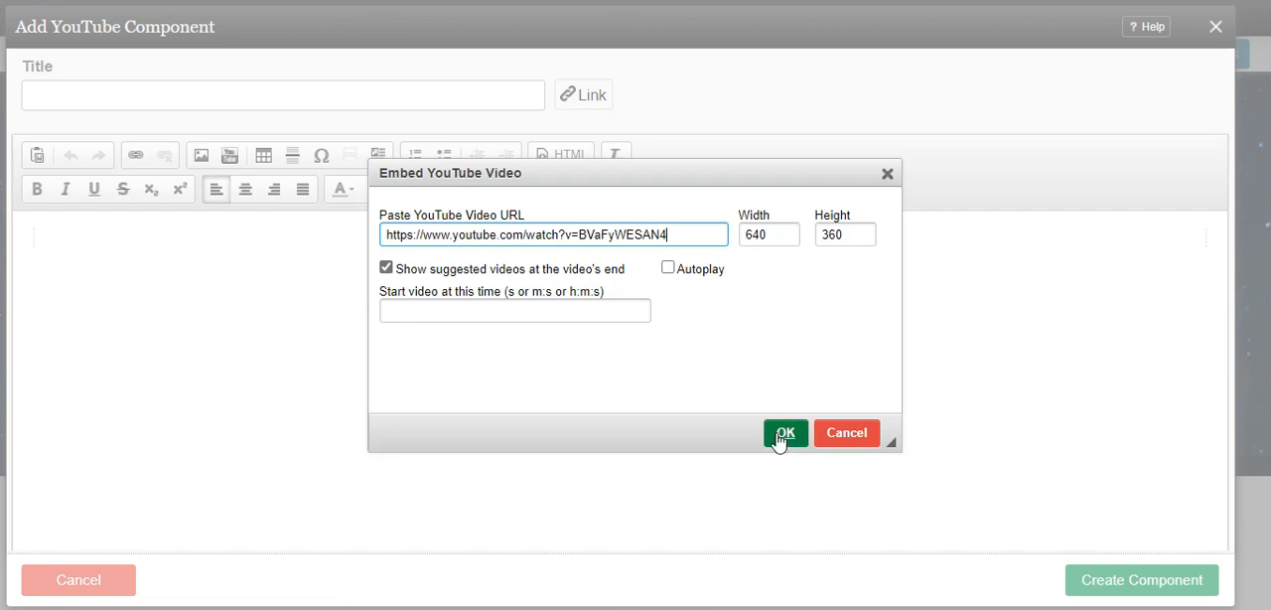
{"action": "left_click", "coordinate": [786, 433]}
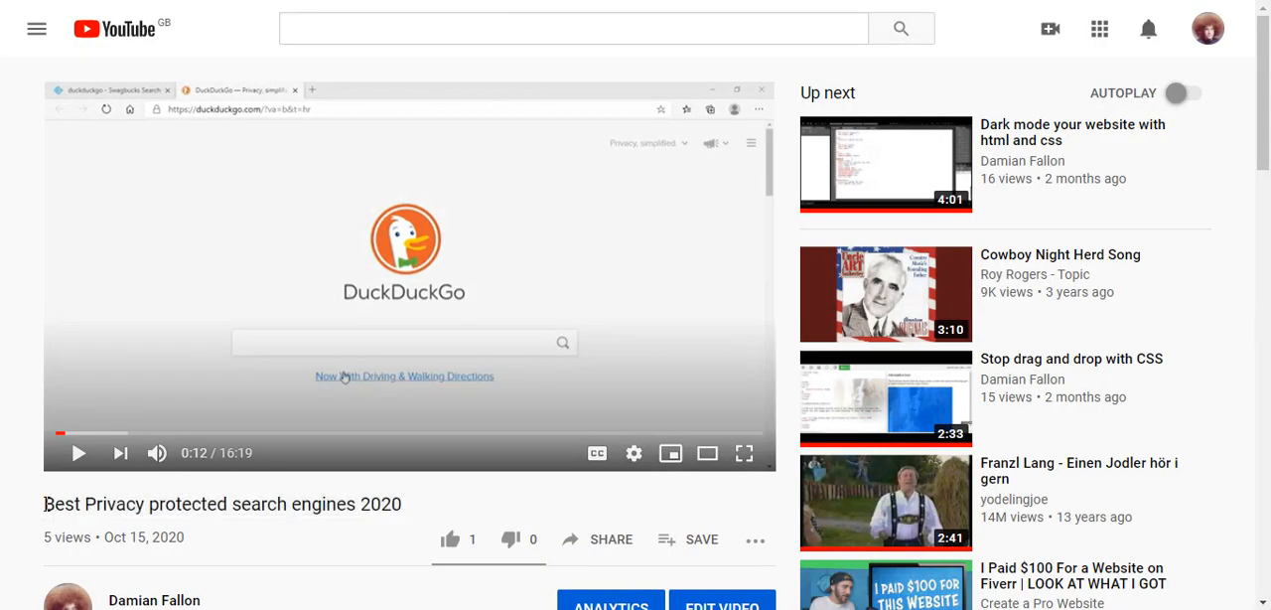
Title the component 'Best Privacy protected search engines 2020' and create it.
{"action": "right_click", "coordinate": [345, 506]}
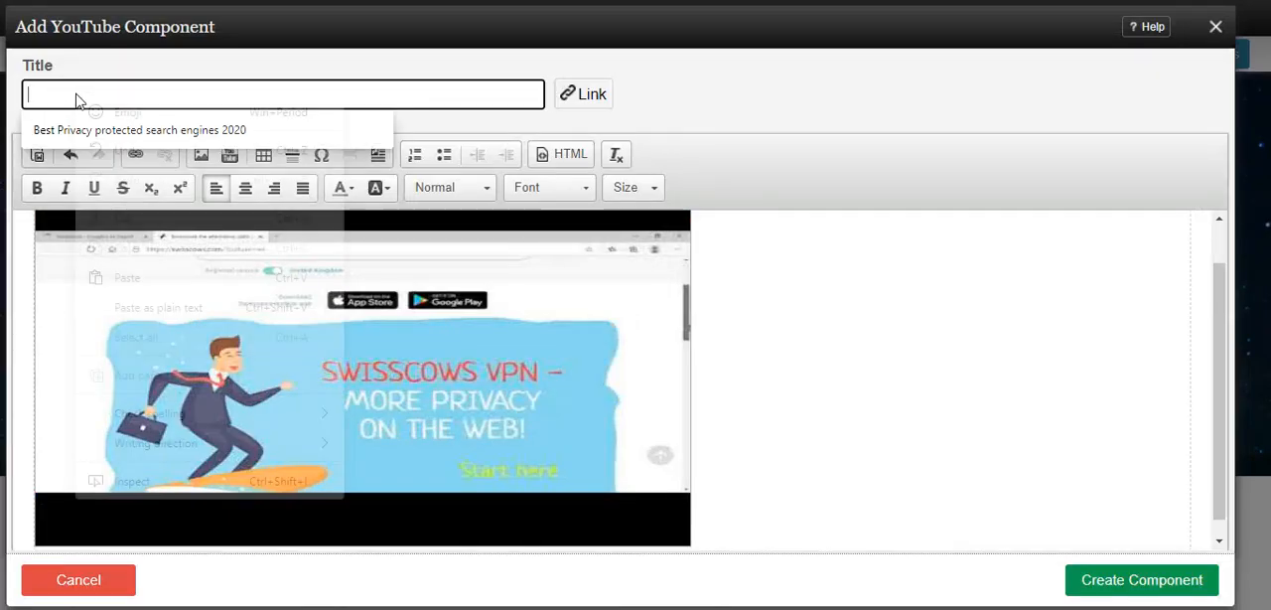
{"action": "type", "text": "Best Privacy protected search engines 2020"}
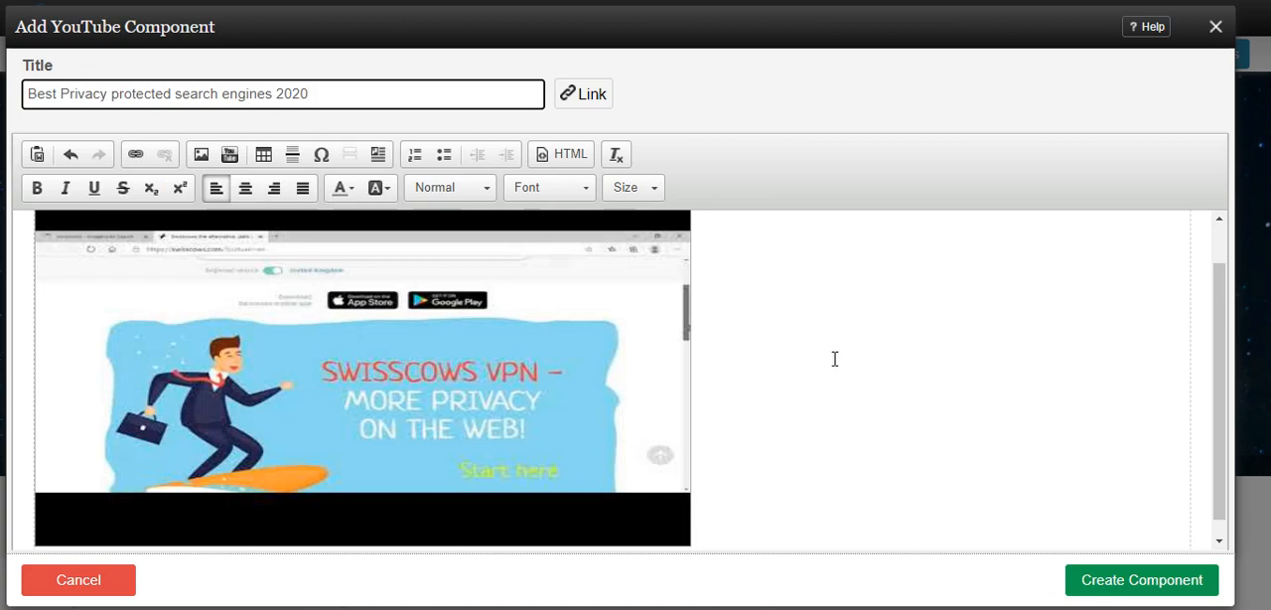
{"action": "left_click", "coordinate": [1139, 580]}
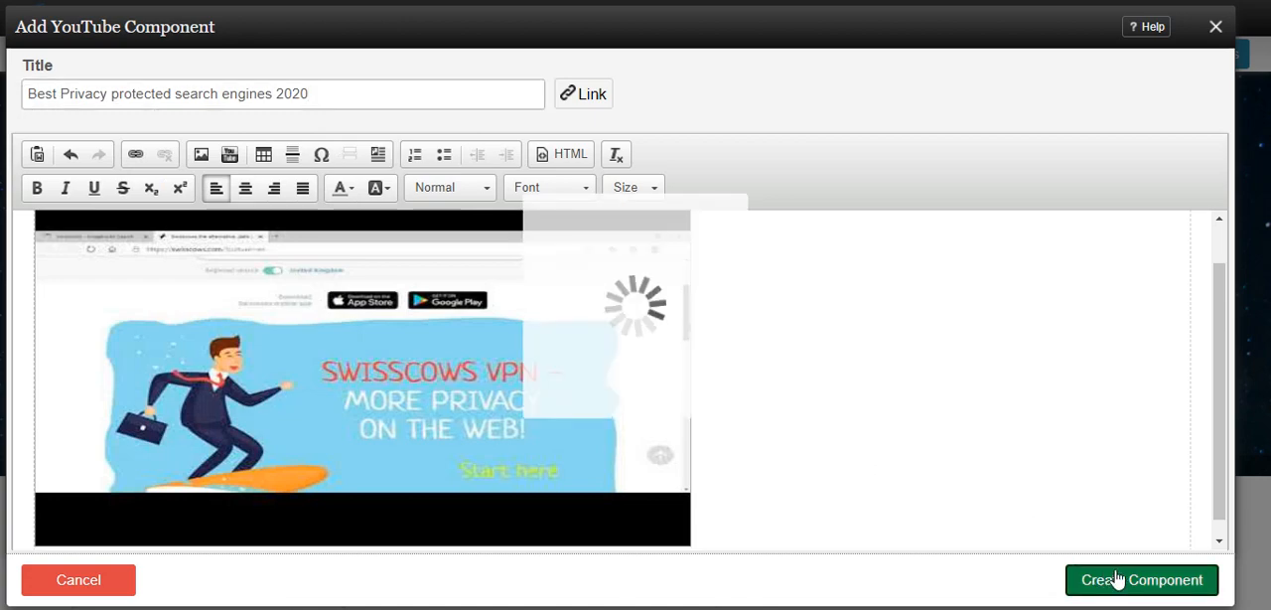
{"action": "left_click", "coordinate": [1144, 580]}
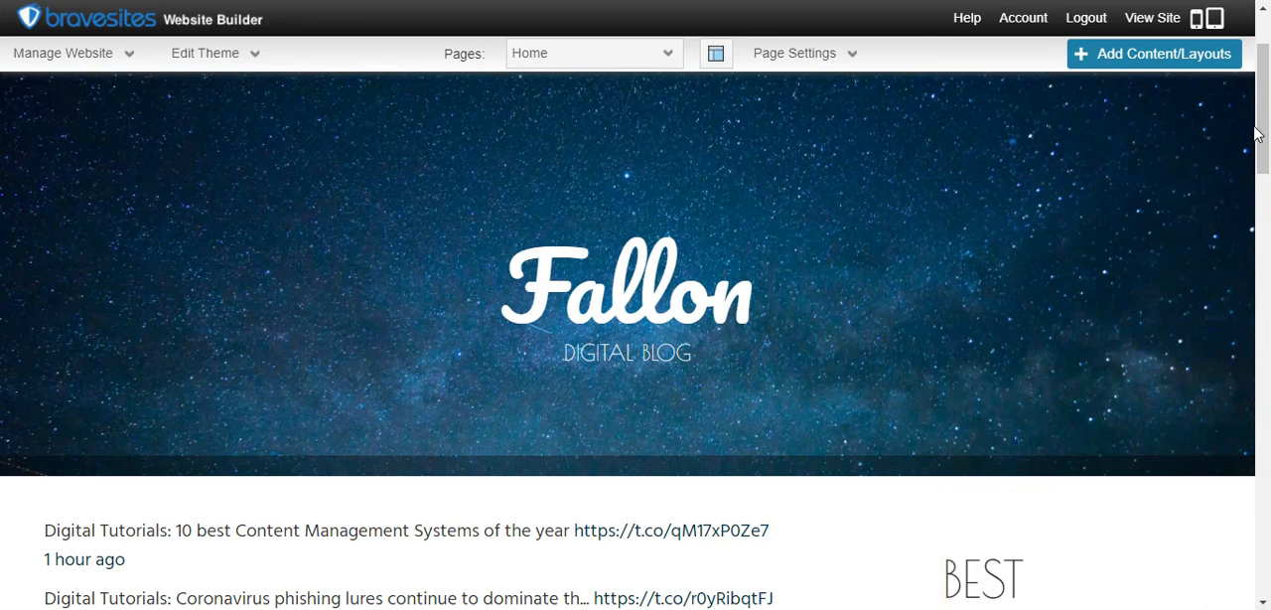
{"action": "scroll", "scroll_direction": "down", "scroll_amount": 3}
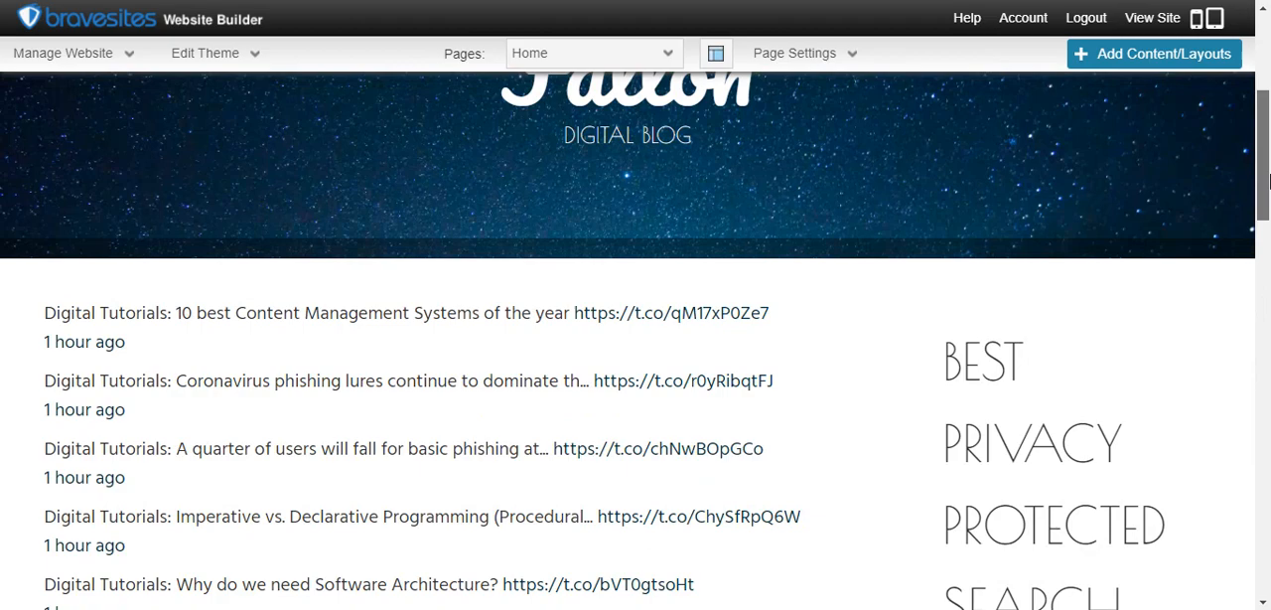
{"action": "scroll", "scroll_direction": "down", "scroll_amount": 3}
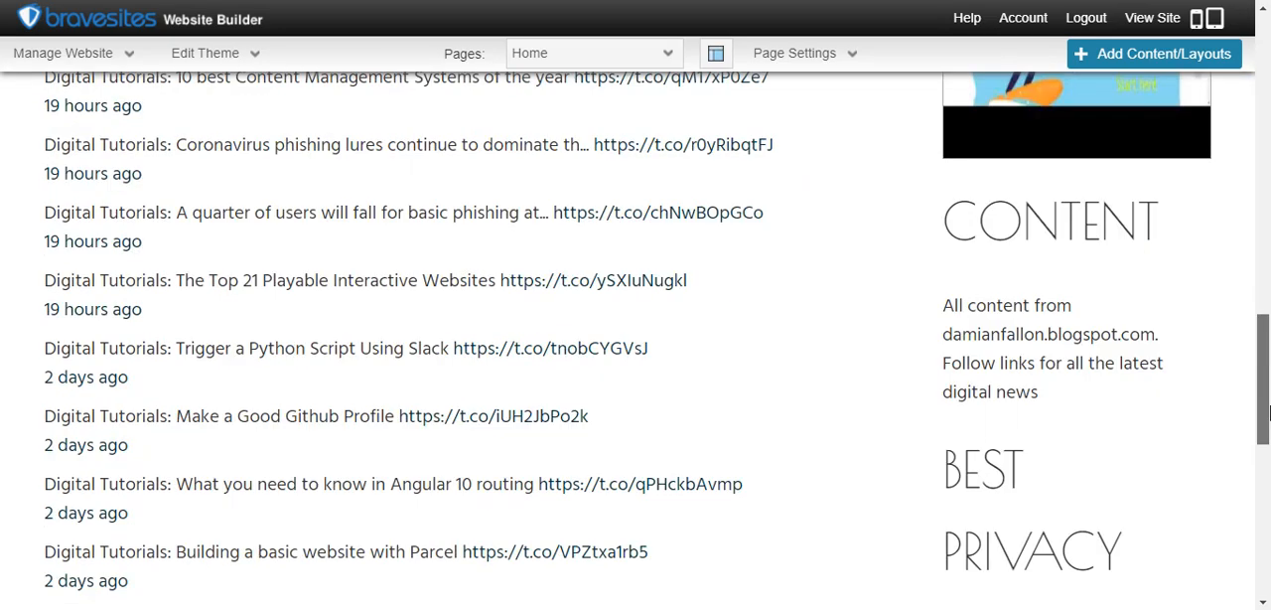
{"action": "scroll", "scroll_direction": "down", "scroll_amount": 3}
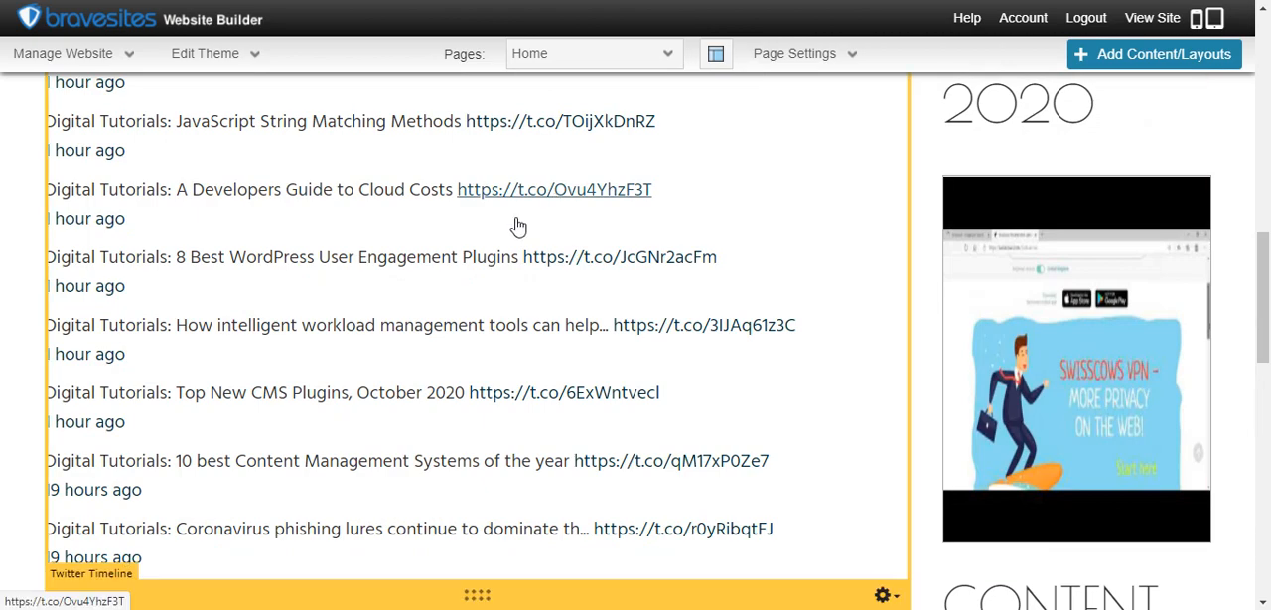
{"action": "mouse_move", "coordinate": [624, 131]}
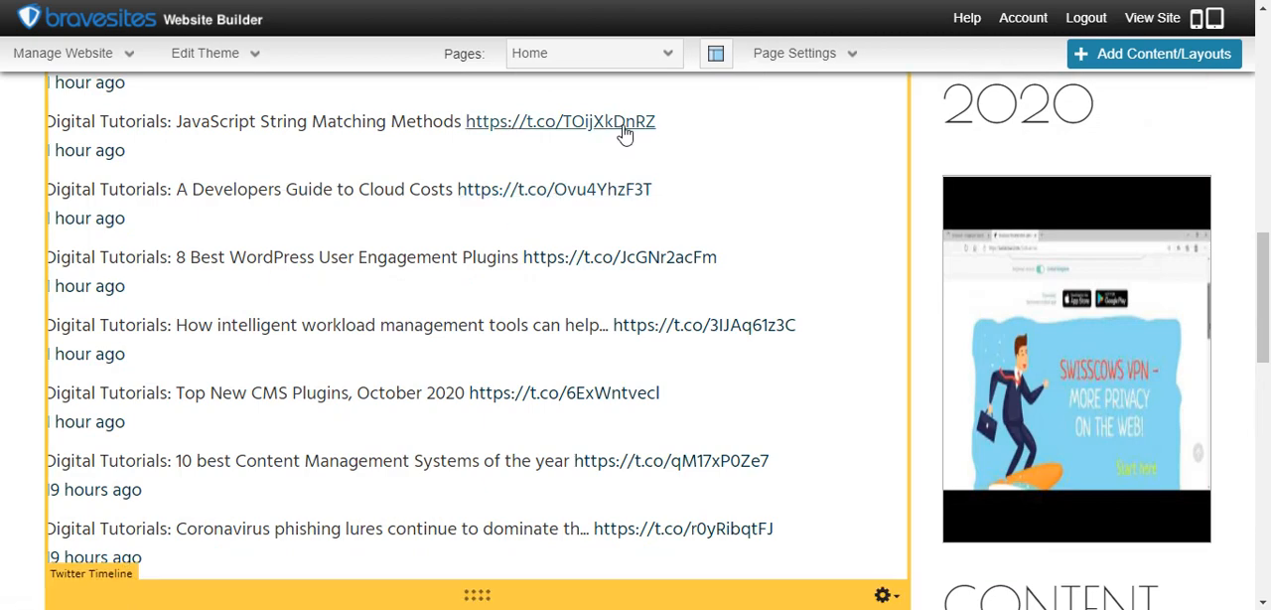
{"action": "scroll", "scroll_direction": "down", "scroll_amount": 3}
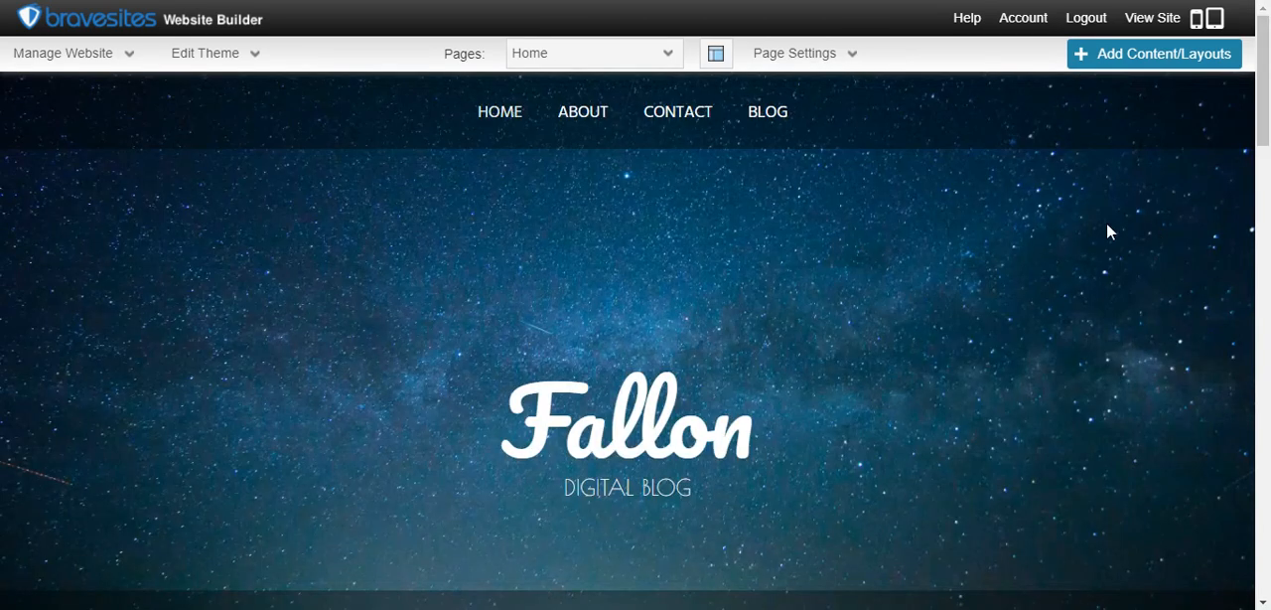
Reach the Background Editor through Manage Website and Edit Theme.
{"action": "left_click", "coordinate": [64, 51]}
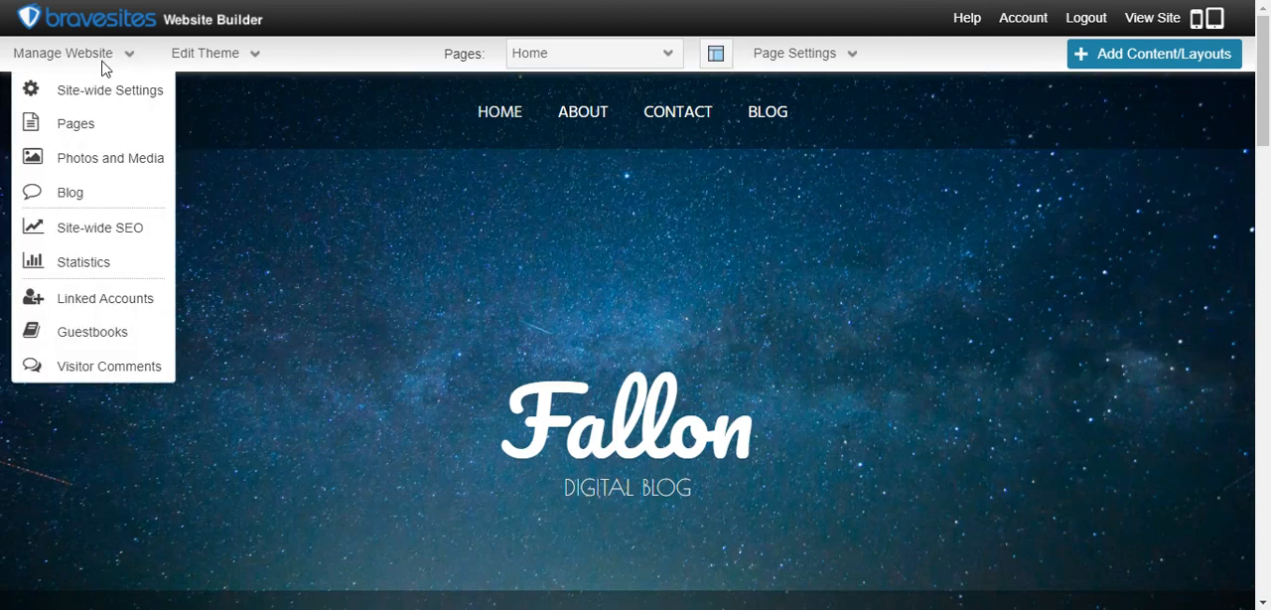
{"action": "mouse_move", "coordinate": [111, 57]}
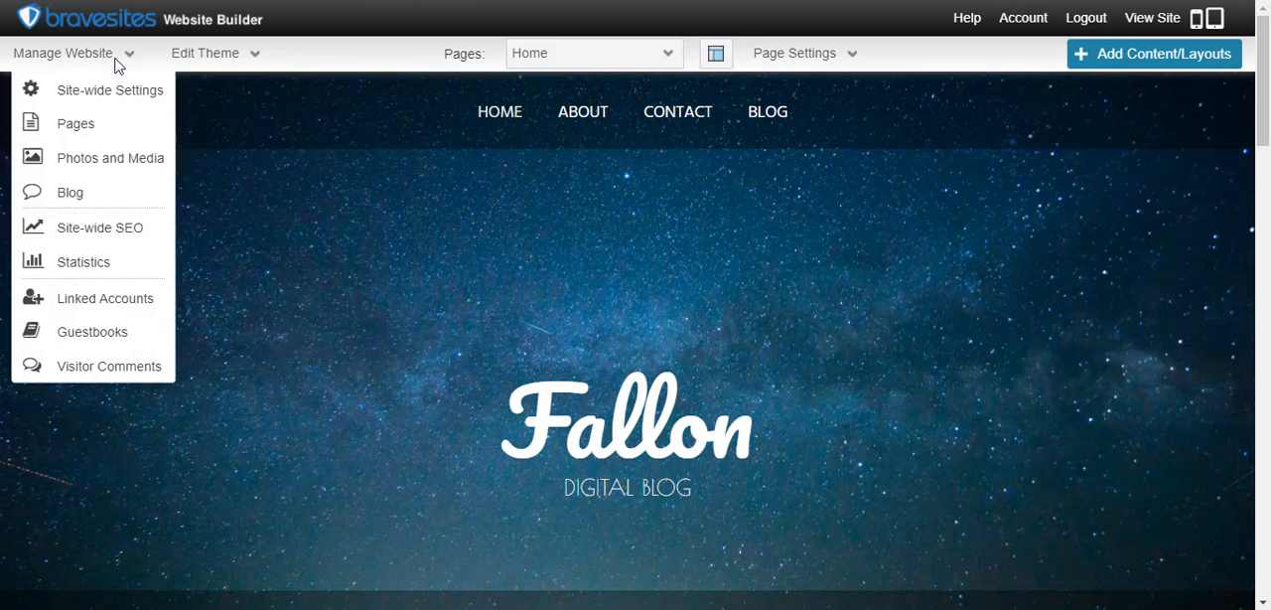
{"action": "left_click", "coordinate": [207, 52]}
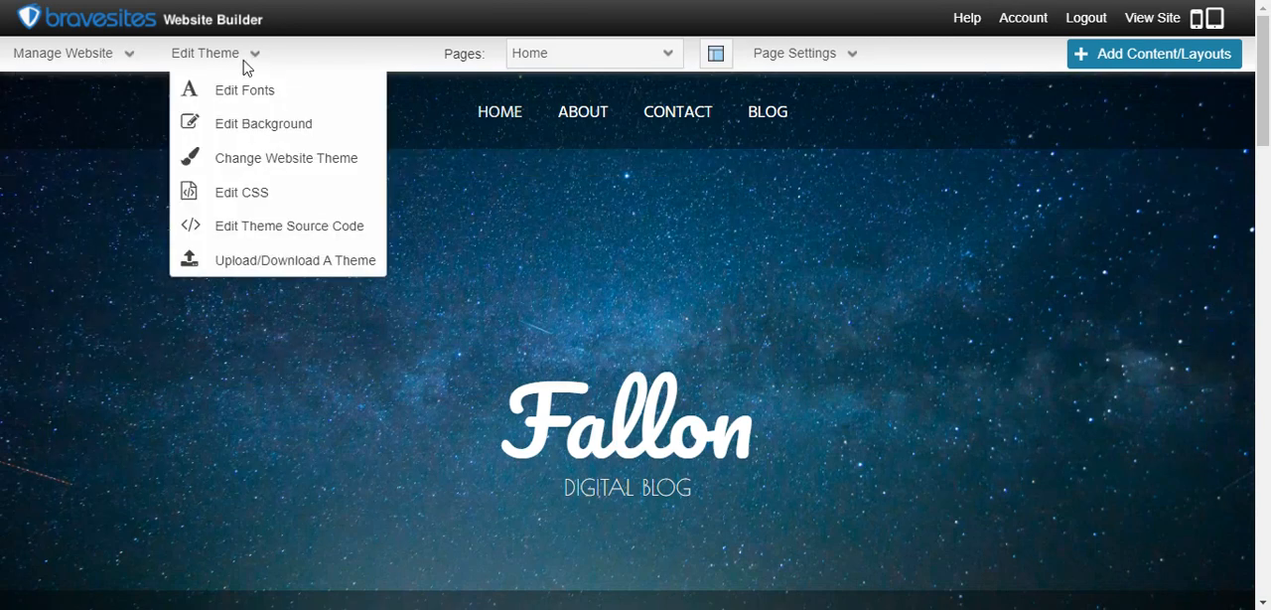
{"action": "mouse_move", "coordinate": [262, 123]}
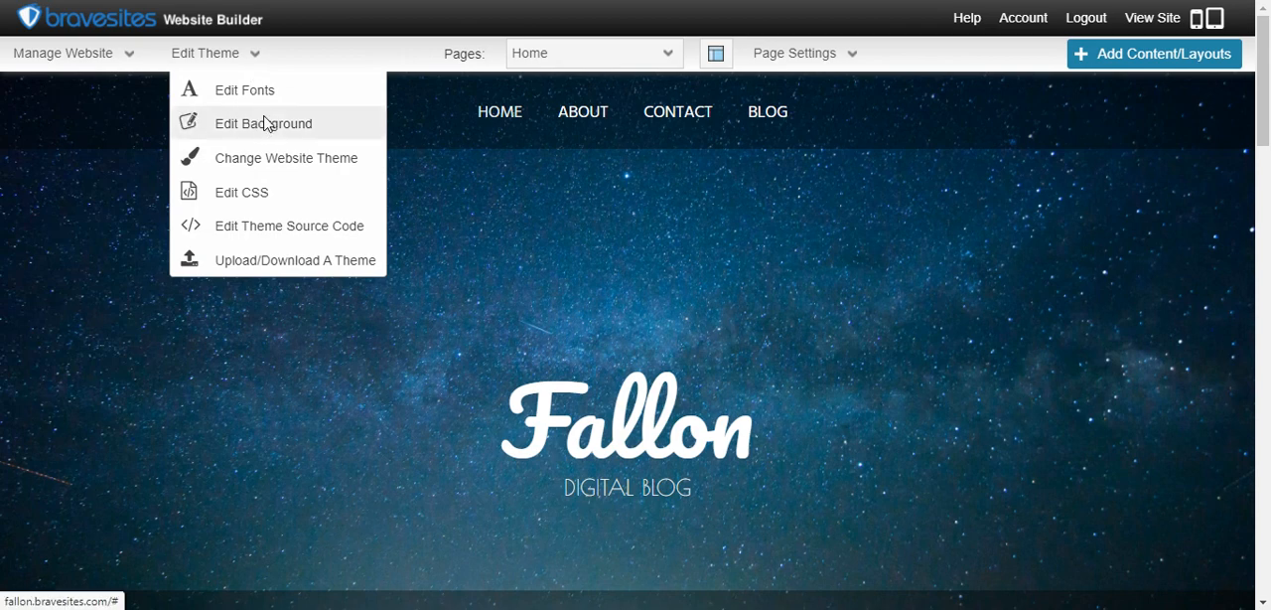
{"action": "left_click", "coordinate": [262, 123]}
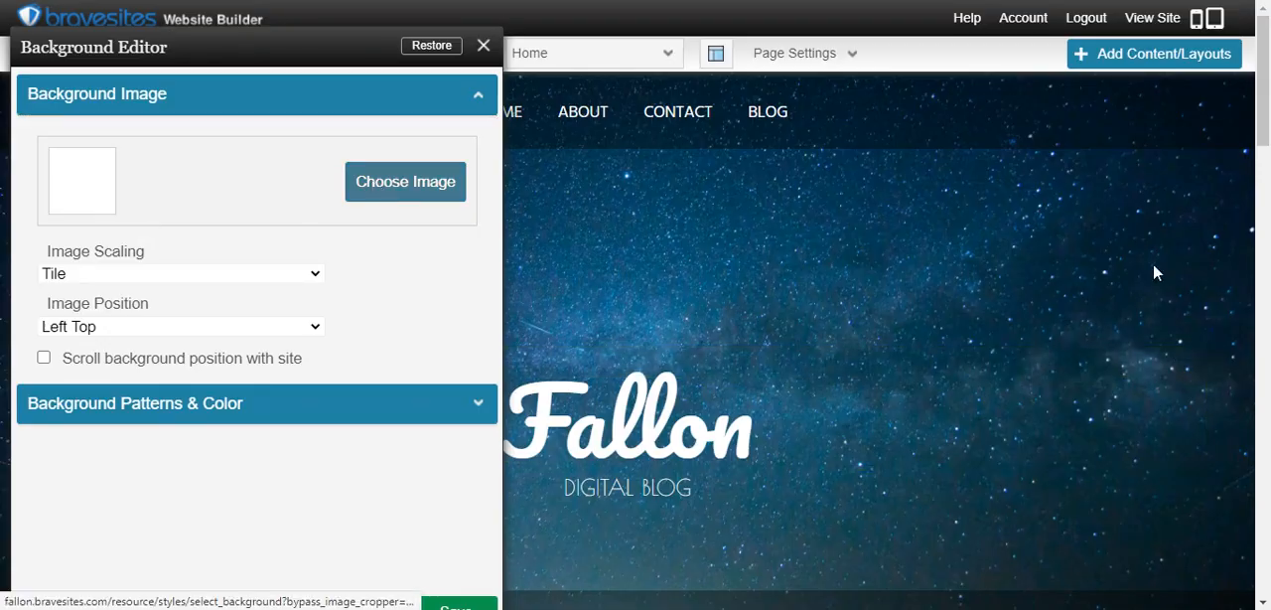
From the Photo and Media Manager, start a new folder and browse the computer for an image to upload.
{"action": "left_click", "coordinate": [405, 183]}
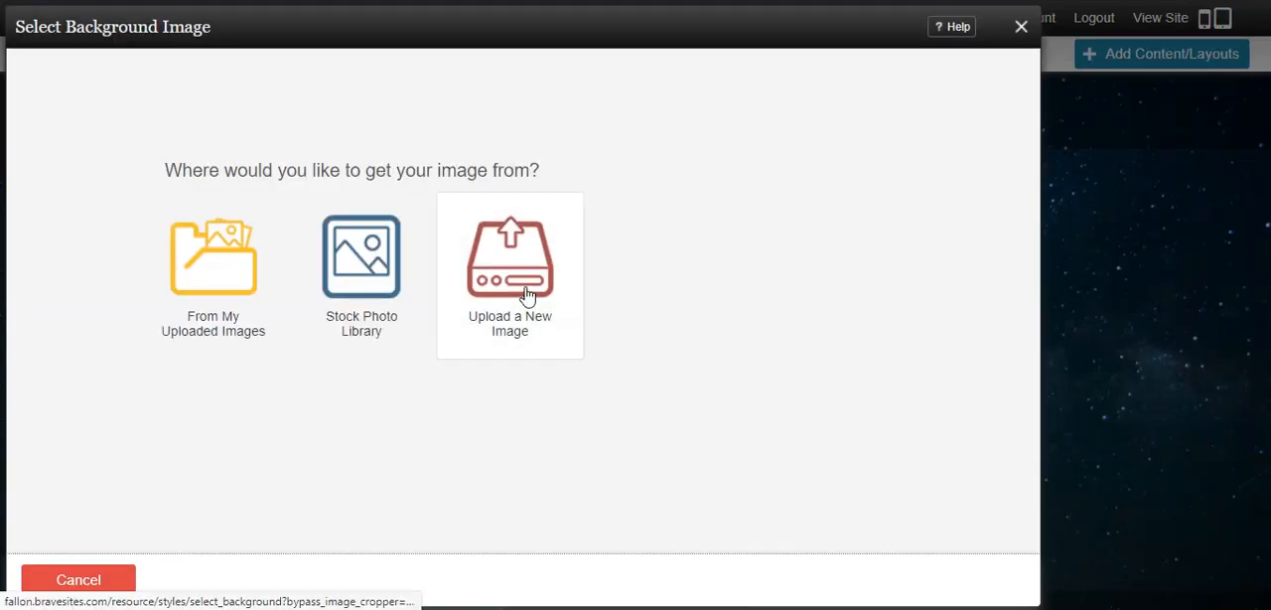
{"action": "left_click", "coordinate": [509, 268]}
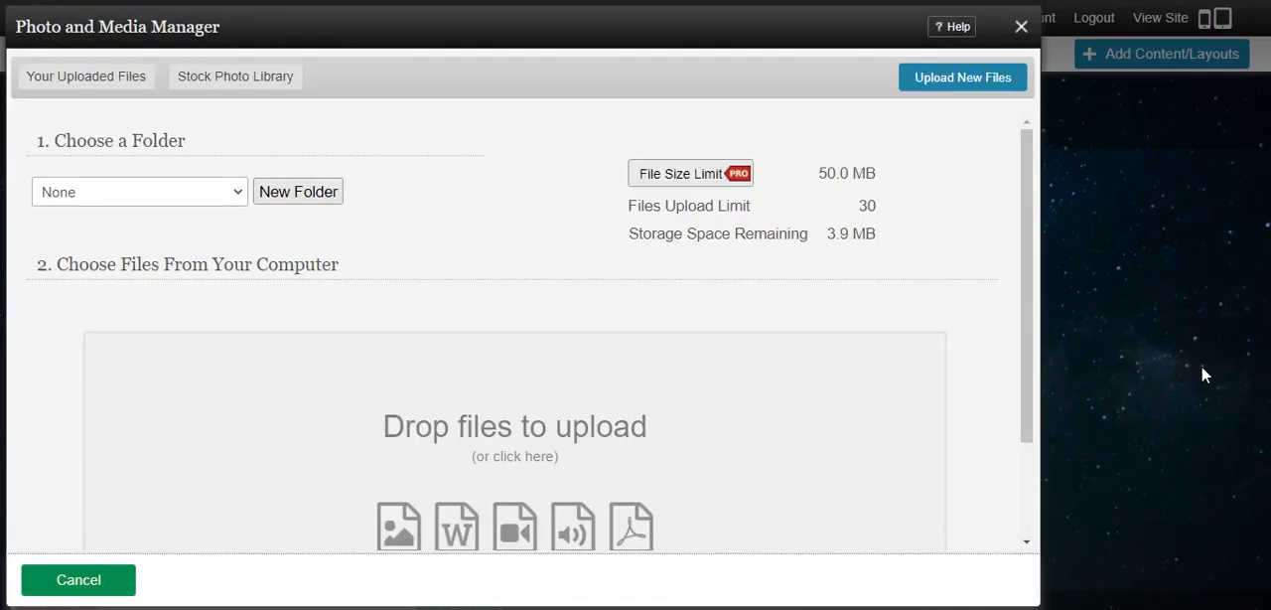
{"action": "mouse_move", "coordinate": [1027, 298]}
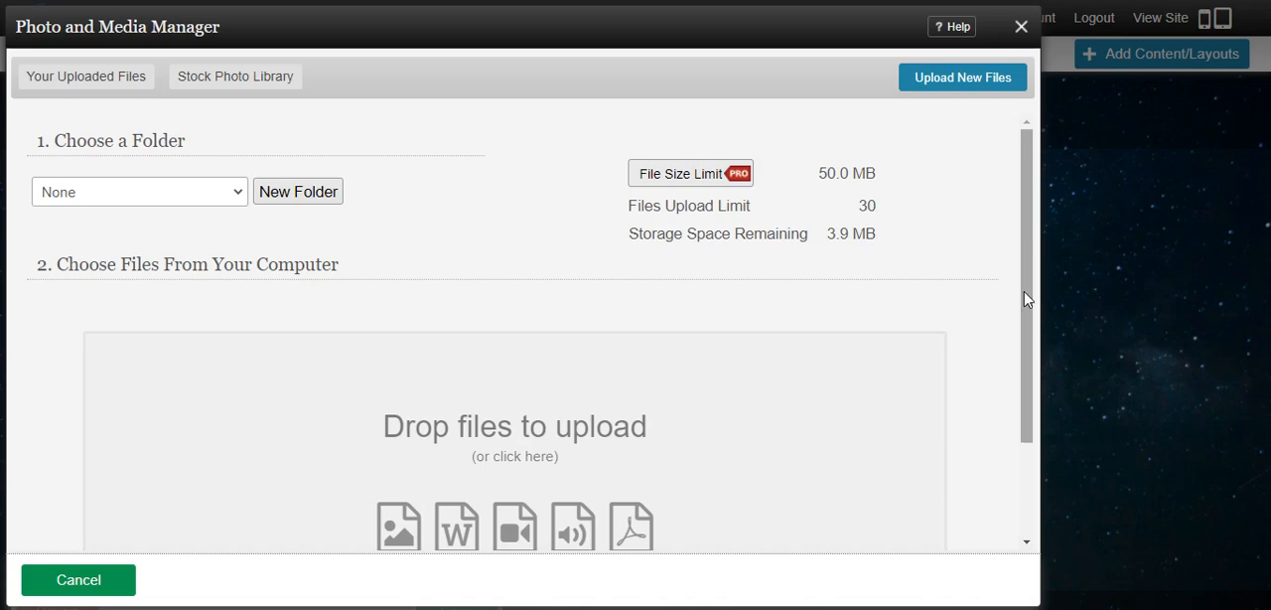
{"action": "mouse_move", "coordinate": [318, 190]}
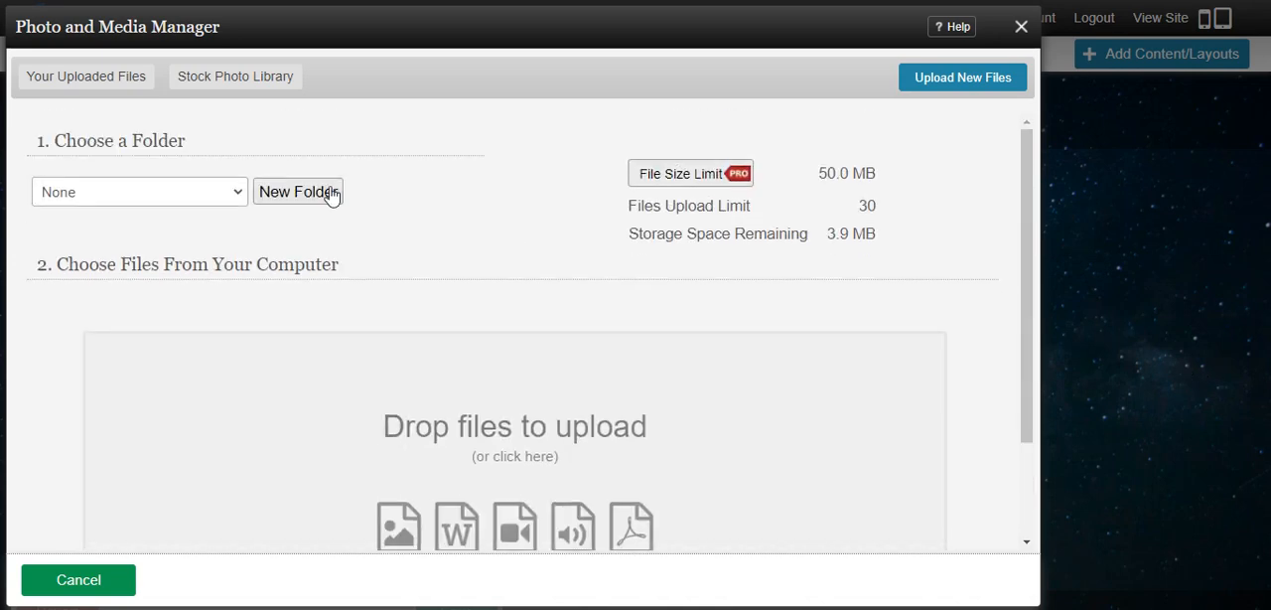
{"action": "mouse_move", "coordinate": [238, 192]}
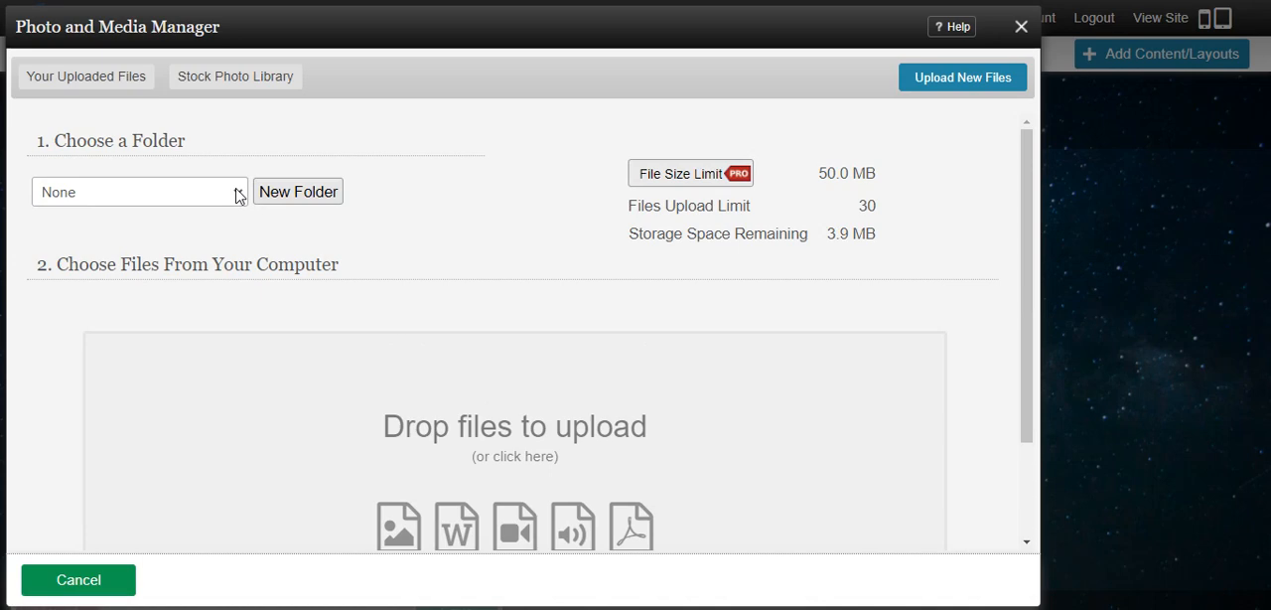
{"action": "left_click", "coordinate": [298, 191]}
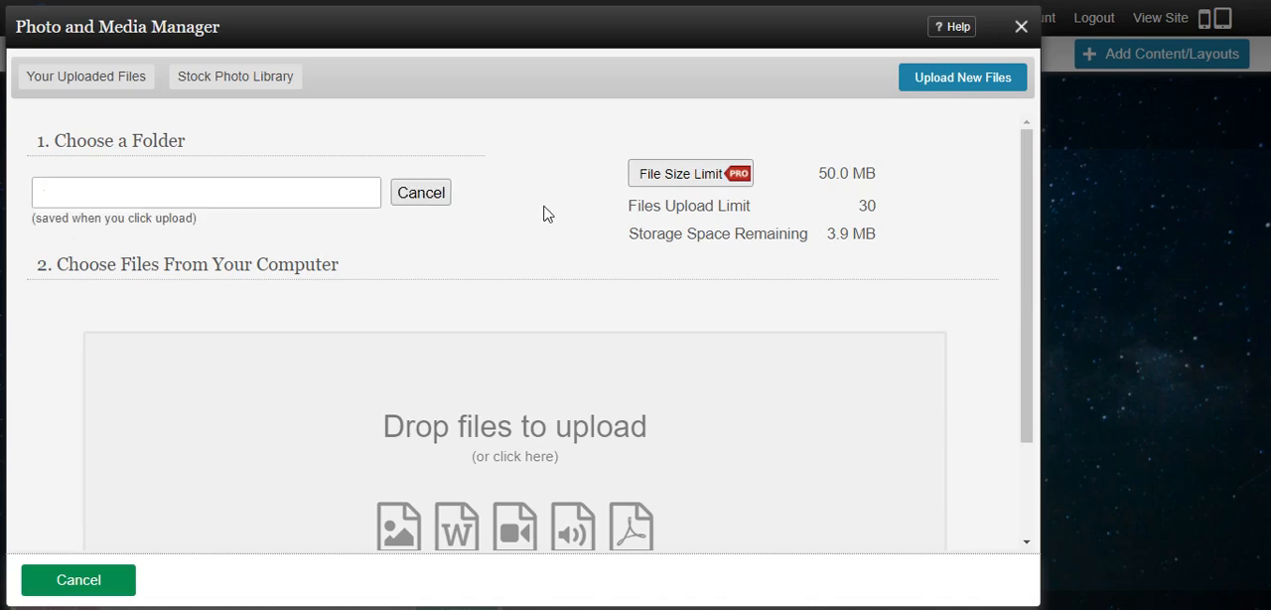
{"action": "mouse_move", "coordinate": [1036, 272]}
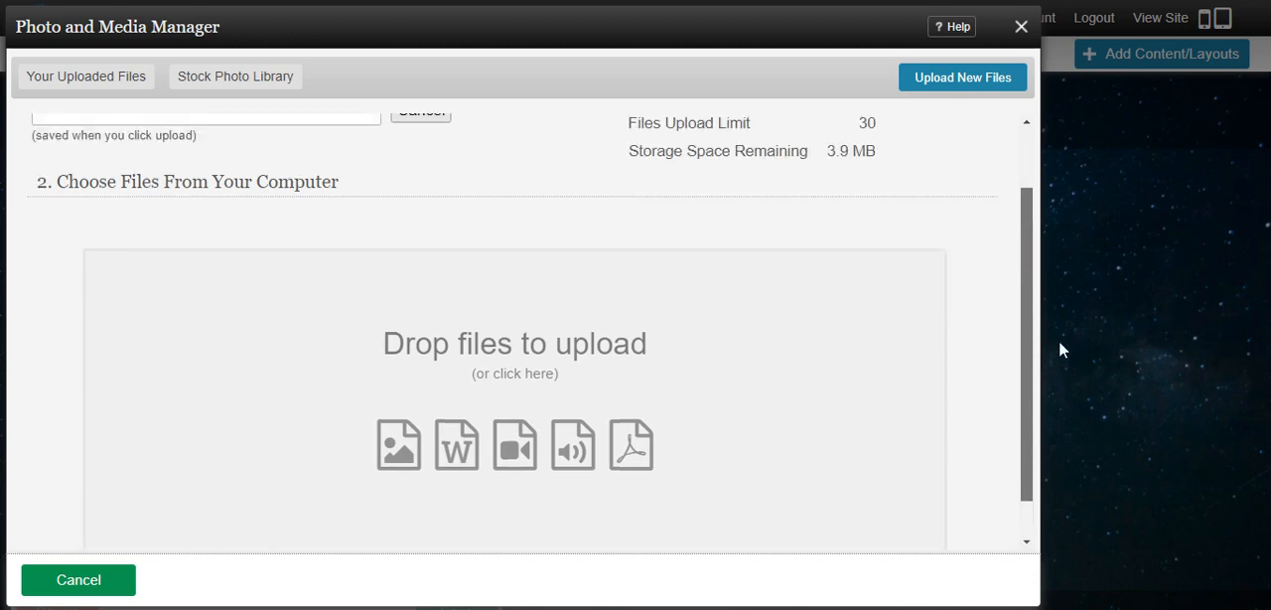
{"action": "mouse_move", "coordinate": [520, 391]}
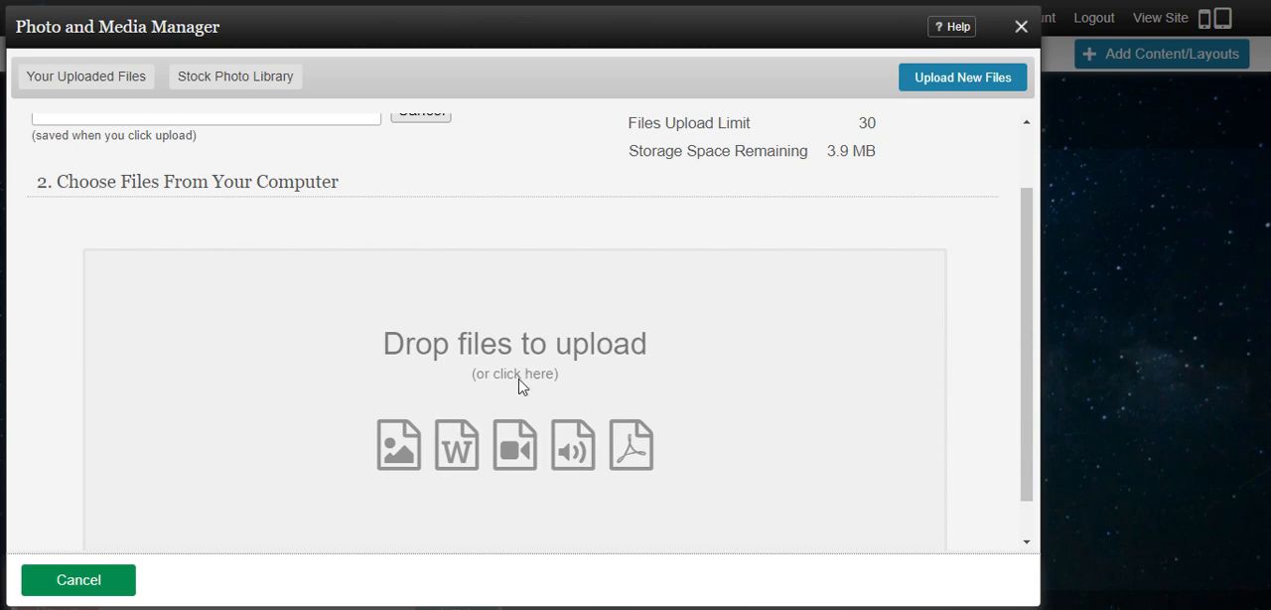
{"action": "left_click", "coordinate": [514, 375]}
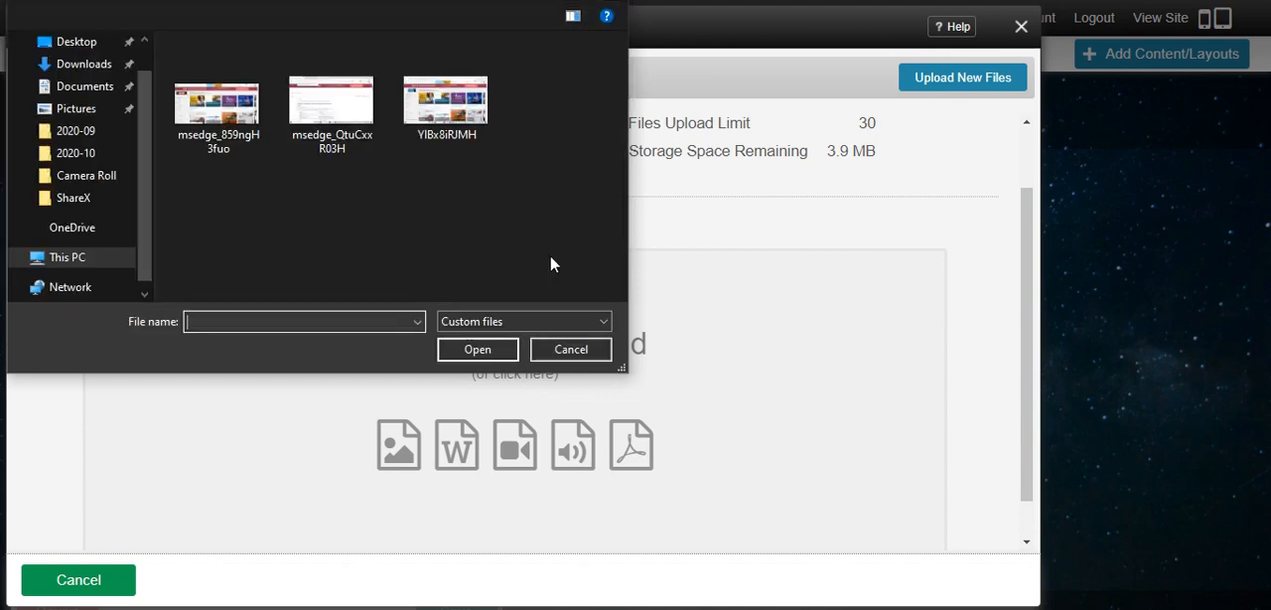
Show the Pictures folder in the file chooser and look through its image thumbnails.
{"action": "left_click", "coordinate": [216, 99]}
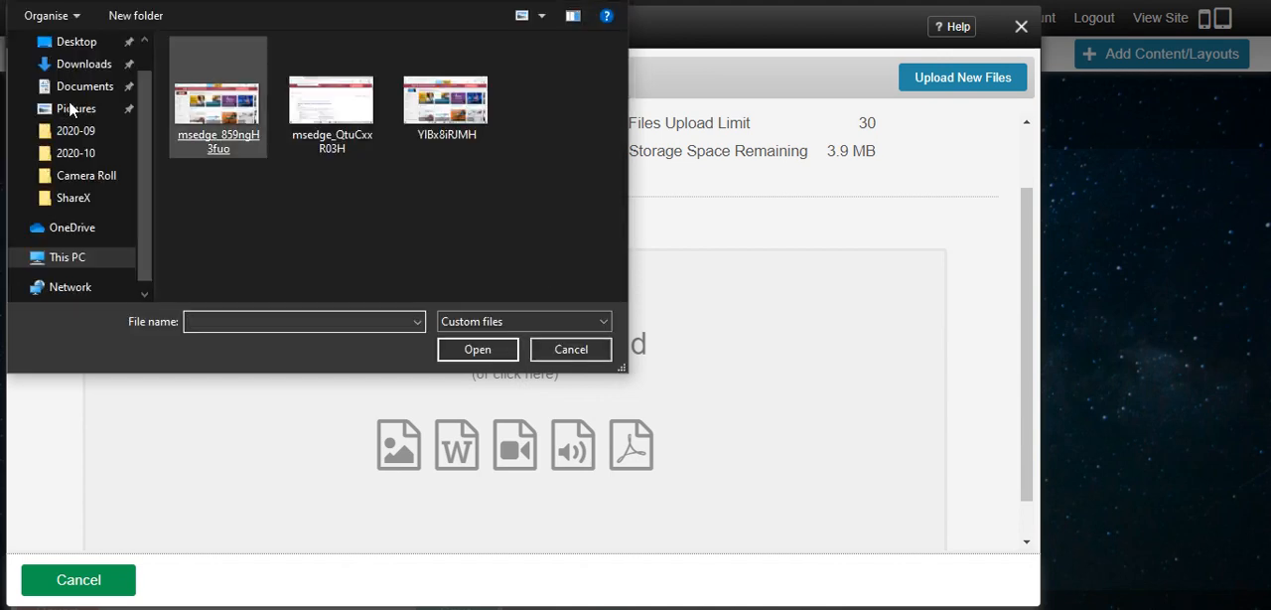
{"action": "left_click", "coordinate": [75, 107]}
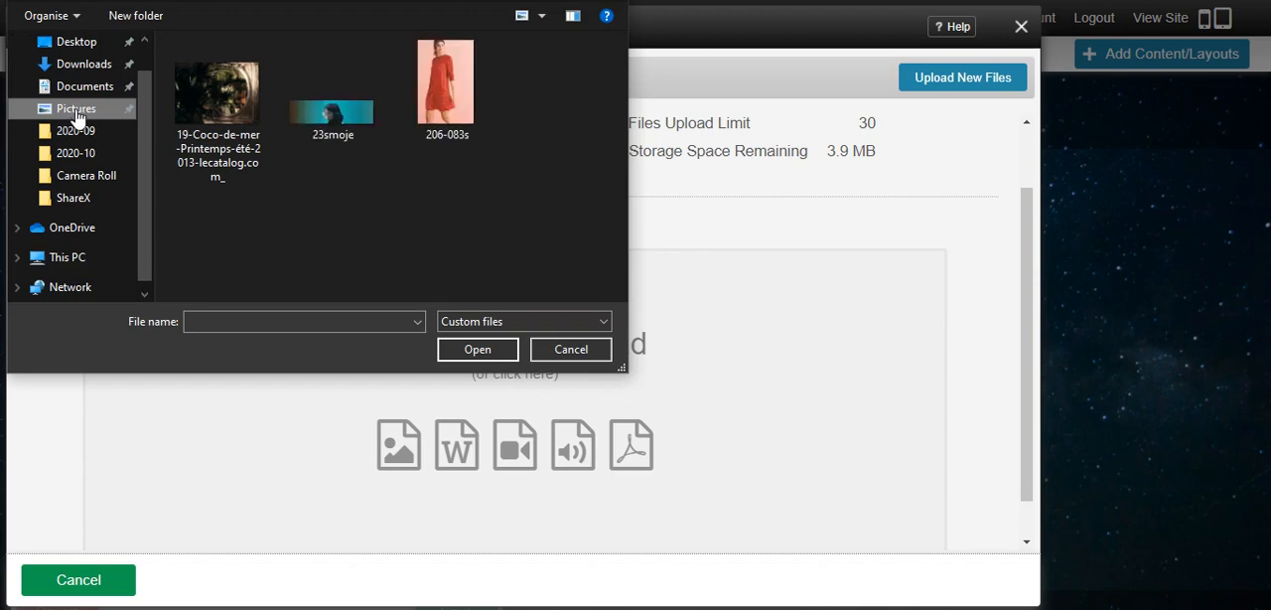
{"action": "scroll", "scroll_direction": "down", "scroll_amount": 3}
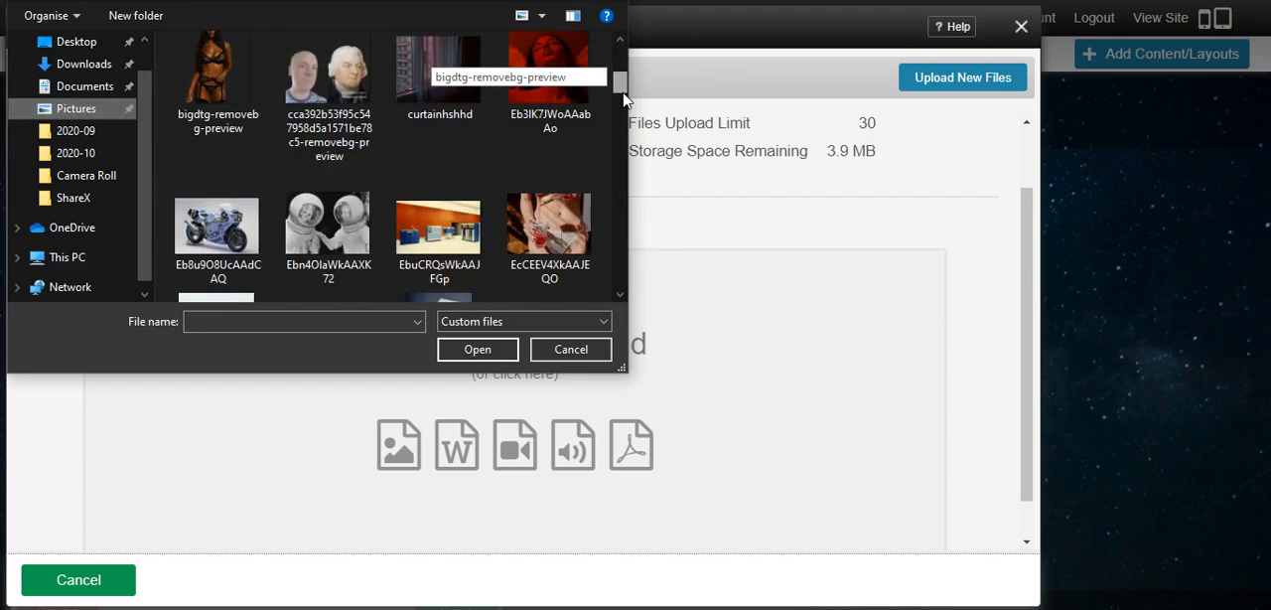
{"action": "scroll", "scroll_direction": "down", "scroll_amount": 3}
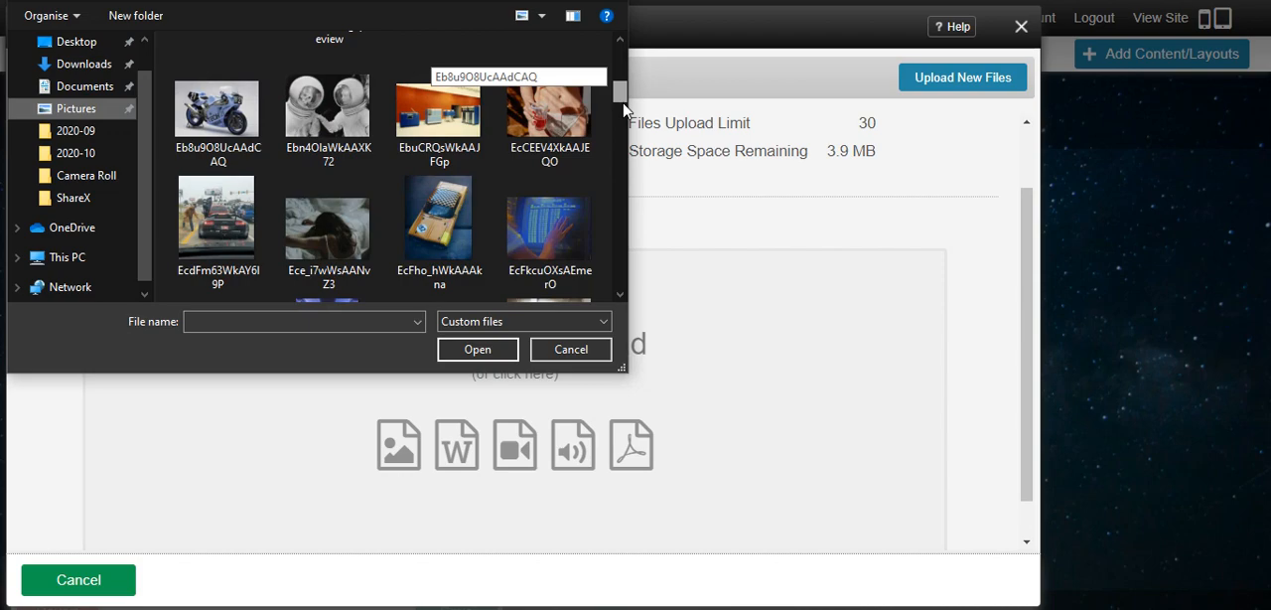
{"action": "scroll", "scroll_direction": "down", "scroll_amount": 3}
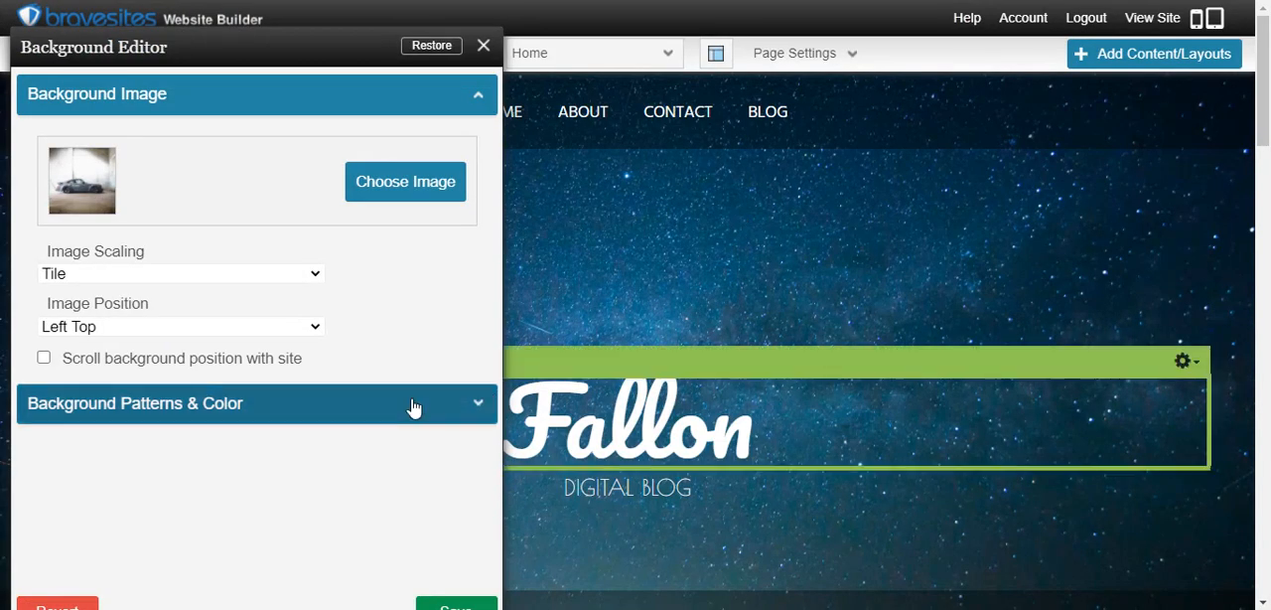
{"action": "left_click", "coordinate": [405, 183]}
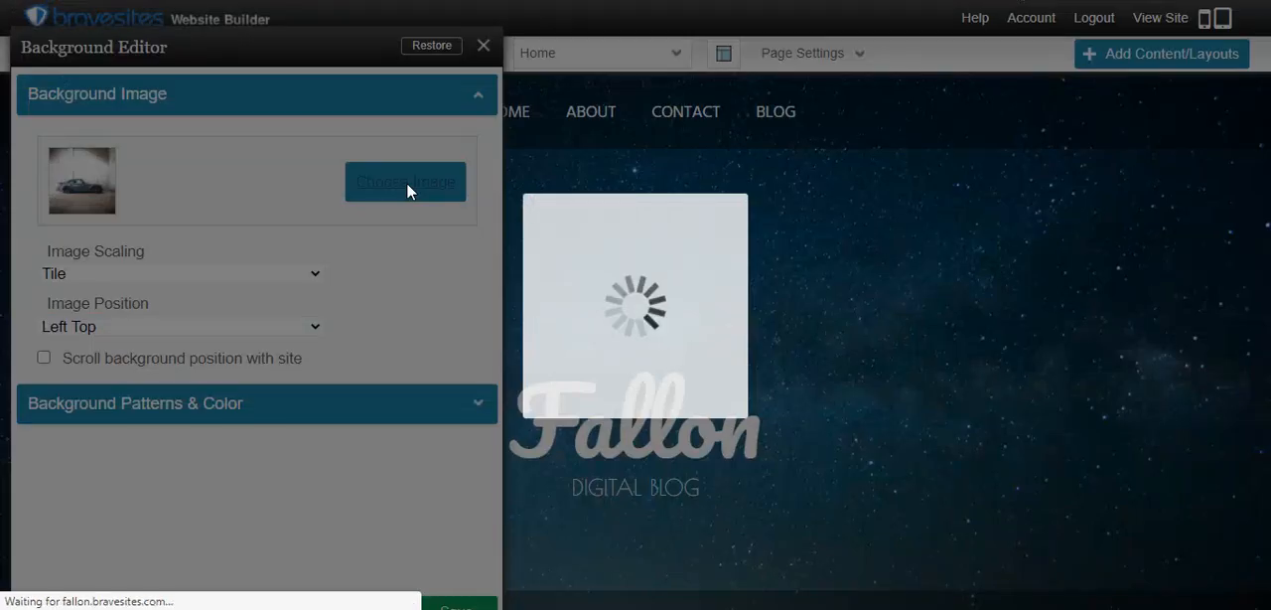
{"action": "left_click", "coordinate": [405, 183]}
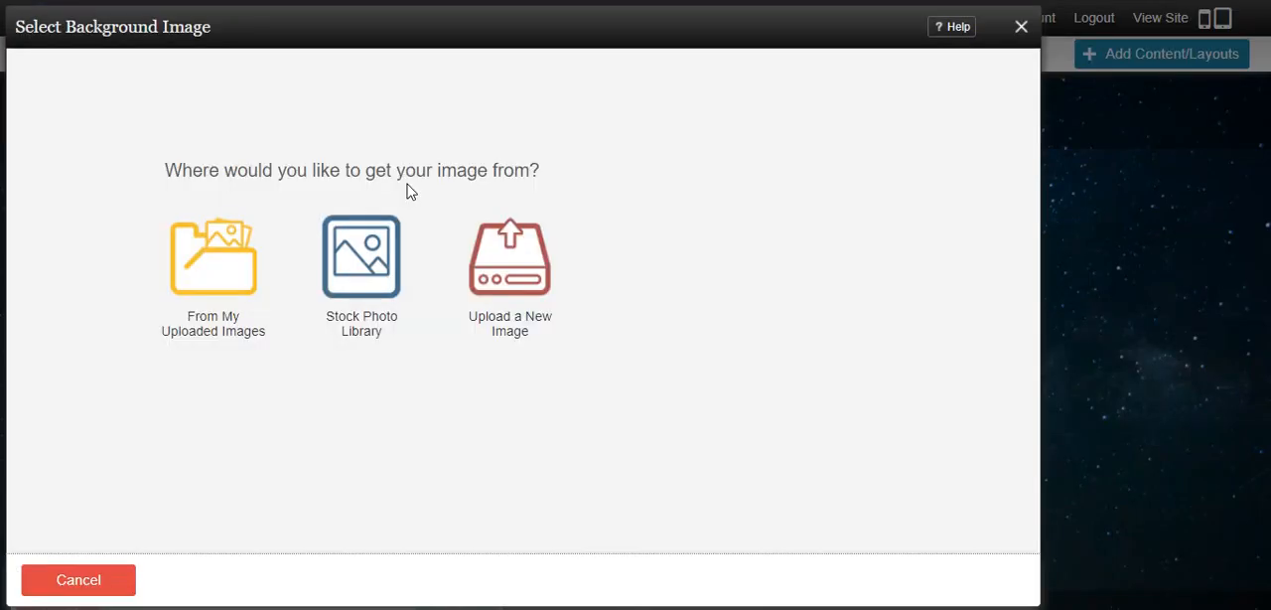
{"action": "mouse_move", "coordinate": [877, 111]}
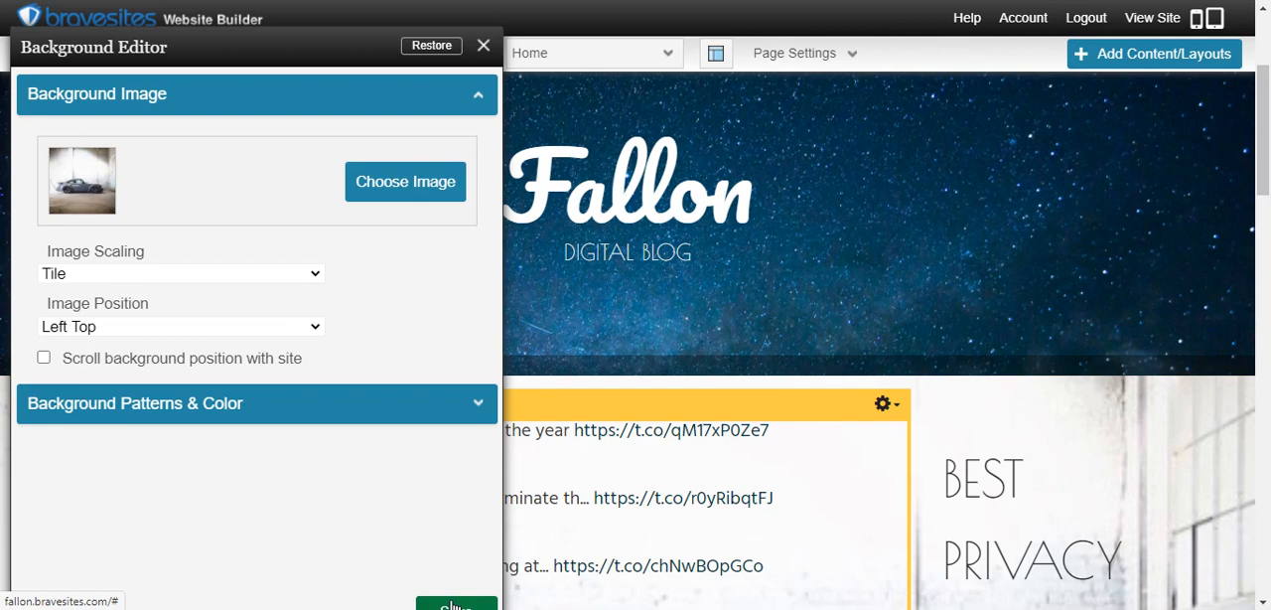
{"action": "mouse_move", "coordinate": [873, 508]}
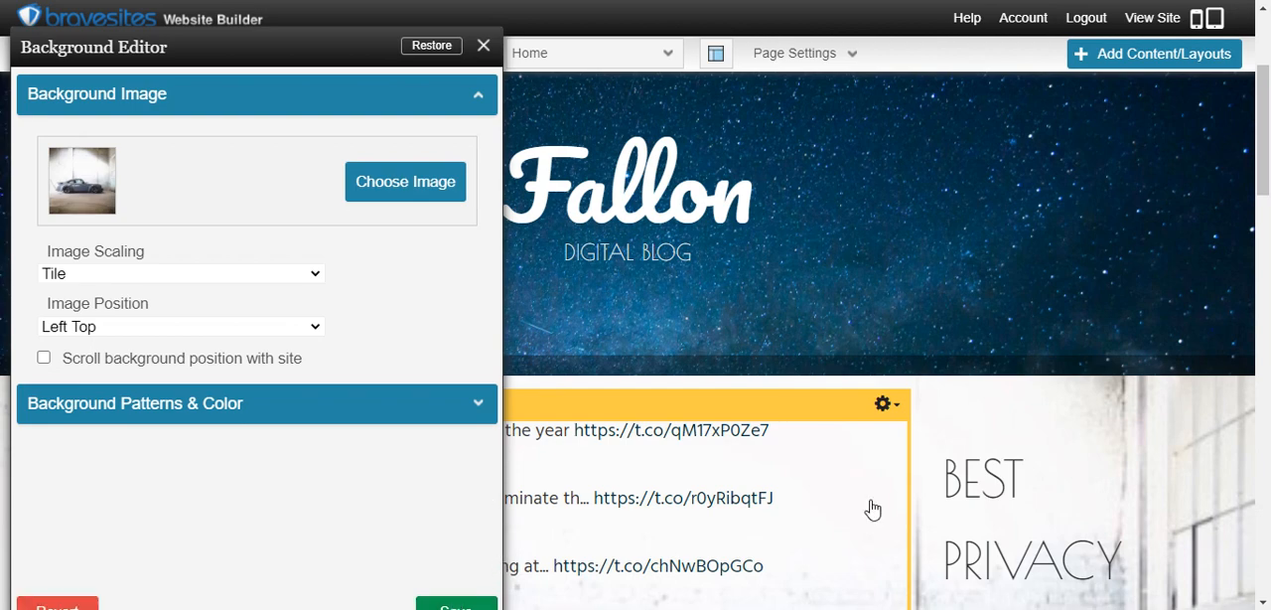
{"action": "scroll", "scroll_direction": "down", "scroll_amount": 3}
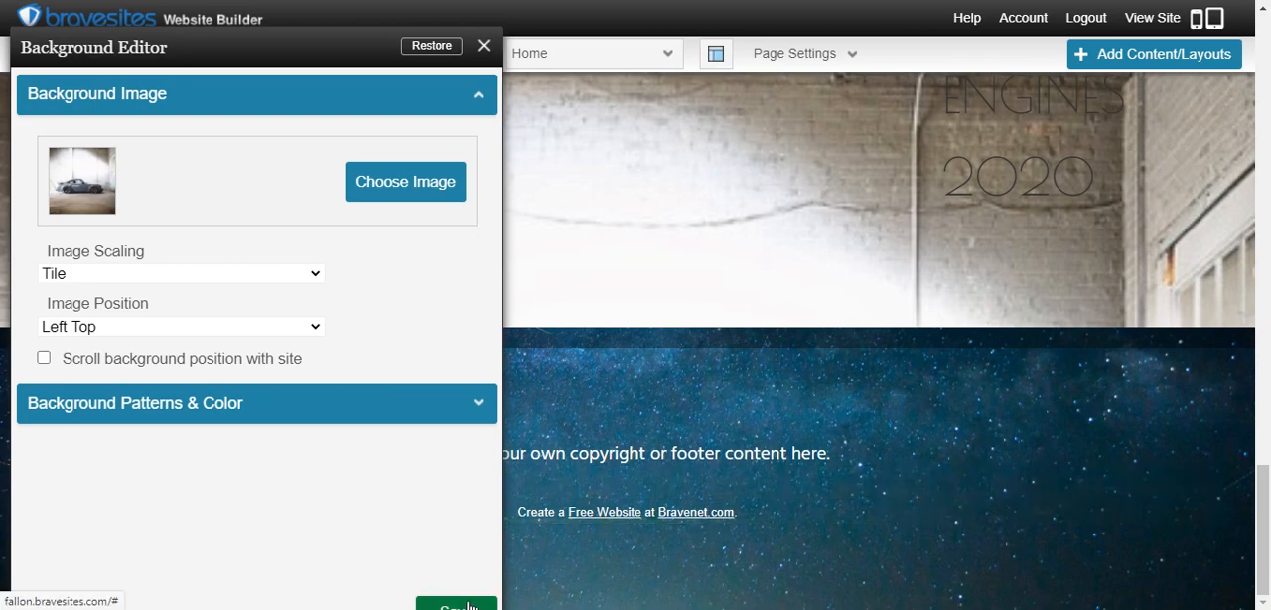
{"action": "mouse_move", "coordinate": [874, 452]}
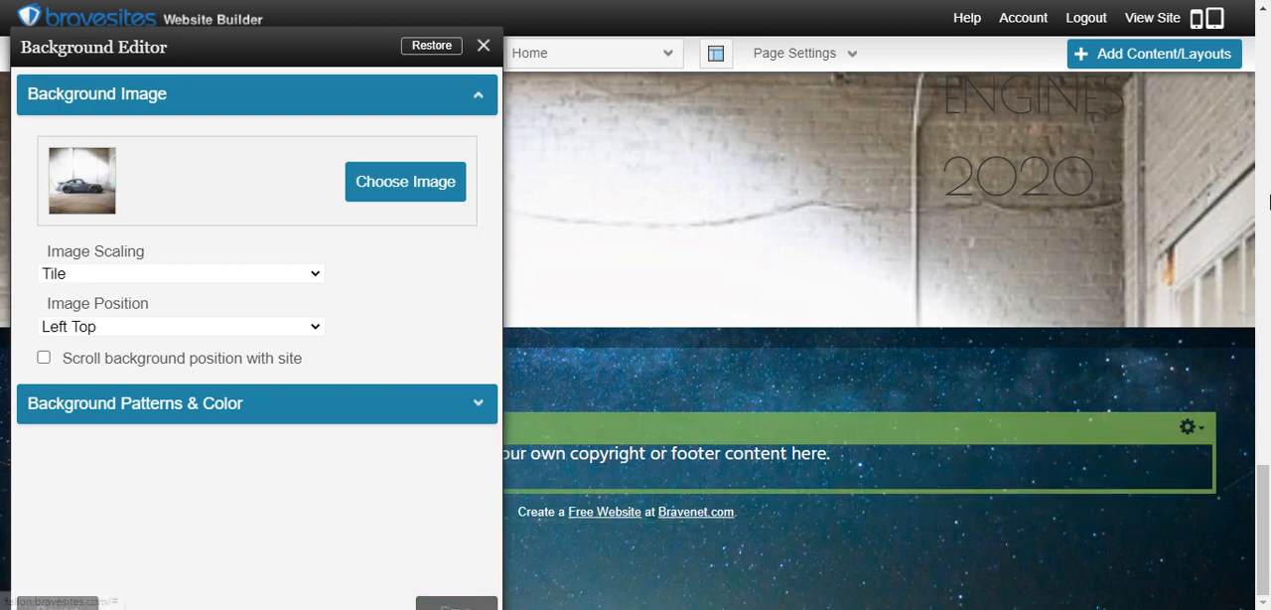
Save the new background and scroll the home page to see it behind the feed.
{"action": "left_click", "coordinate": [484, 46]}
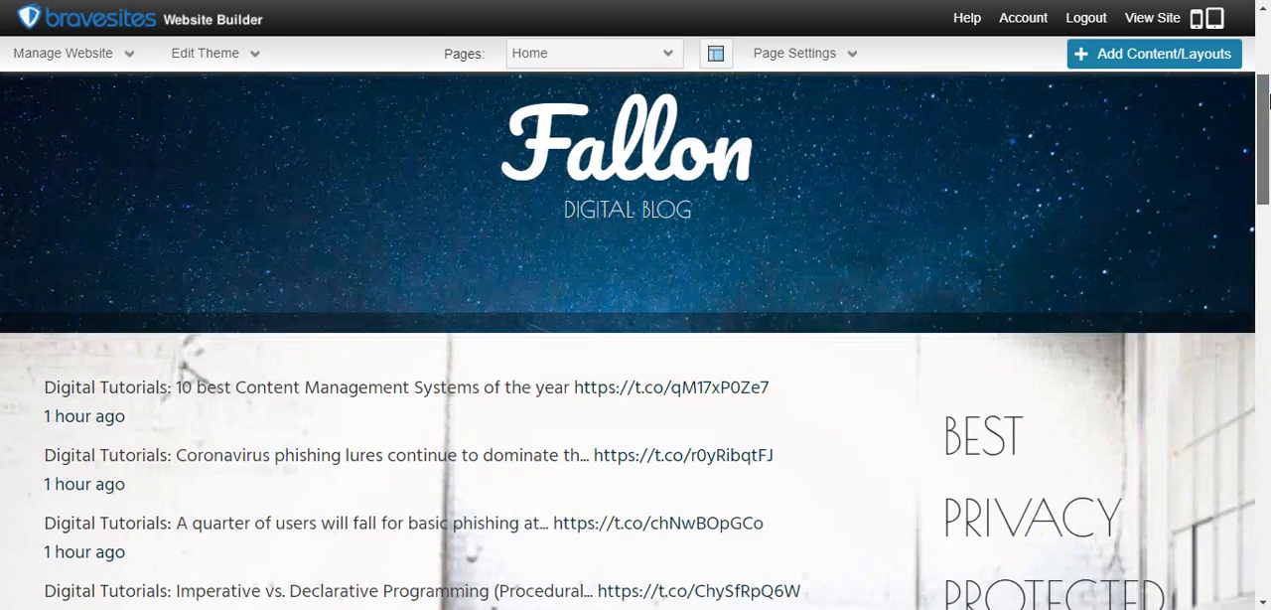
{"action": "scroll", "scroll_direction": "down", "scroll_amount": 3}
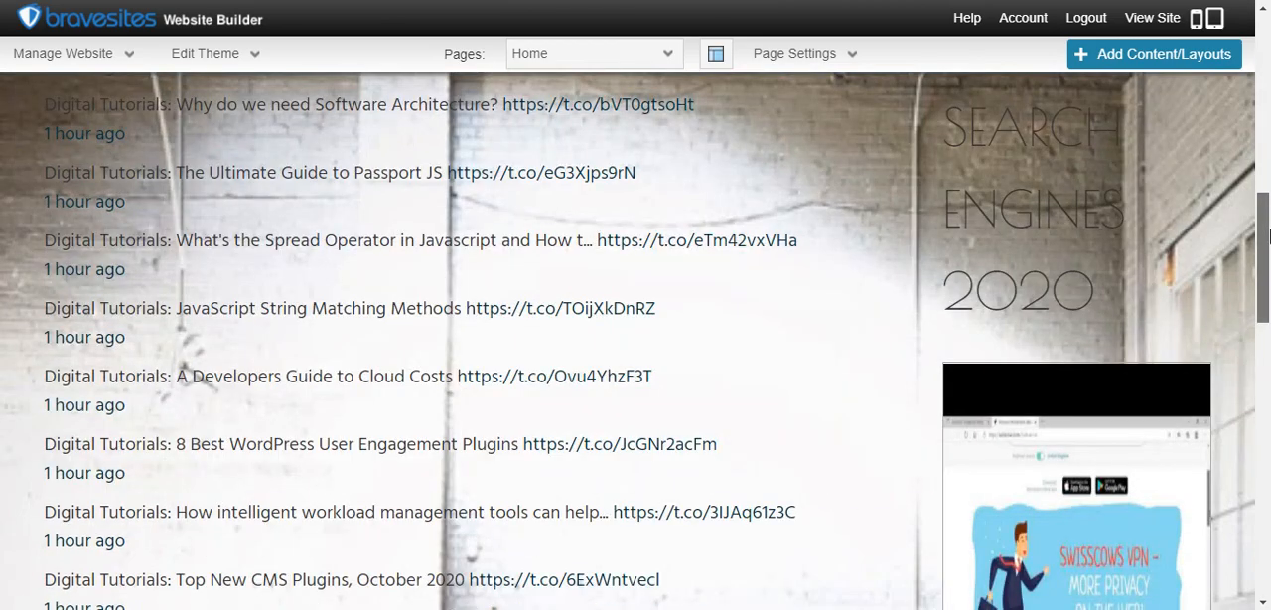
{"action": "scroll", "scroll_direction": "down", "scroll_amount": 3}
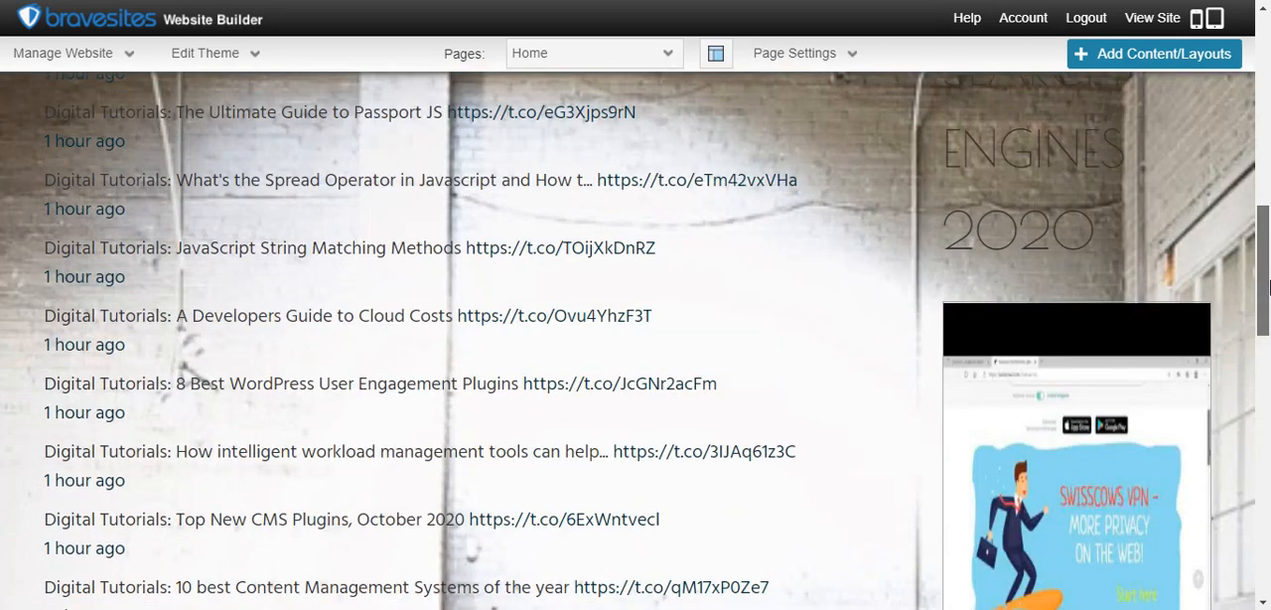
{"action": "scroll", "scroll_direction": "up", "scroll_amount": 3}
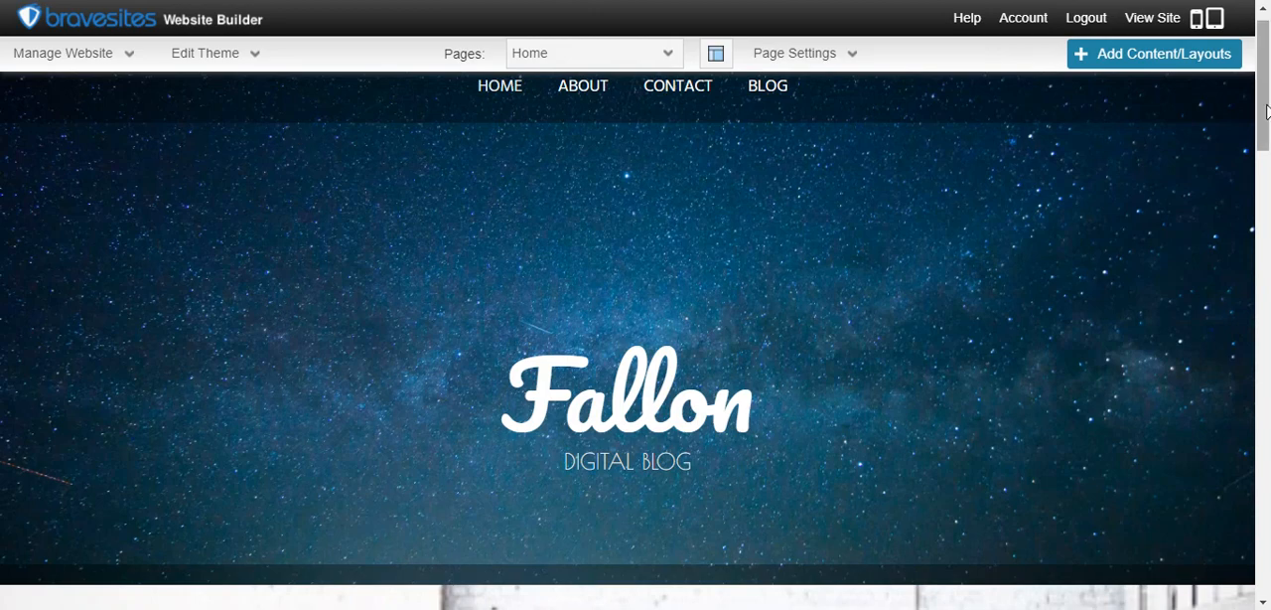
{"action": "scroll", "scroll_direction": "down", "scroll_amount": 3}
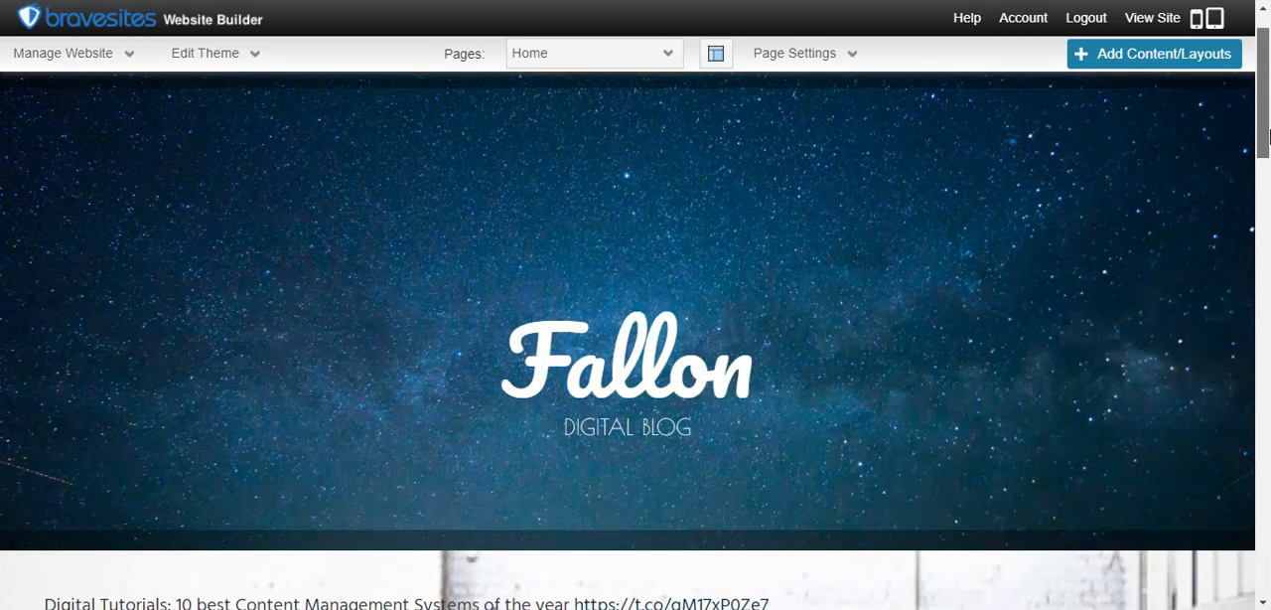
{"action": "scroll", "scroll_direction": "down", "scroll_amount": 3}
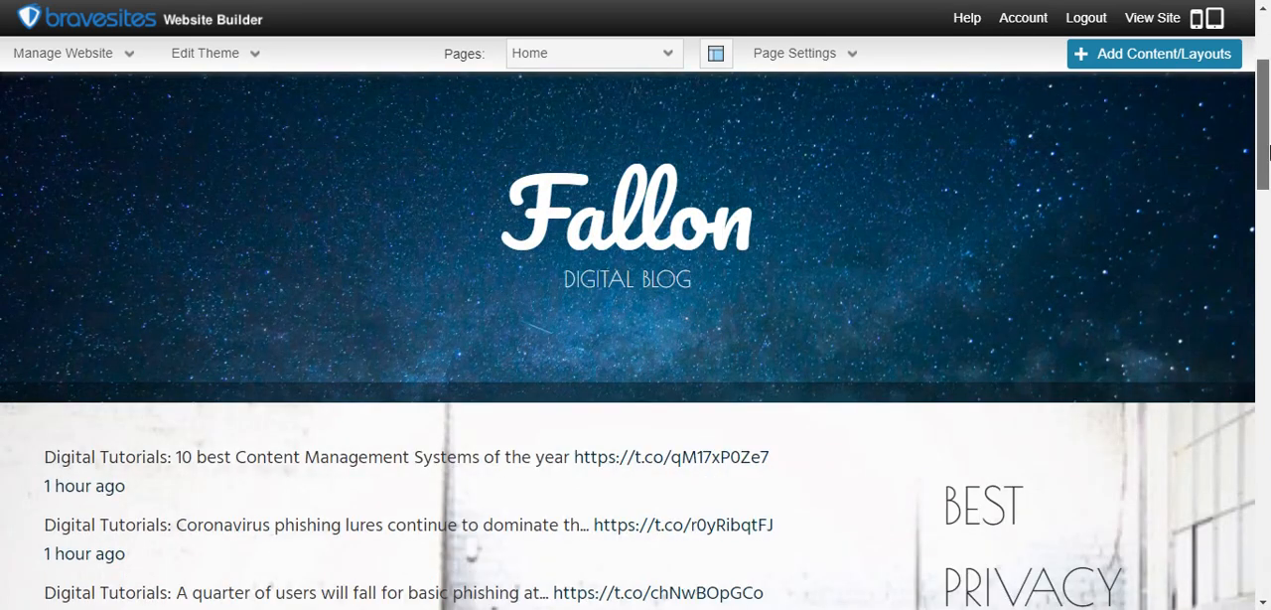
{"action": "scroll", "scroll_direction": "down", "scroll_amount": 3}
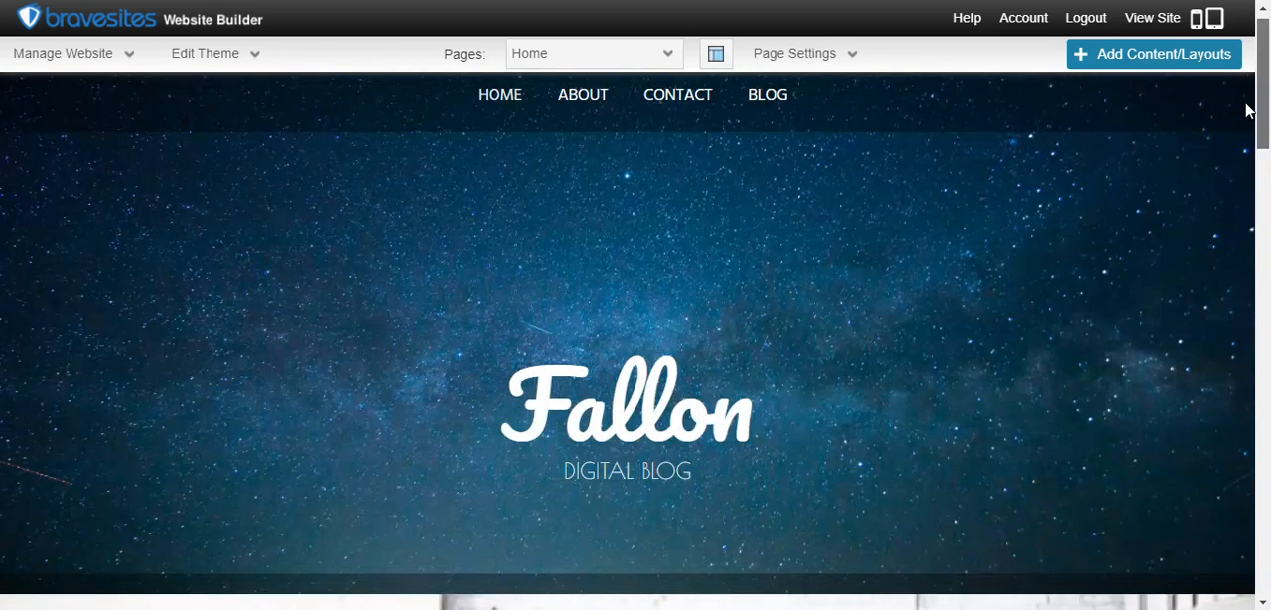
{"action": "scroll", "scroll_direction": "down", "scroll_amount": 3}
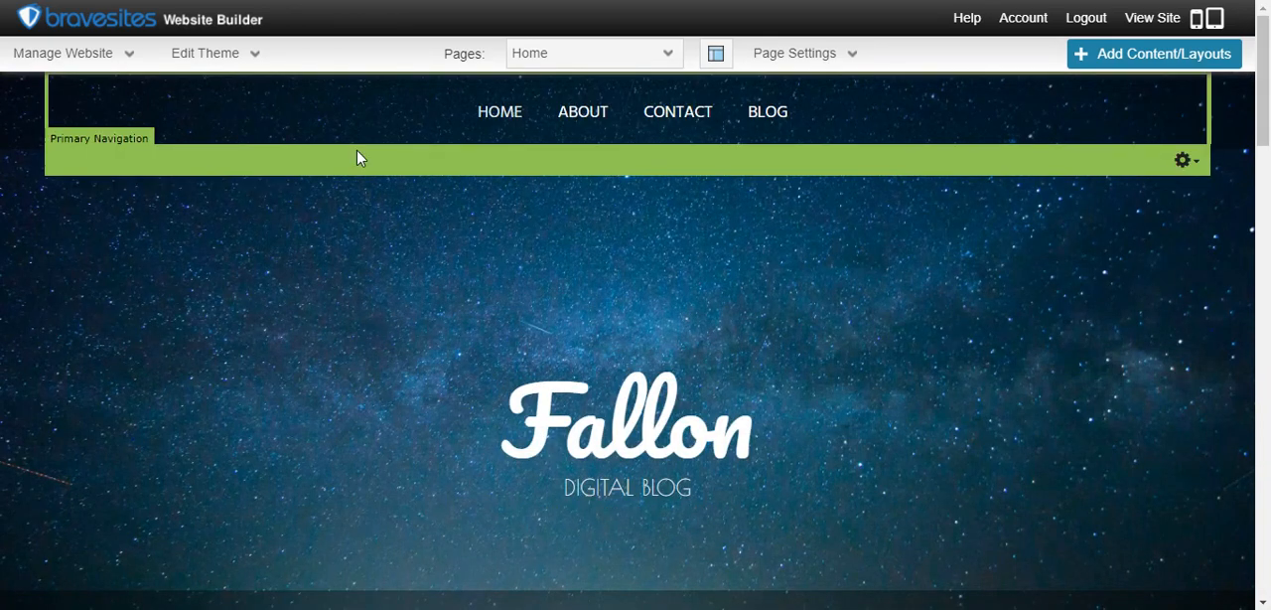
{"action": "mouse_move", "coordinate": [266, 97]}
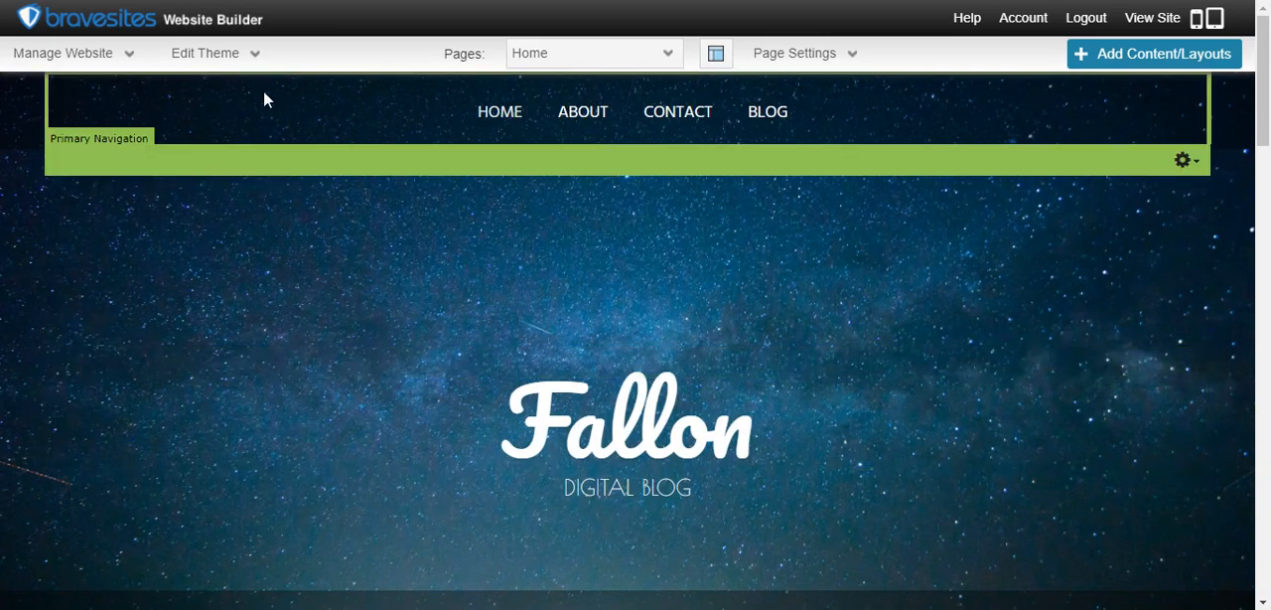
Reach the site background settings from the Edit Theme menu.
{"action": "left_click", "coordinate": [211, 51]}
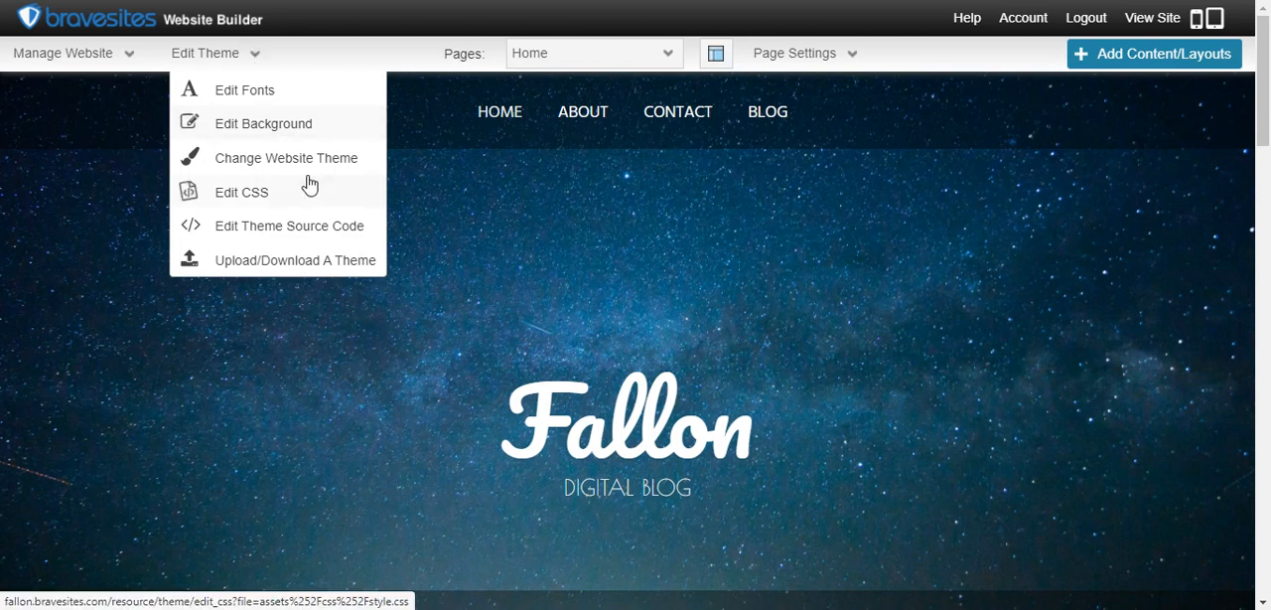
{"action": "left_click", "coordinate": [770, 305]}
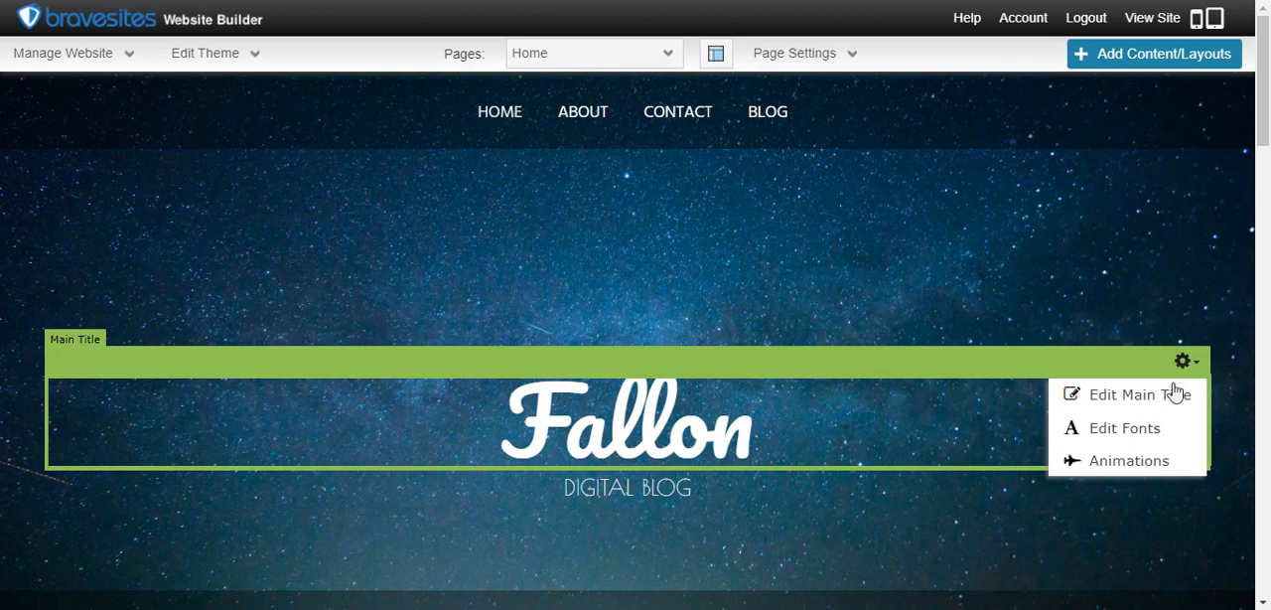
{"action": "mouse_move", "coordinate": [1206, 363]}
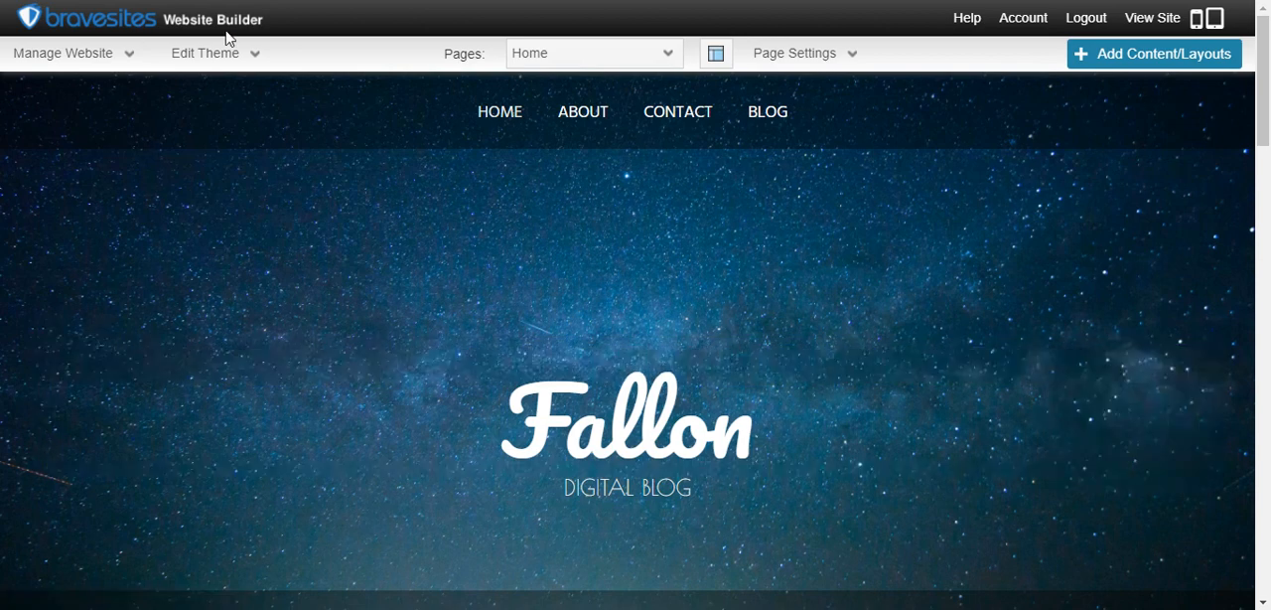
{"action": "left_click", "coordinate": [207, 52]}
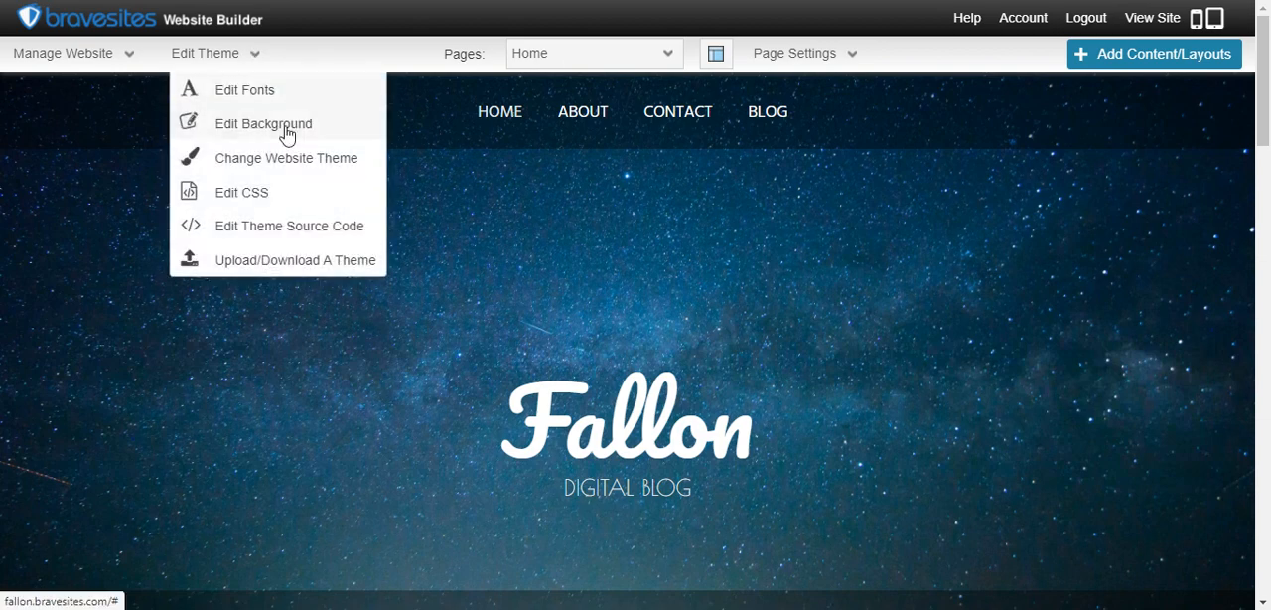
{"action": "left_click", "coordinate": [262, 123]}
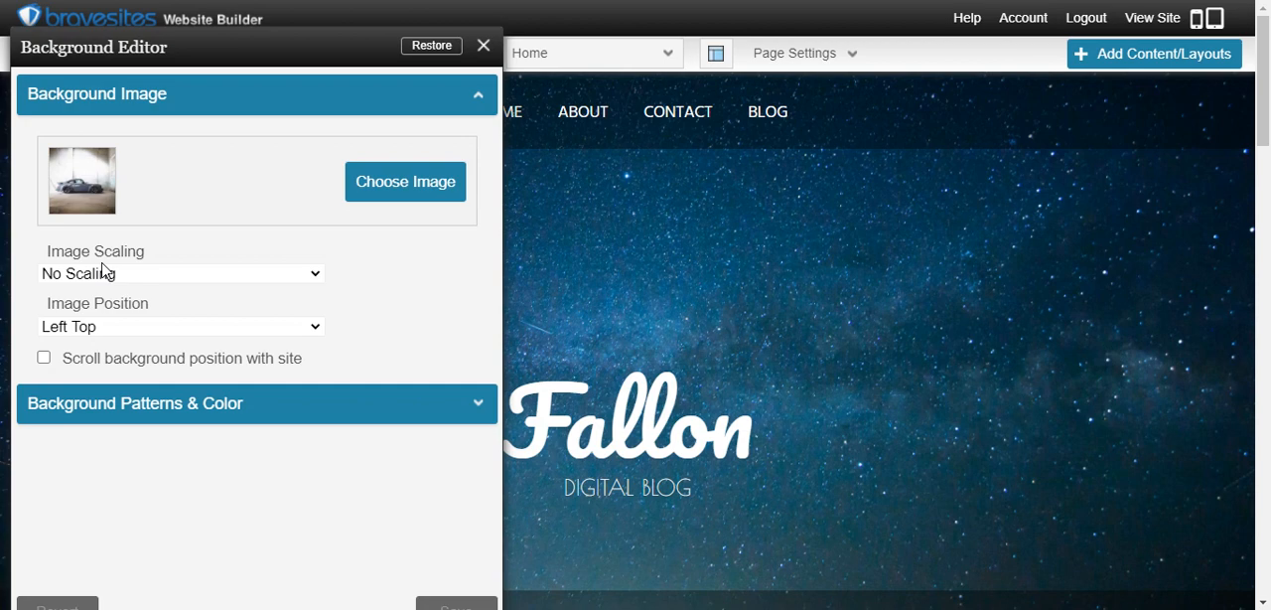
{"action": "mouse_move", "coordinate": [198, 338]}
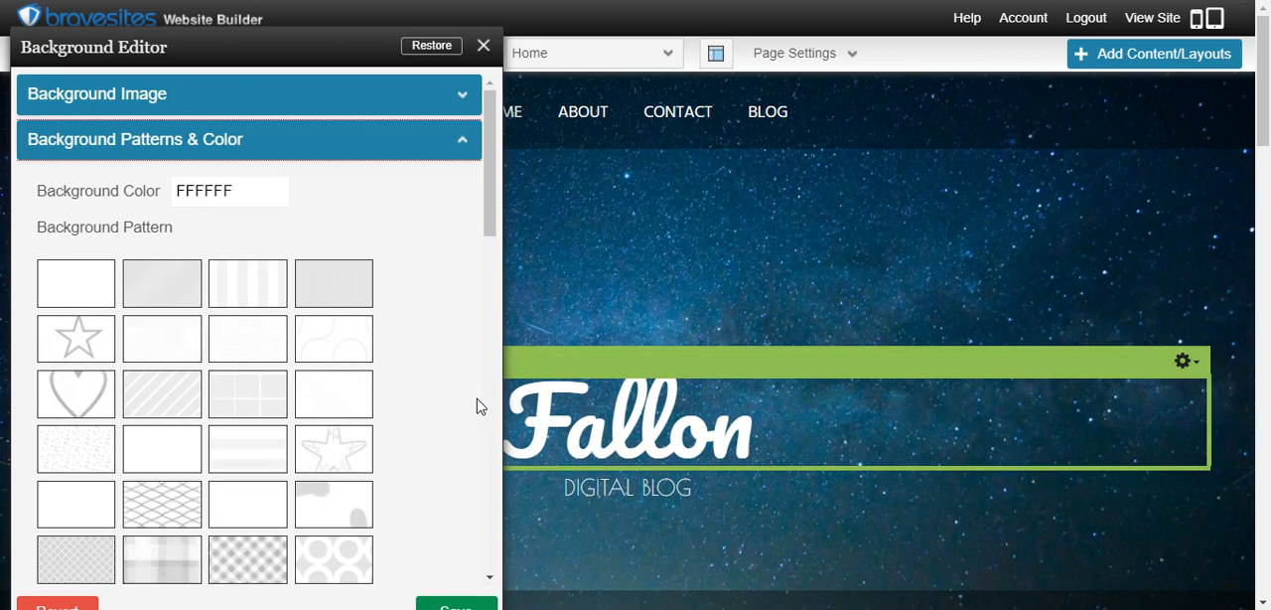
Save the pending background changes and close the Background Editor, returning to the starry Fallon page.
{"action": "scroll", "scroll_direction": "down", "scroll_amount": 3}
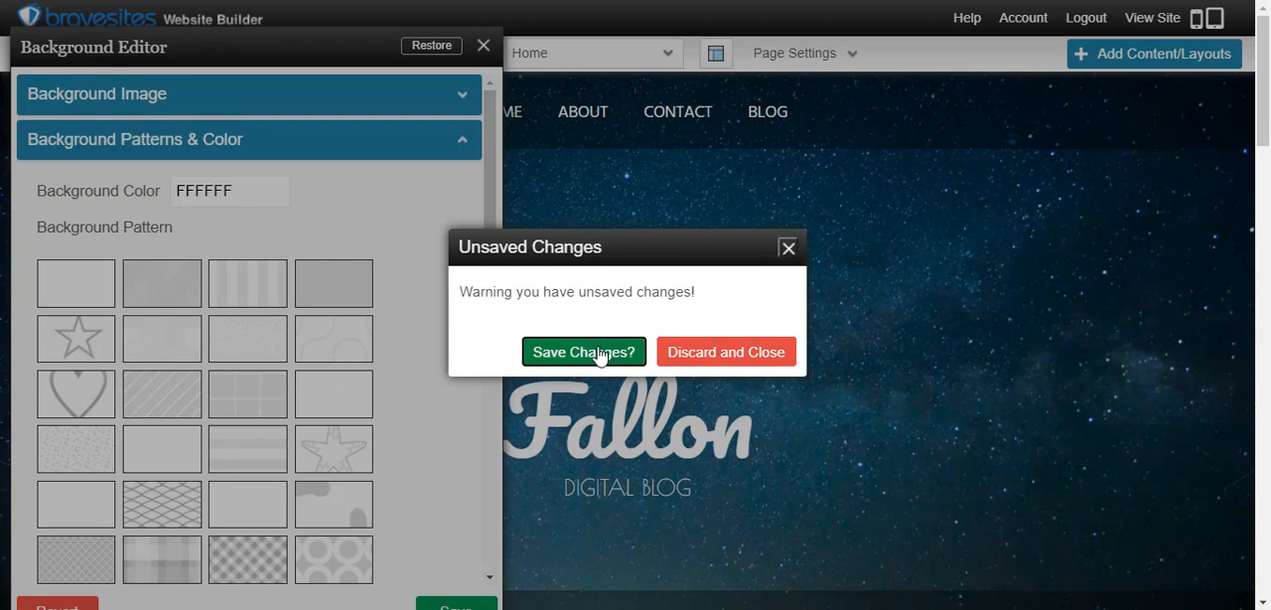
{"action": "left_click", "coordinate": [584, 352]}
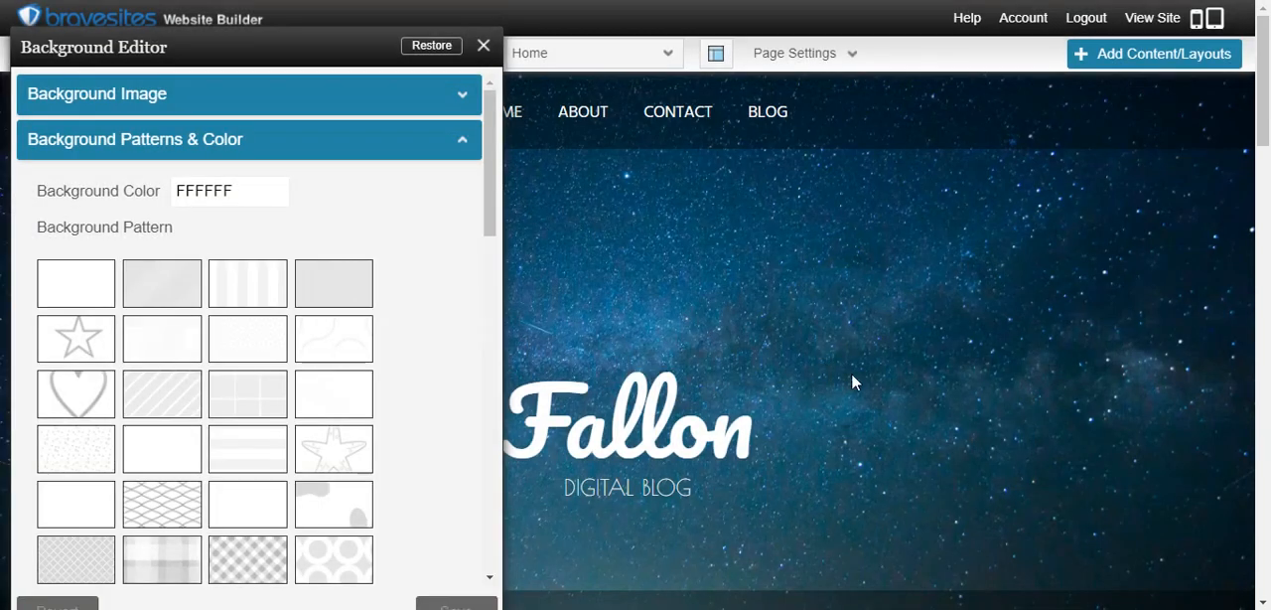
{"action": "left_click", "coordinate": [484, 46]}
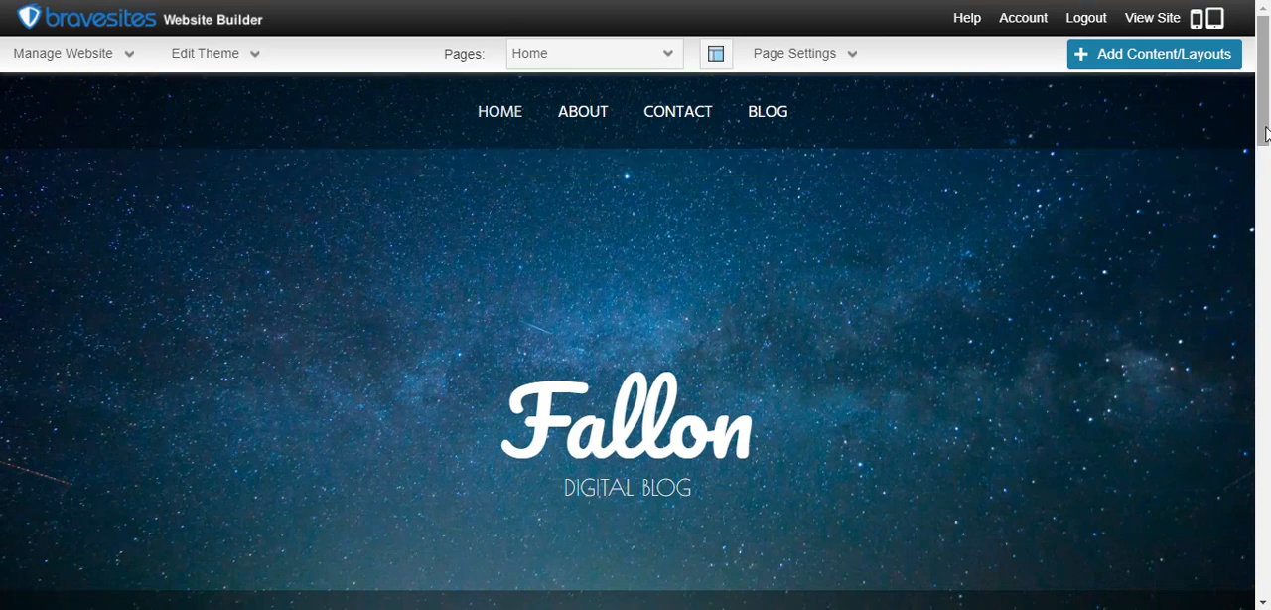
{"action": "scroll", "scroll_direction": "down", "scroll_amount": 3}
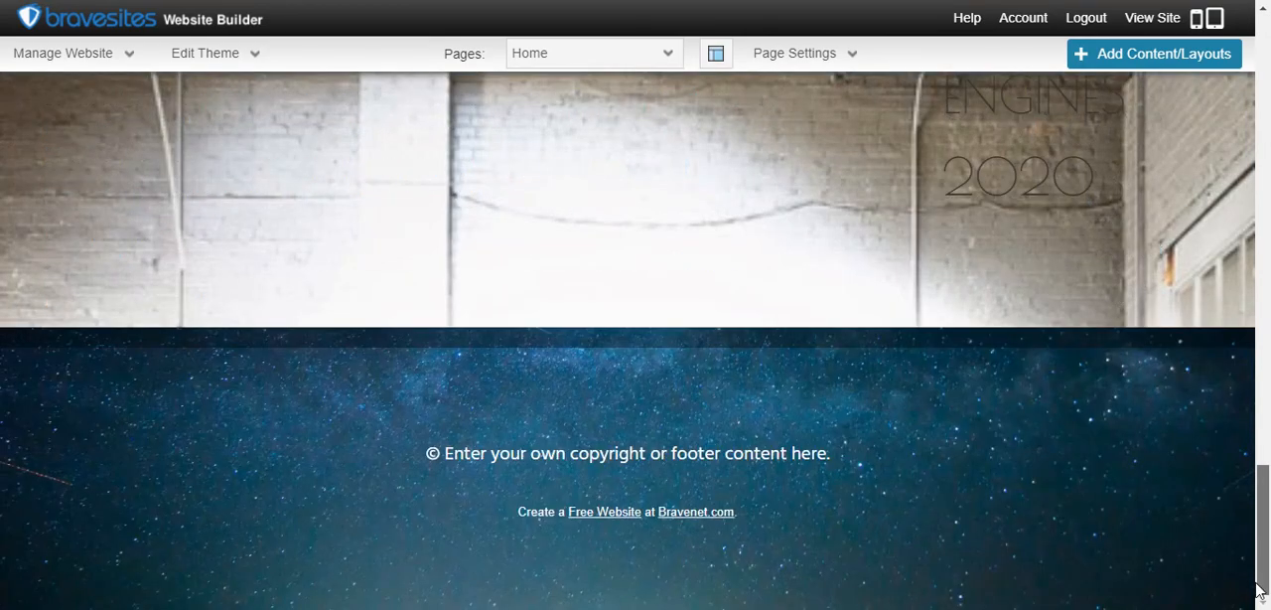
{"action": "scroll", "scroll_direction": "up", "scroll_amount": 3}
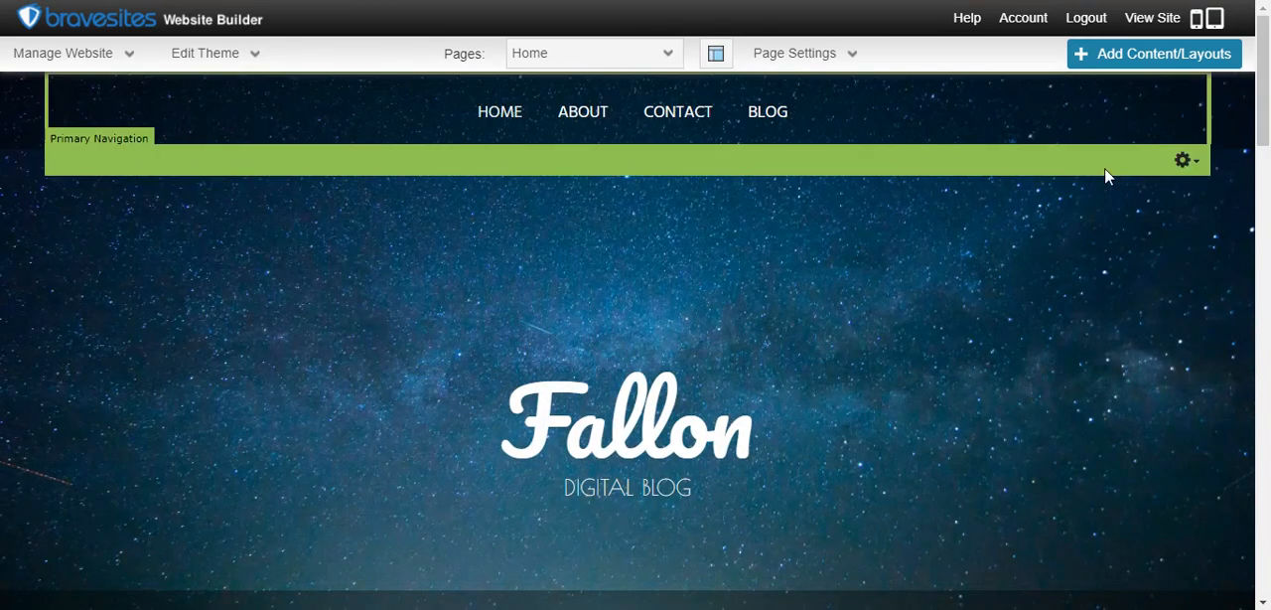
{"action": "mouse_move", "coordinate": [1096, 83]}
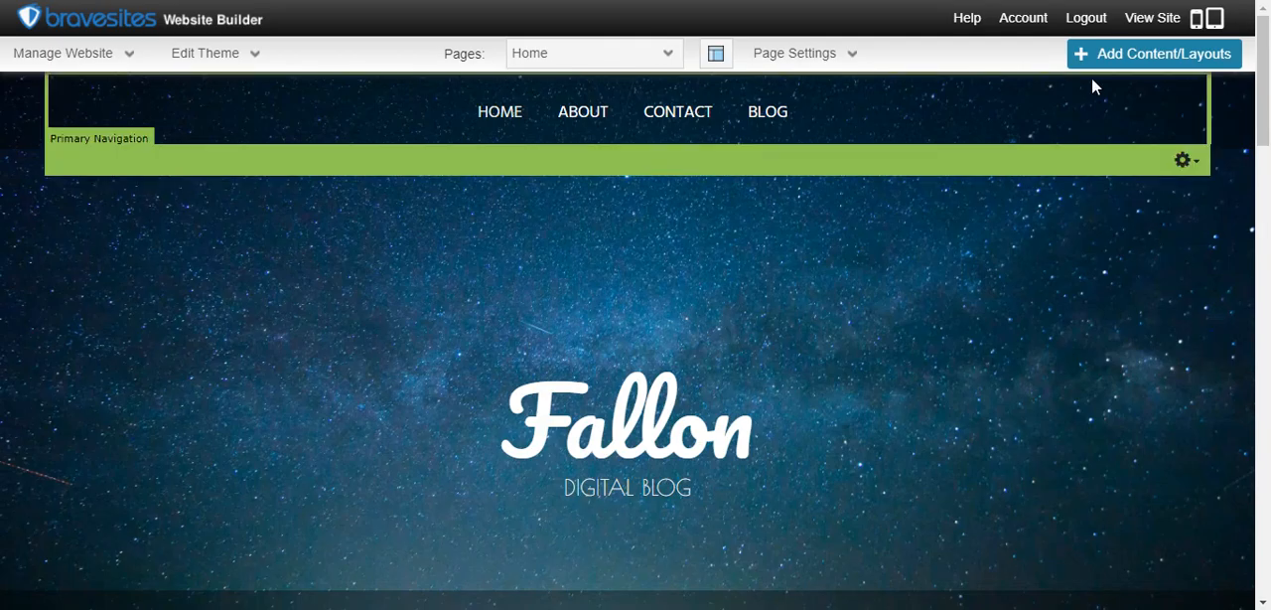
Browse the Content components in the Add Content collection and pick out the page counter.
{"action": "left_click", "coordinate": [1171, 54]}
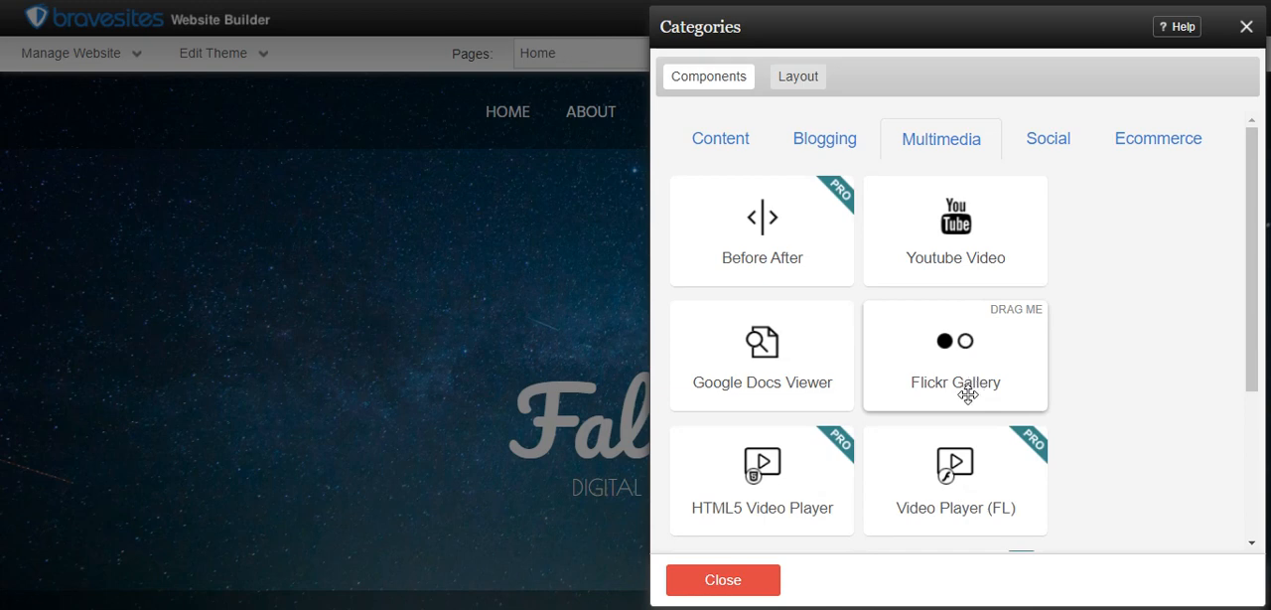
{"action": "mouse_move", "coordinate": [778, 501]}
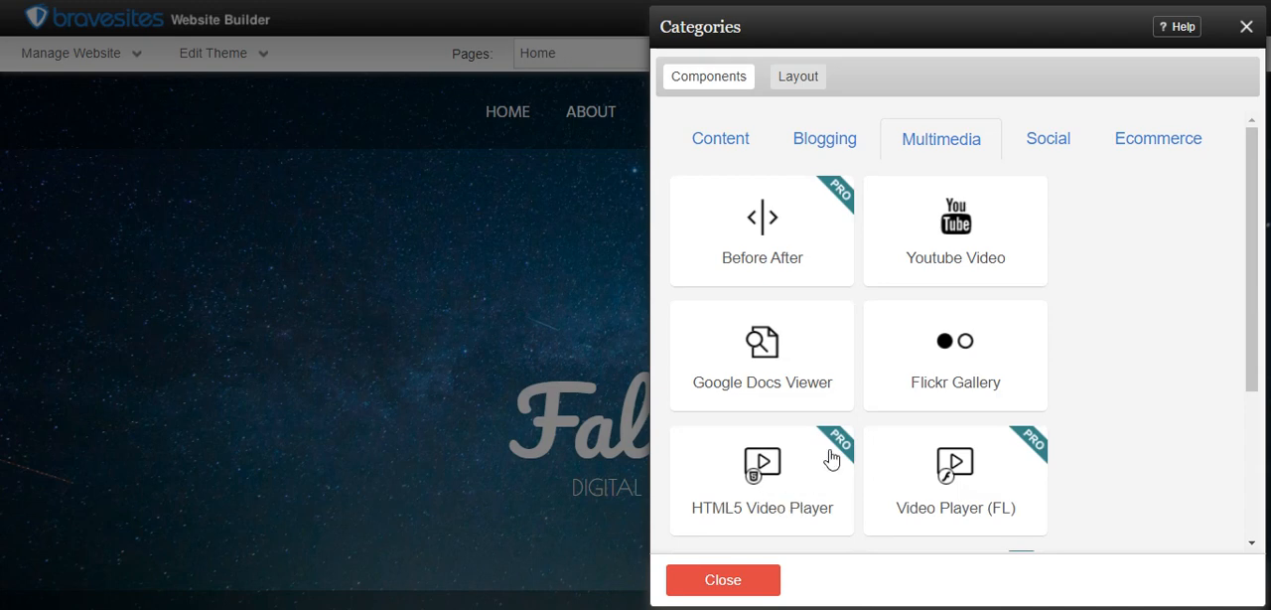
{"action": "mouse_move", "coordinate": [767, 500]}
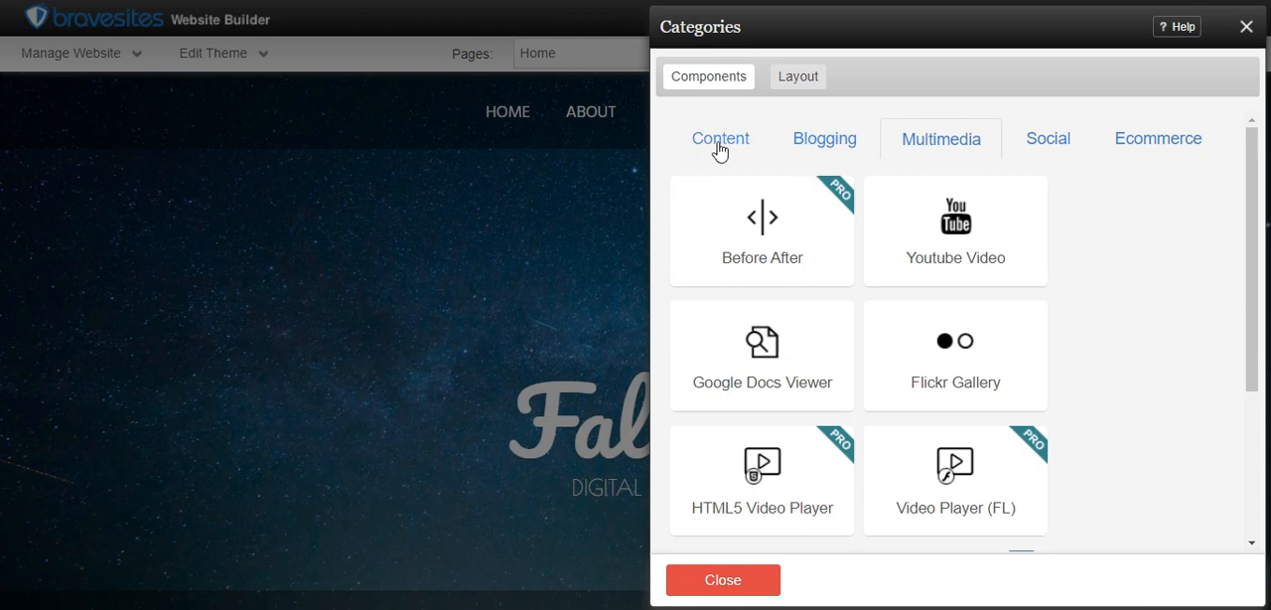
{"action": "left_click", "coordinate": [719, 139]}
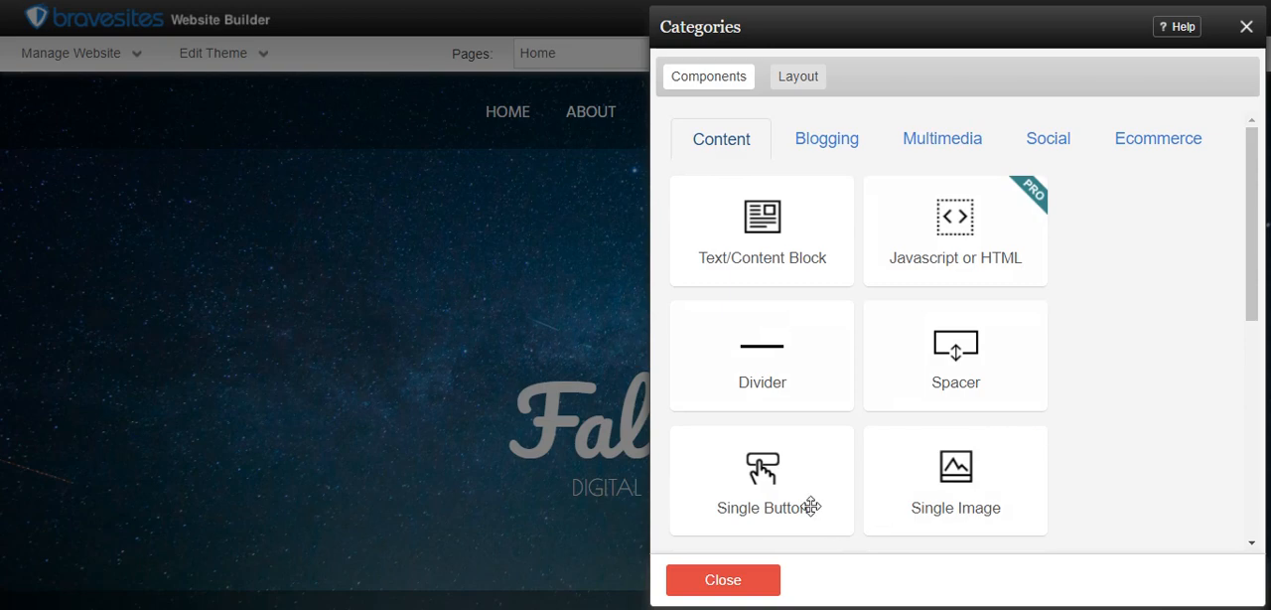
{"action": "scroll", "scroll_direction": "down", "scroll_amount": 3}
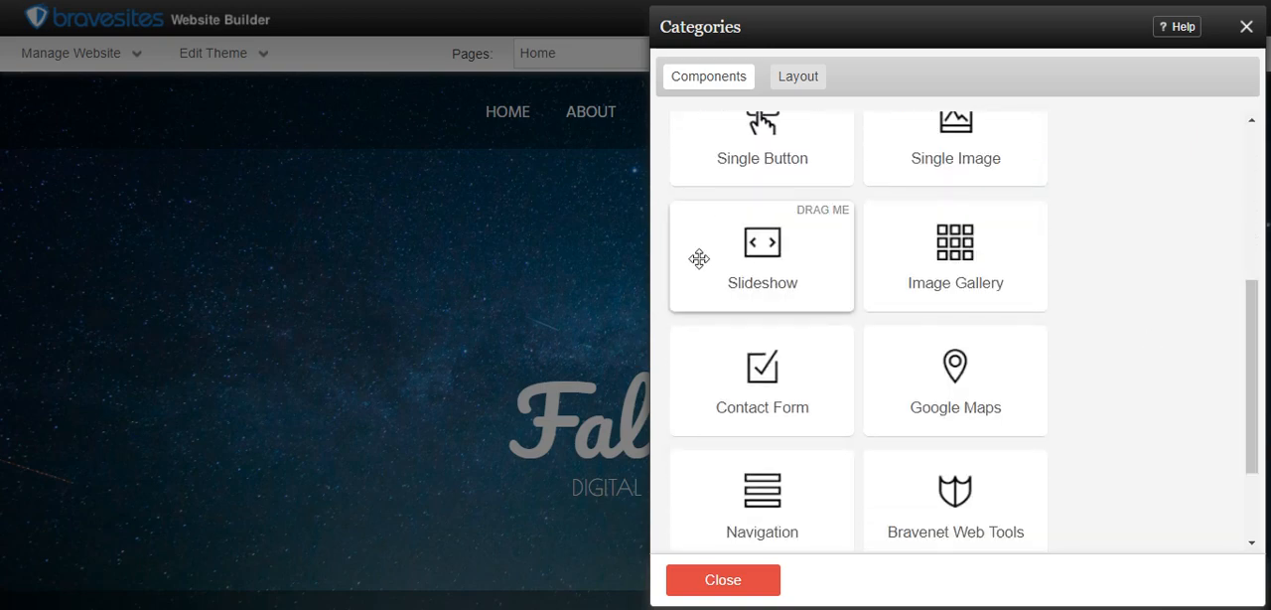
{"action": "mouse_move", "coordinate": [1197, 429]}
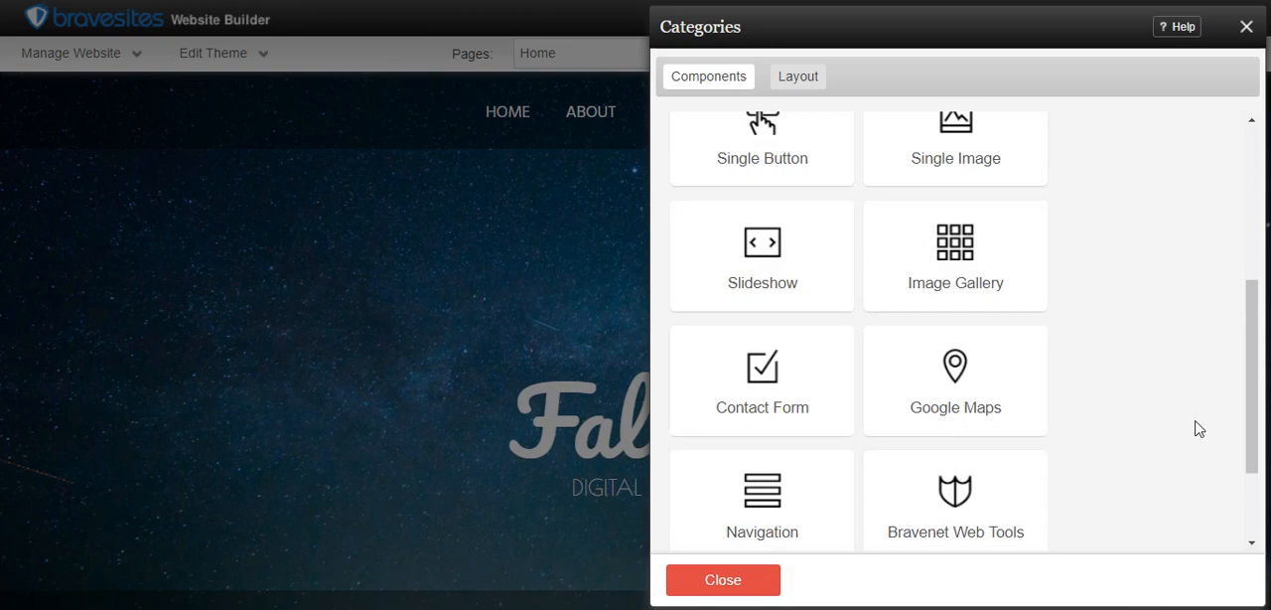
{"action": "scroll", "scroll_direction": "down", "scroll_amount": 3}
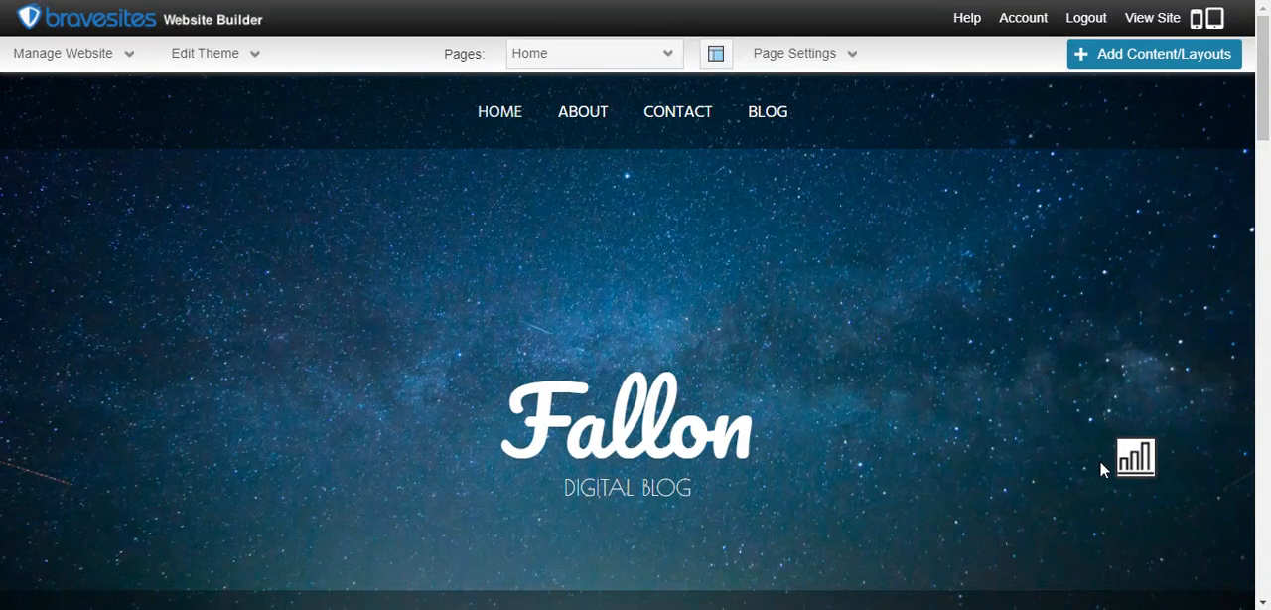
Drop the page counter onto the Place Here bar beneath the Digital Tutorials blog feed.
{"action": "scroll", "scroll_direction": "down", "scroll_amount": 3}
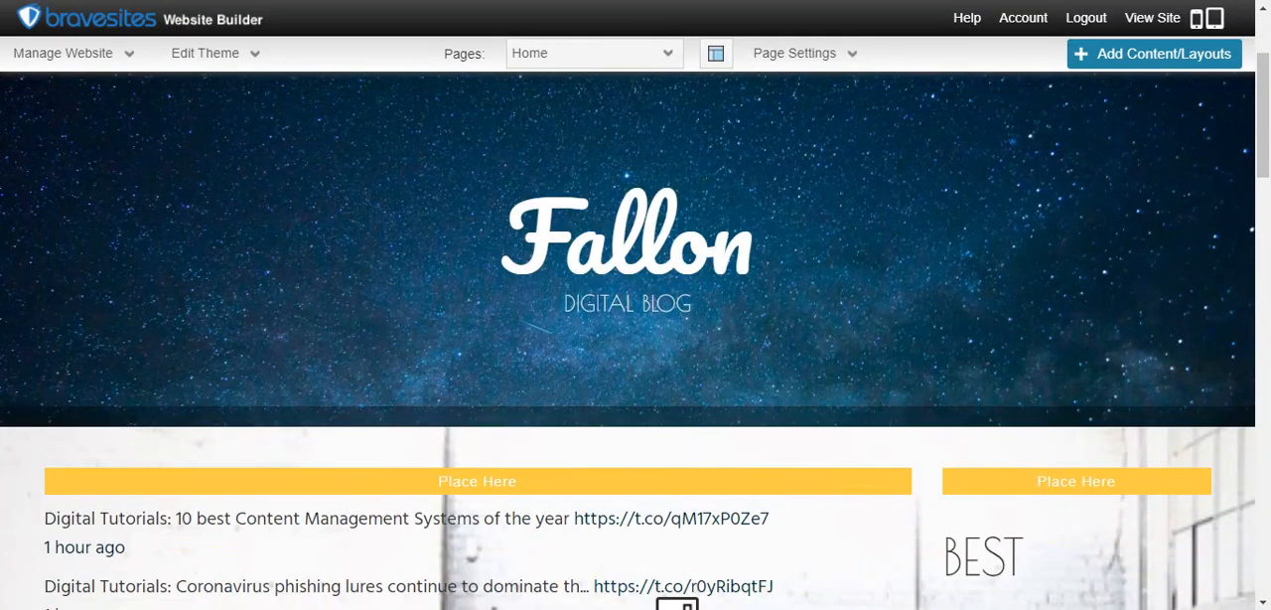
{"action": "scroll", "scroll_direction": "down", "scroll_amount": 3}
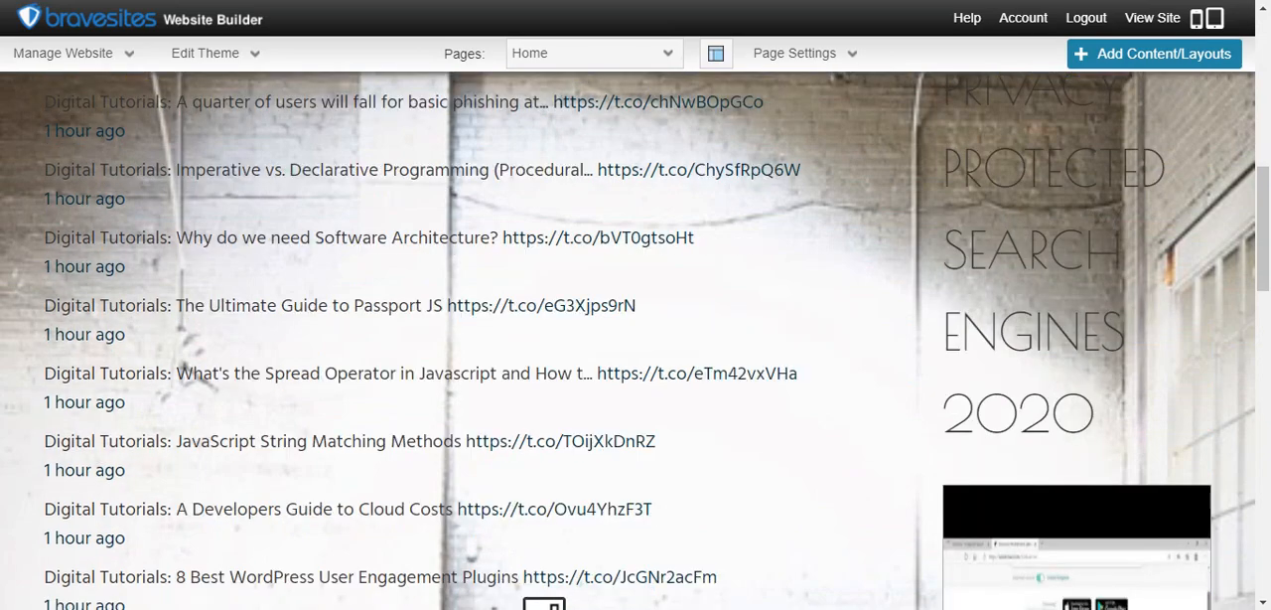
{"action": "scroll", "scroll_direction": "down", "scroll_amount": 3}
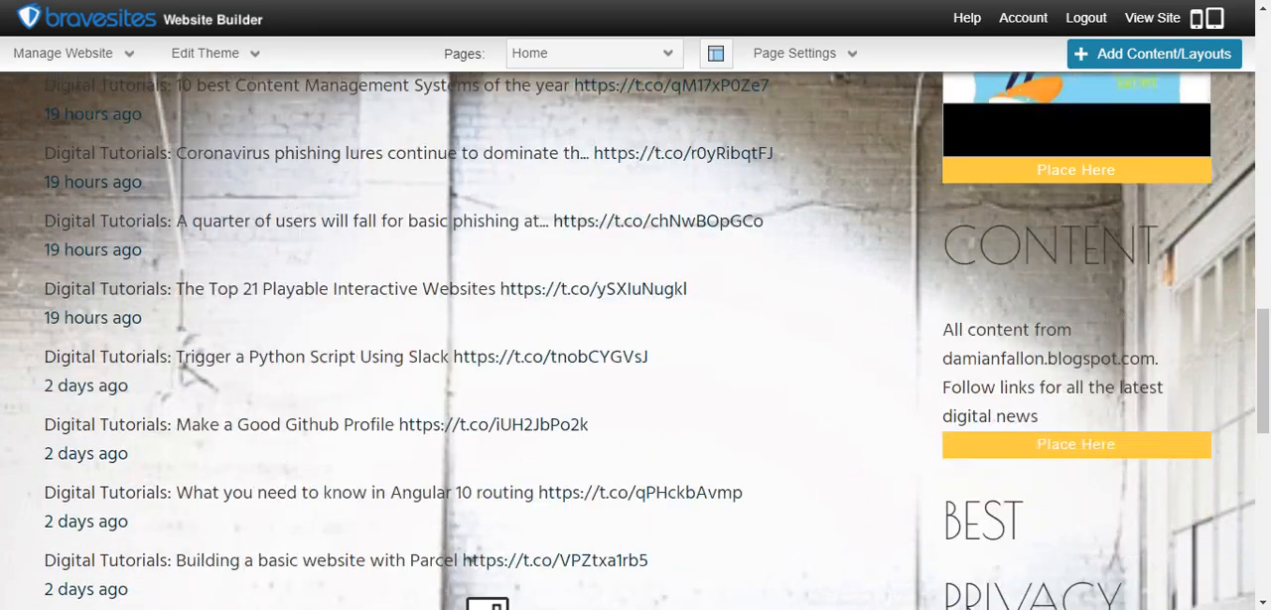
{"action": "scroll", "scroll_direction": "down", "scroll_amount": 3}
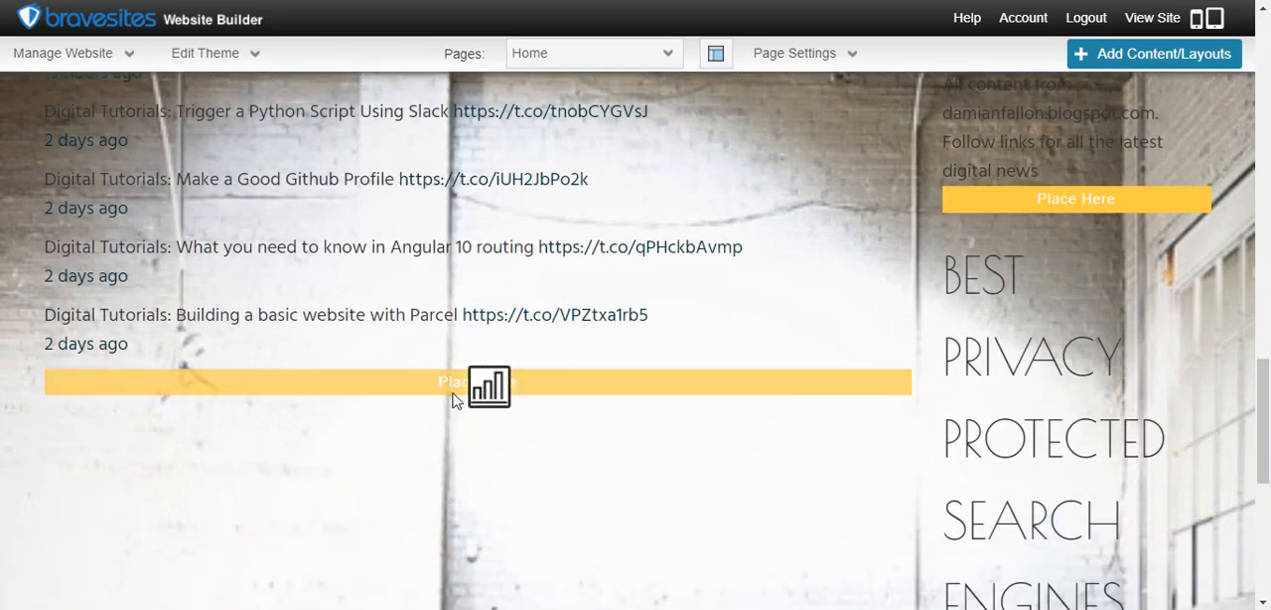
{"action": "left_click", "coordinate": [457, 381]}
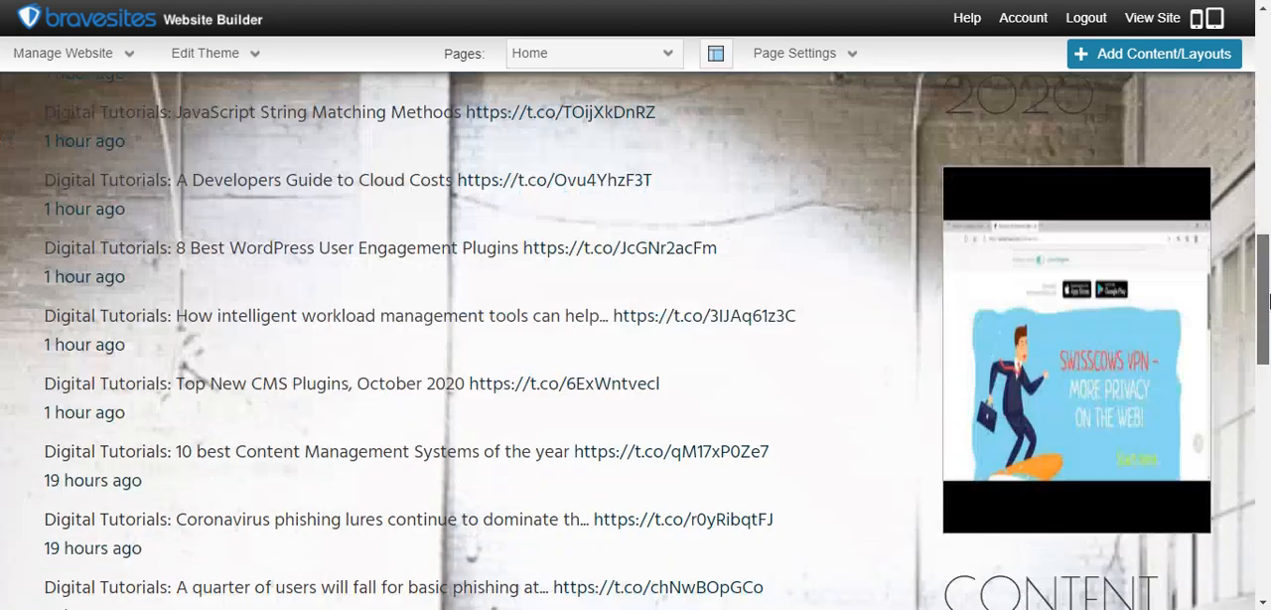
{"action": "scroll", "scroll_direction": "down", "scroll_amount": 3}
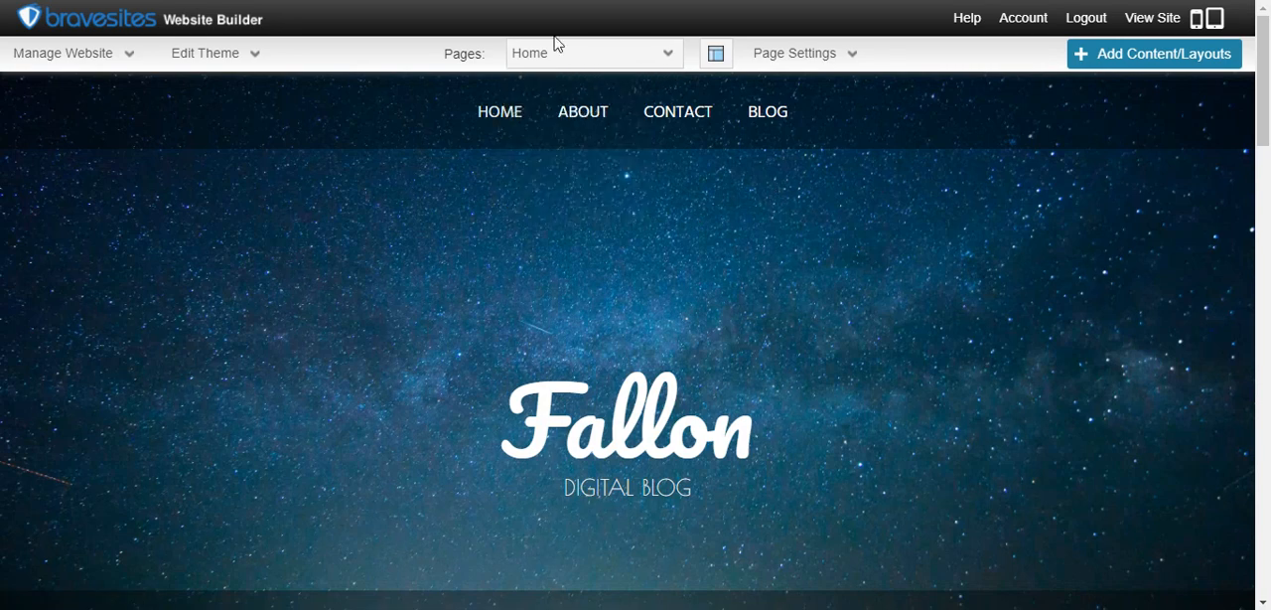
{"action": "mouse_move", "coordinate": [906, 147]}
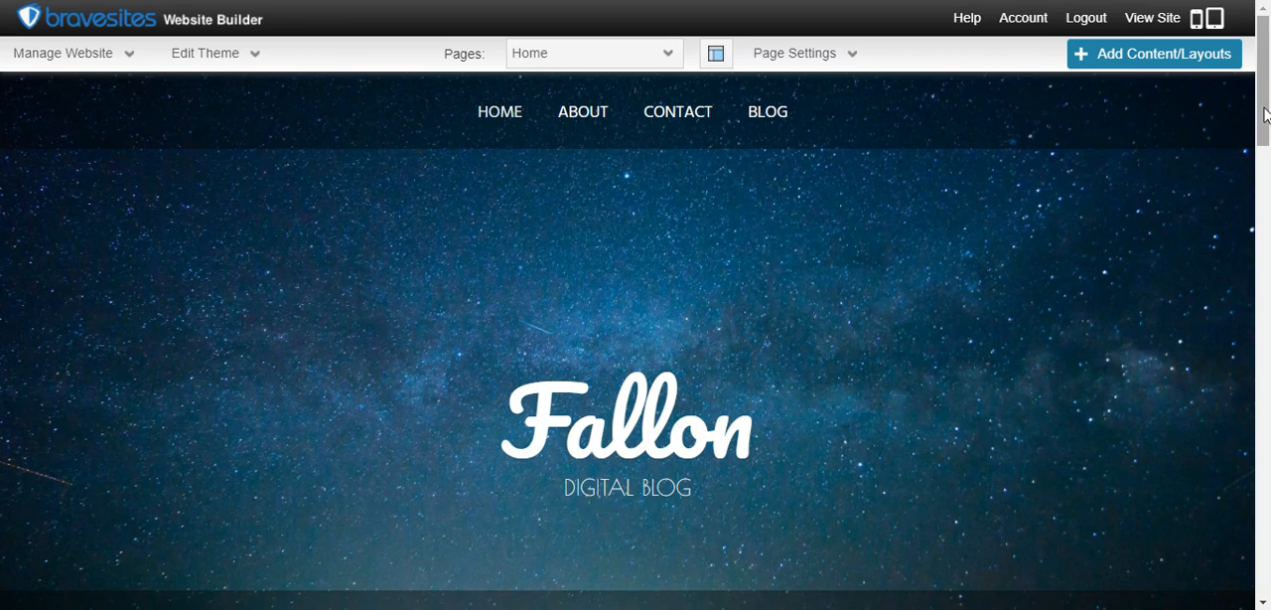
{"action": "mouse_move", "coordinate": [953, 314]}
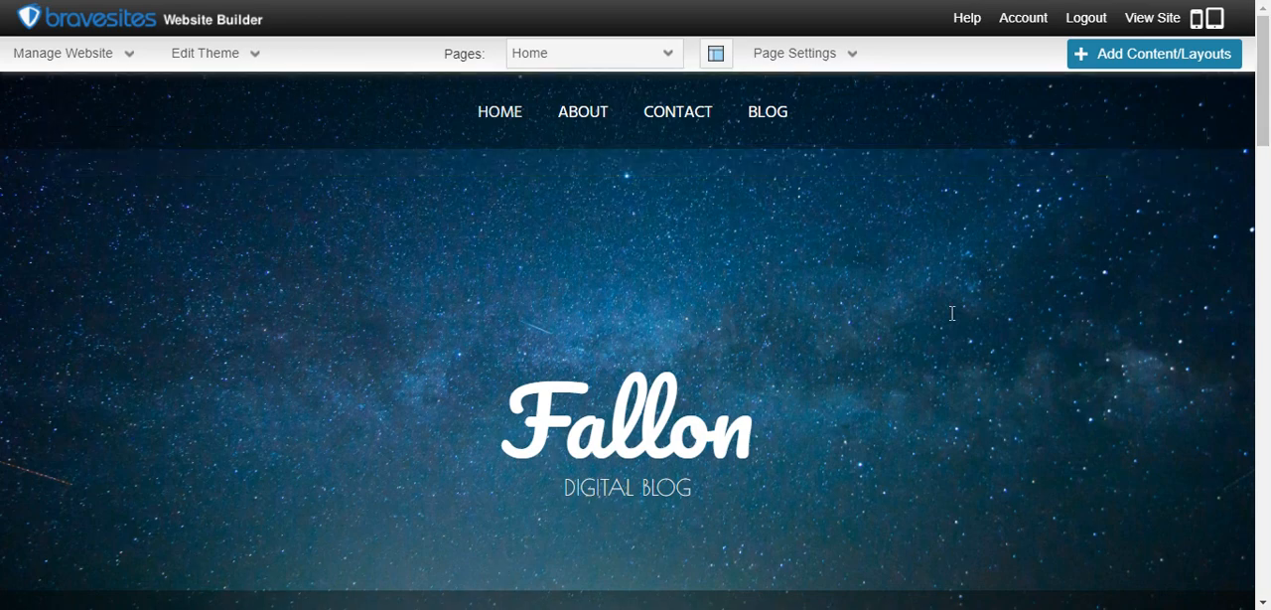
{"action": "scroll", "scroll_direction": "down", "scroll_amount": 3}
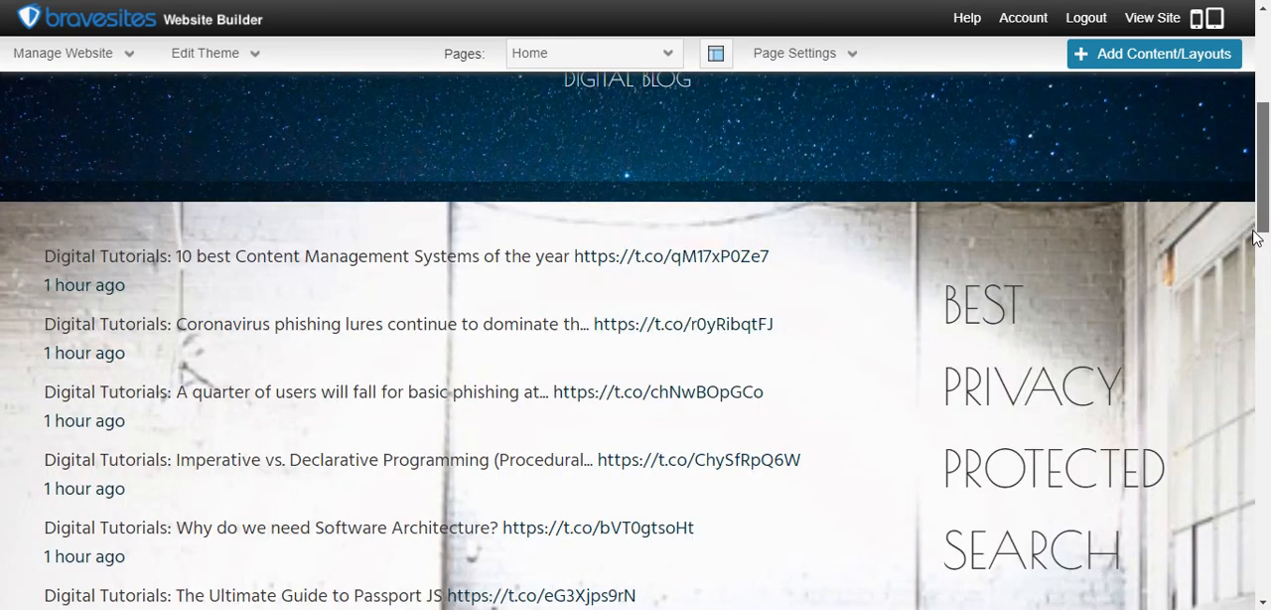
{"action": "scroll", "scroll_direction": "down", "scroll_amount": 3}
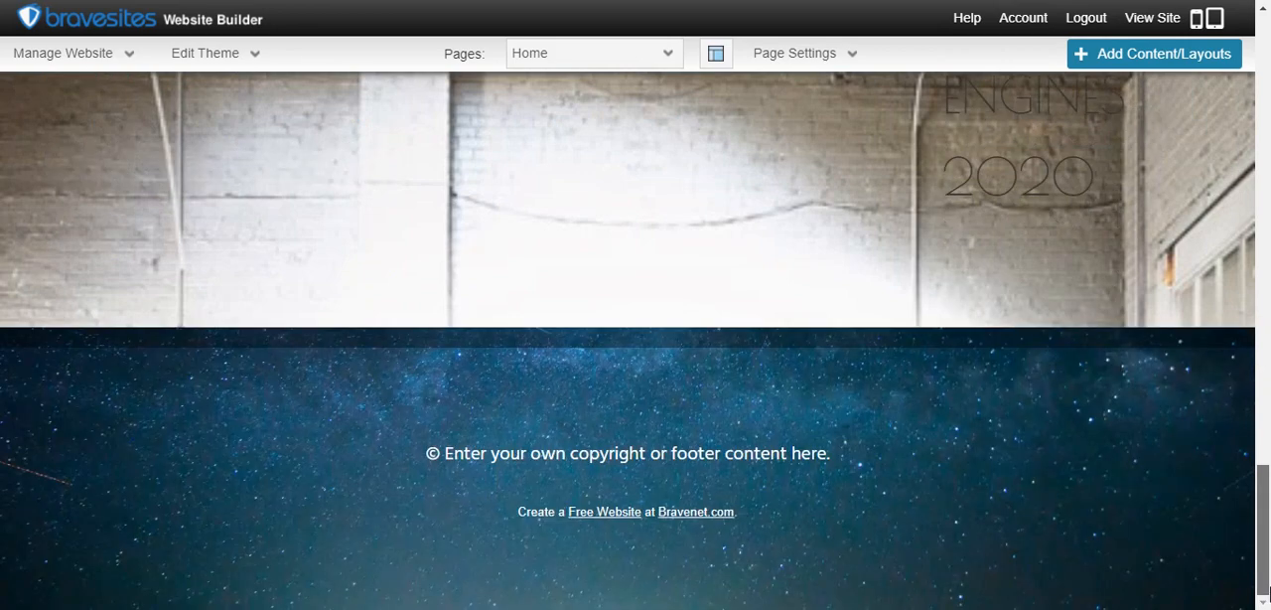